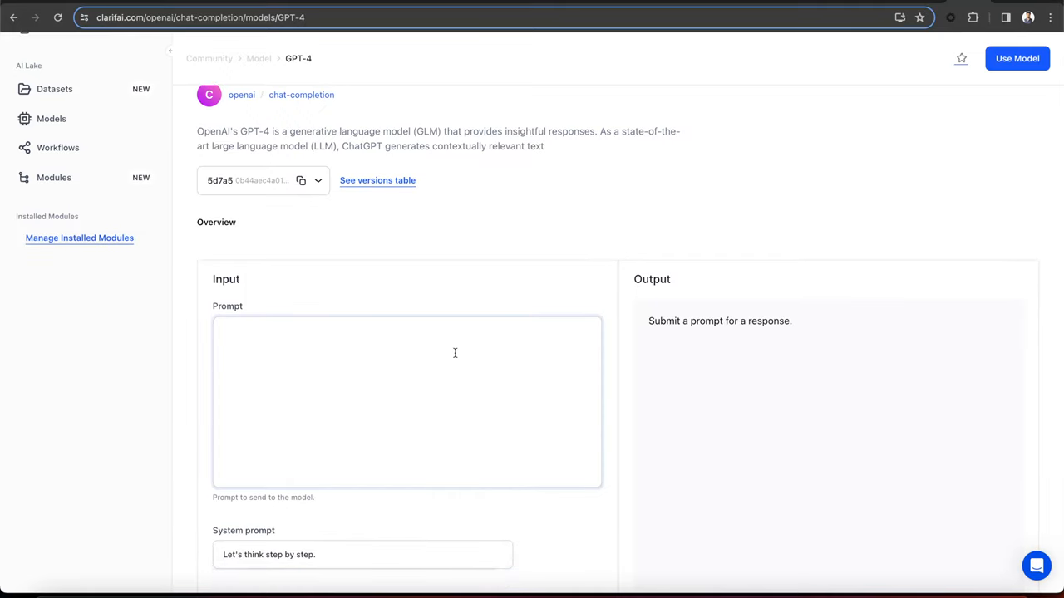
Paste the few-shot odd-numbers examples into the GPT-4 Prompt box and review the parameters below.
click(407, 401)
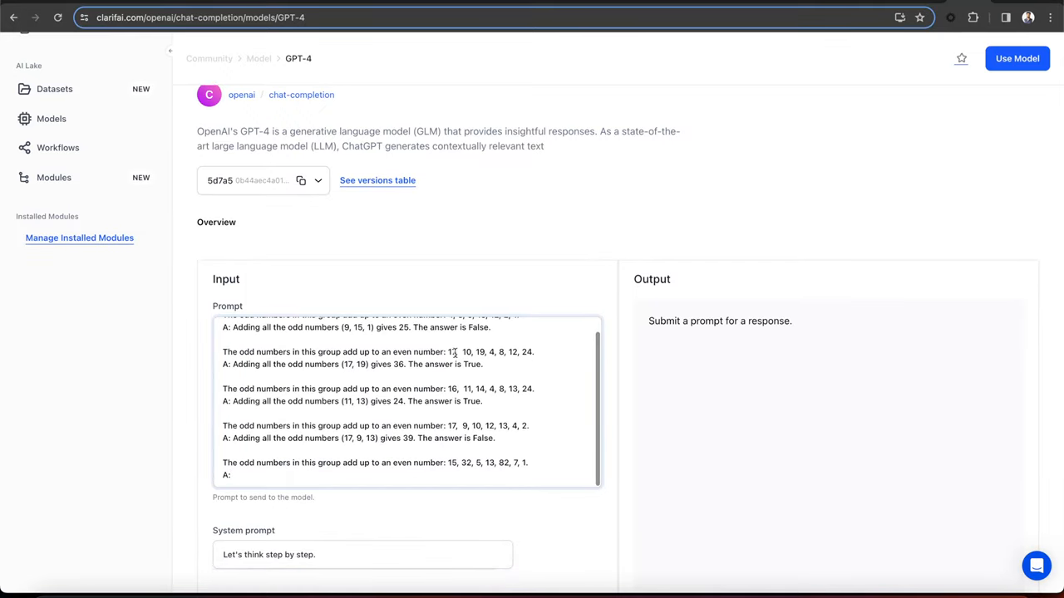
scroll(down, 3)
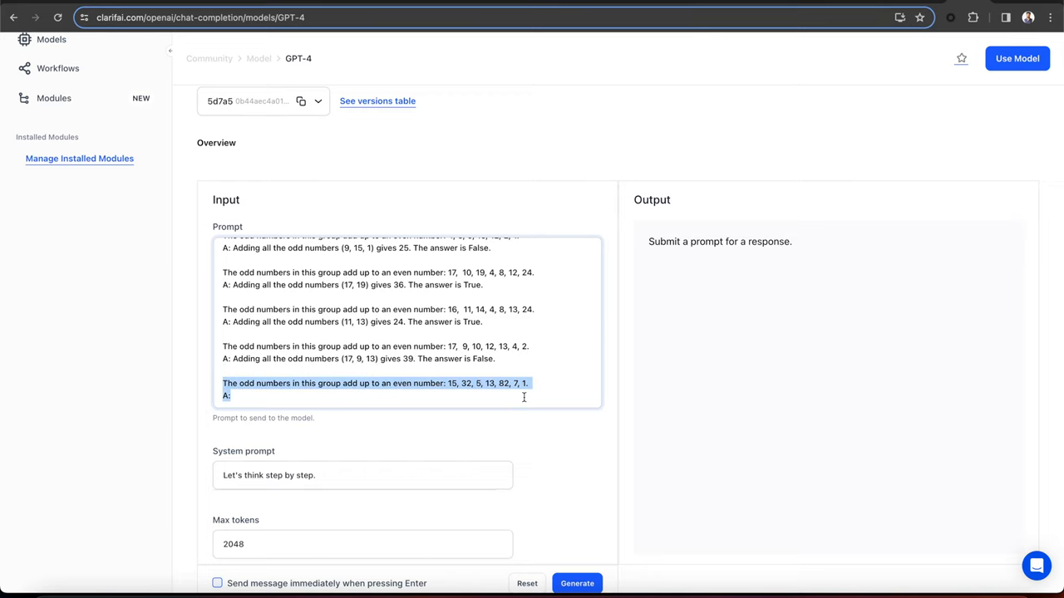
click(396, 382)
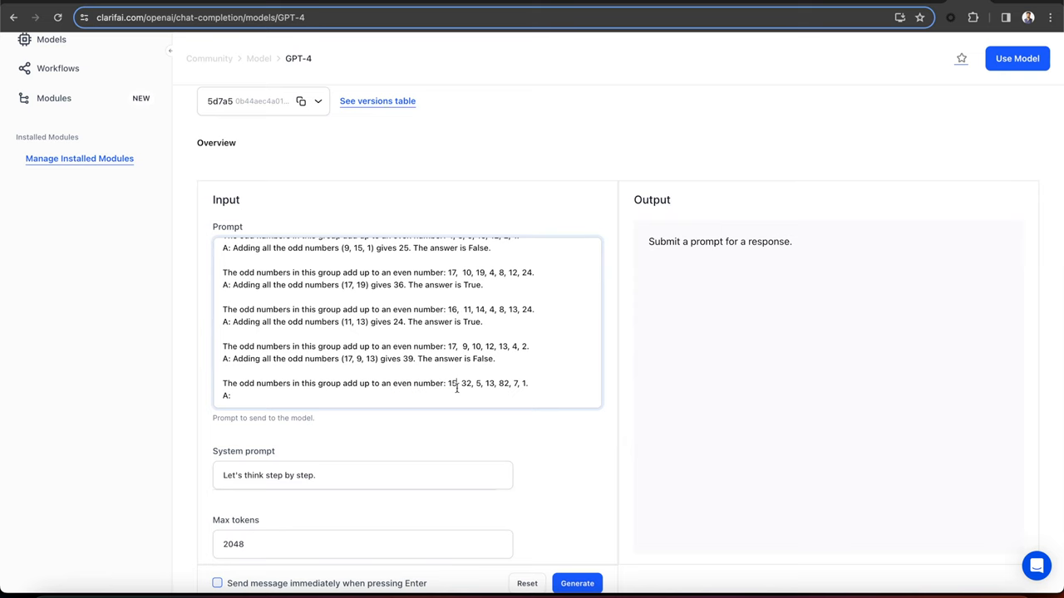
scroll(down, 3)
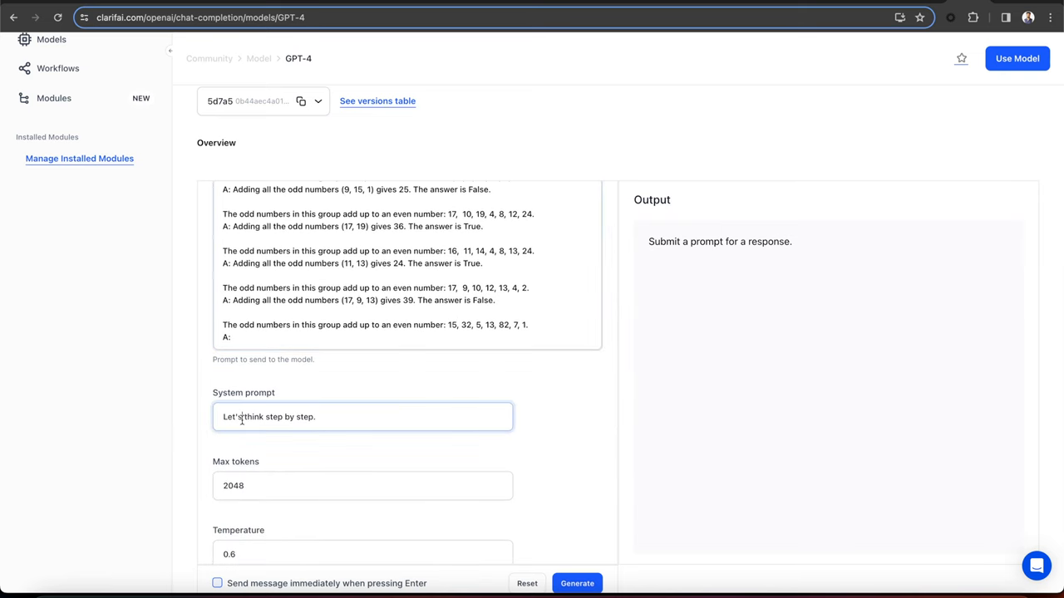
mouse_move(535, 422)
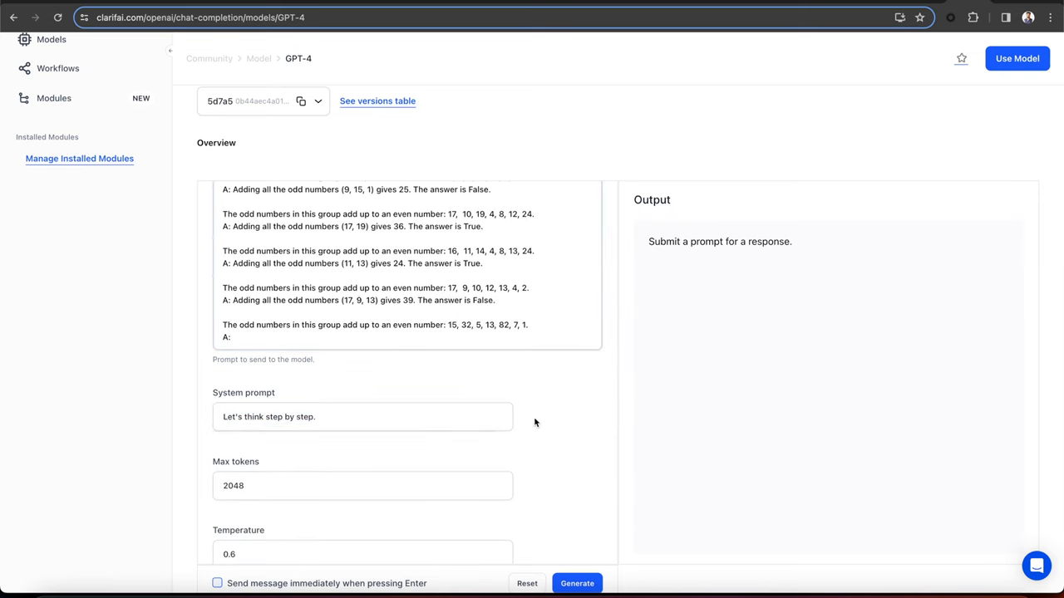
scroll(down, 3)
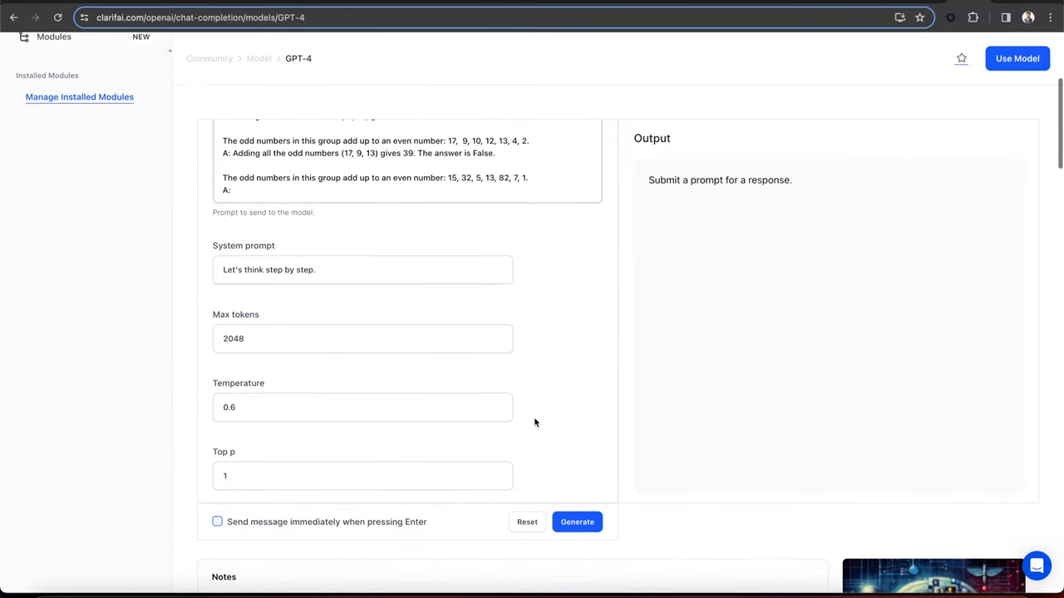
click(577, 521)
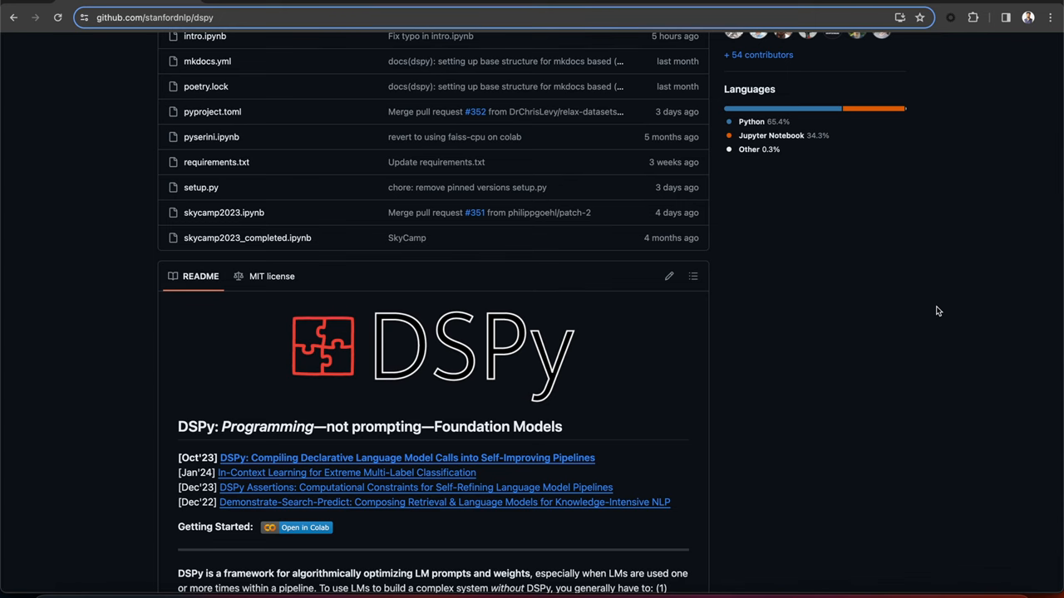
Scroll the DSPy README down to the RAG class code example and module explanations.
scroll(down, 3)
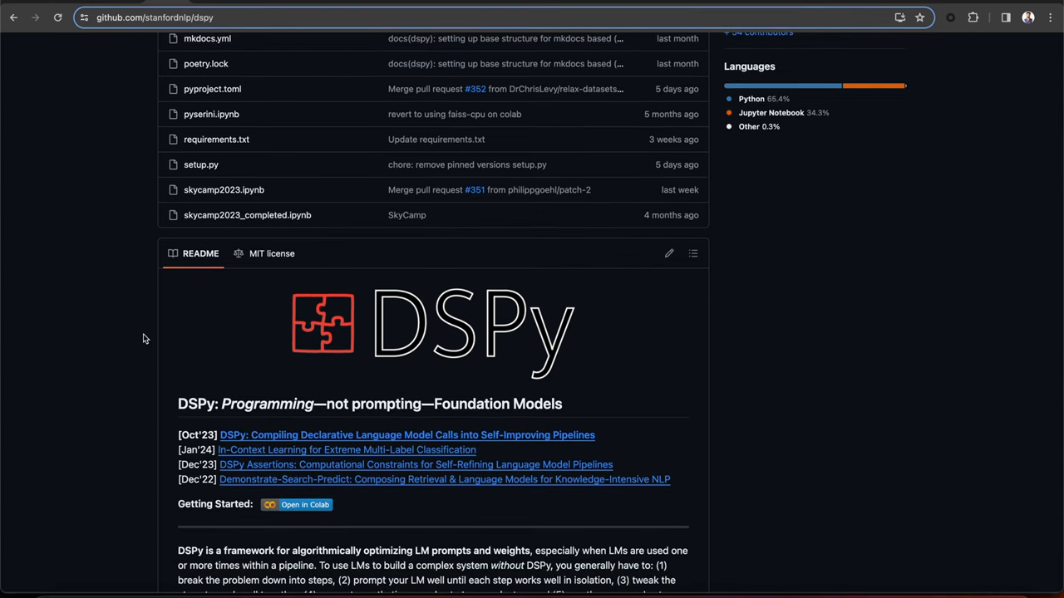
scroll(down, 3)
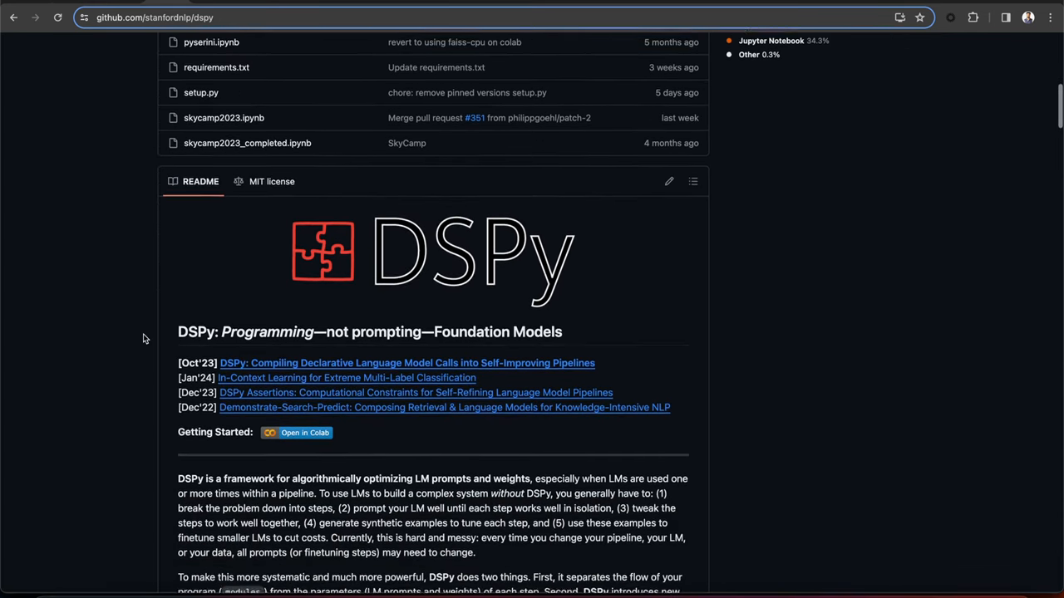
scroll(down, 3)
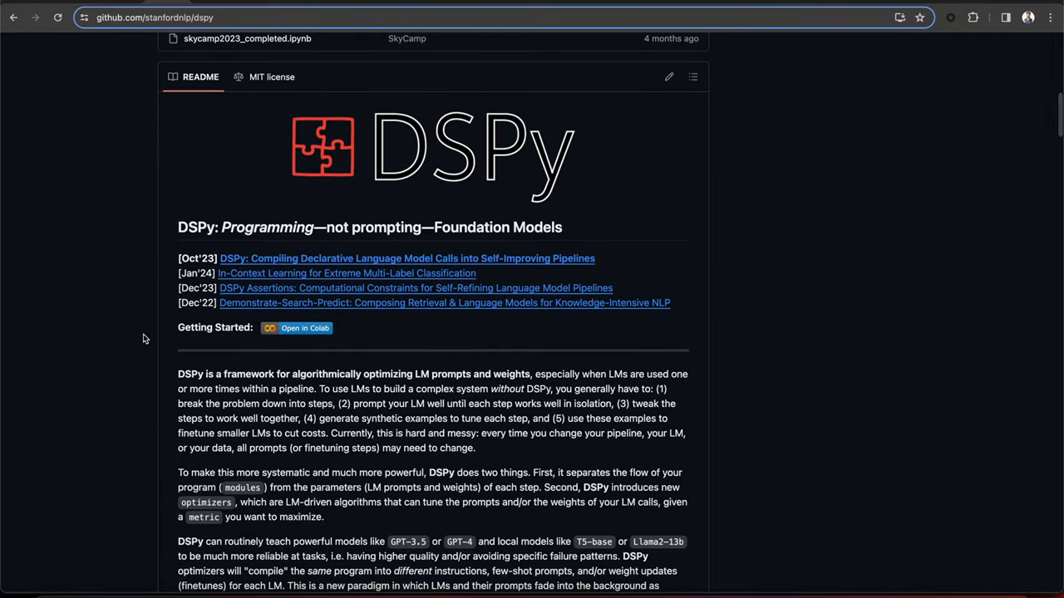
scroll(down, 3)
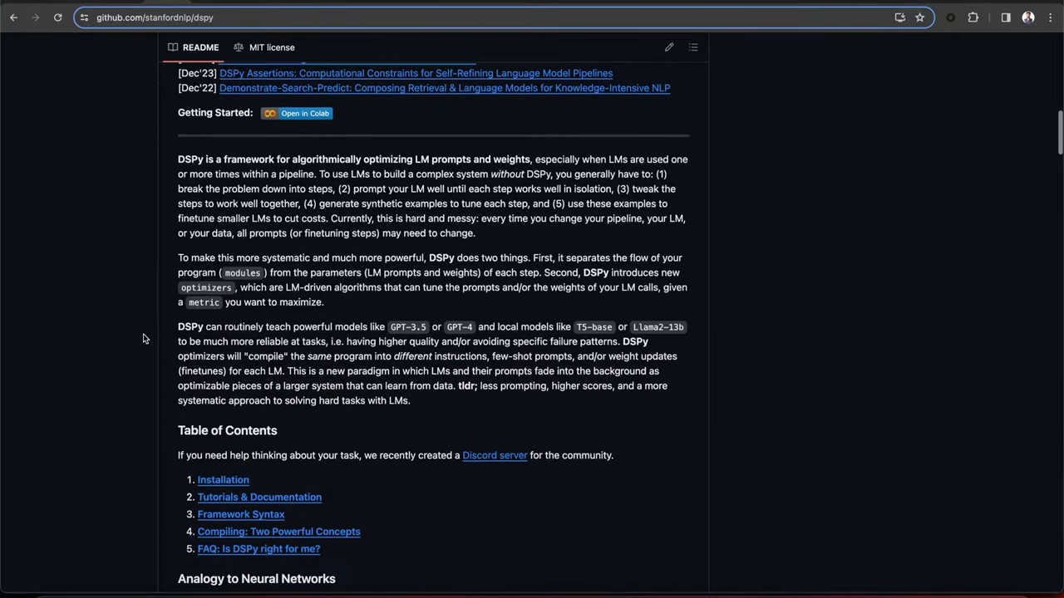
scroll(down, 3)
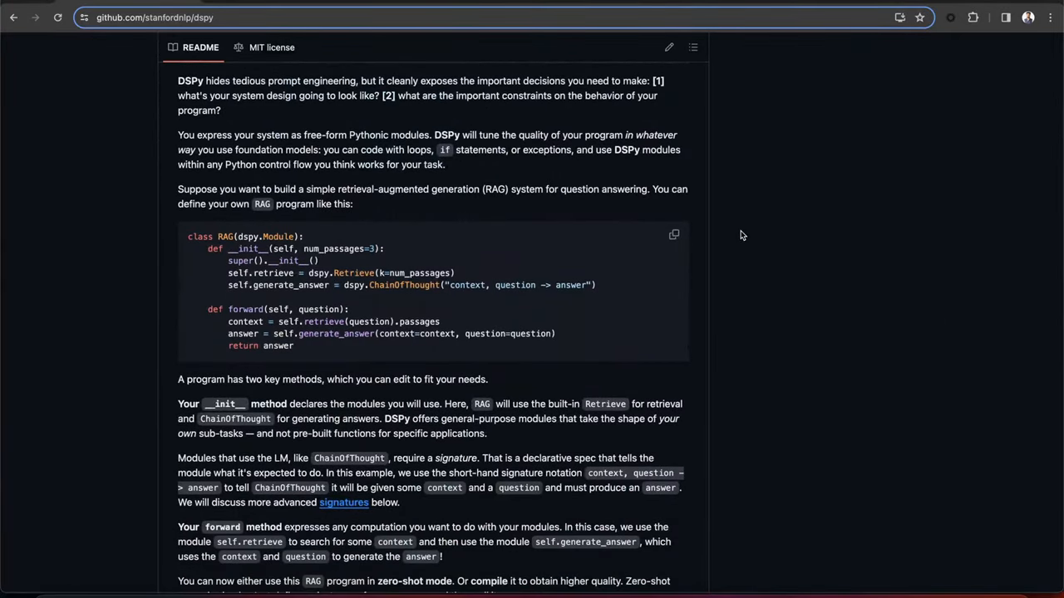
mouse_move(789, 290)
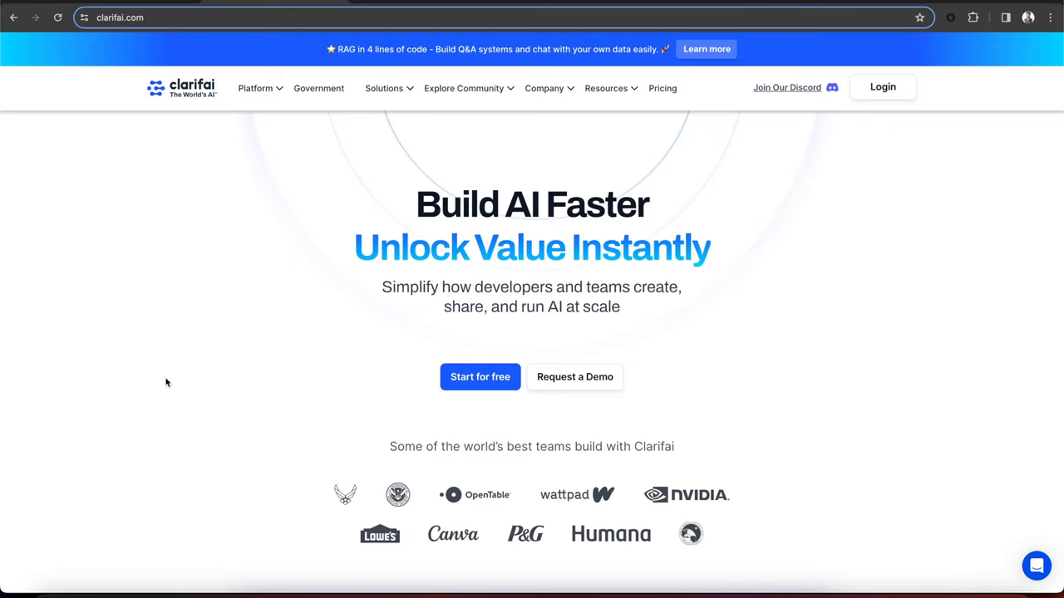
mouse_move(193, 253)
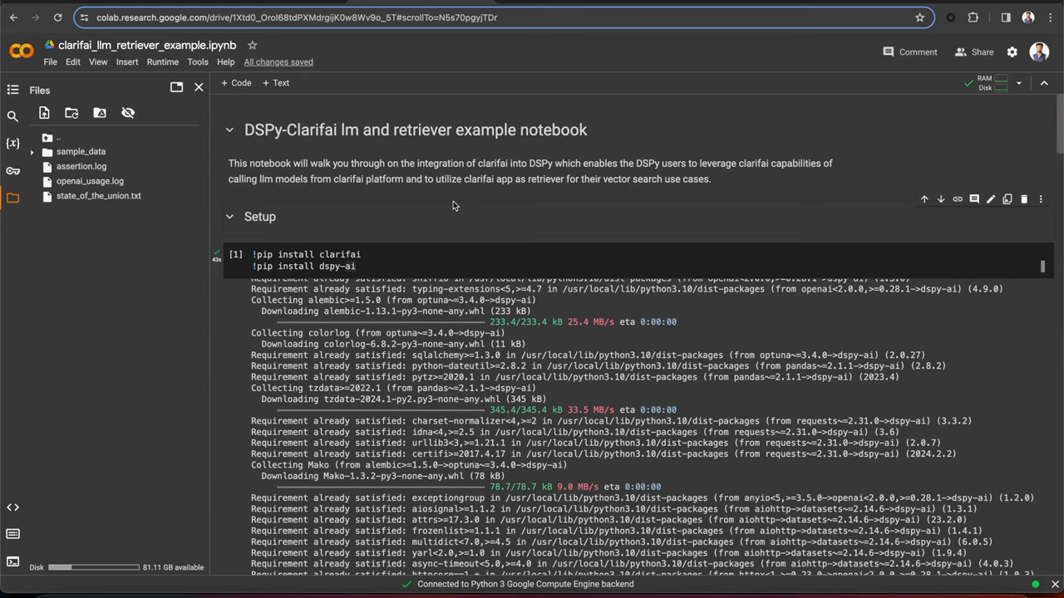
mouse_move(288, 241)
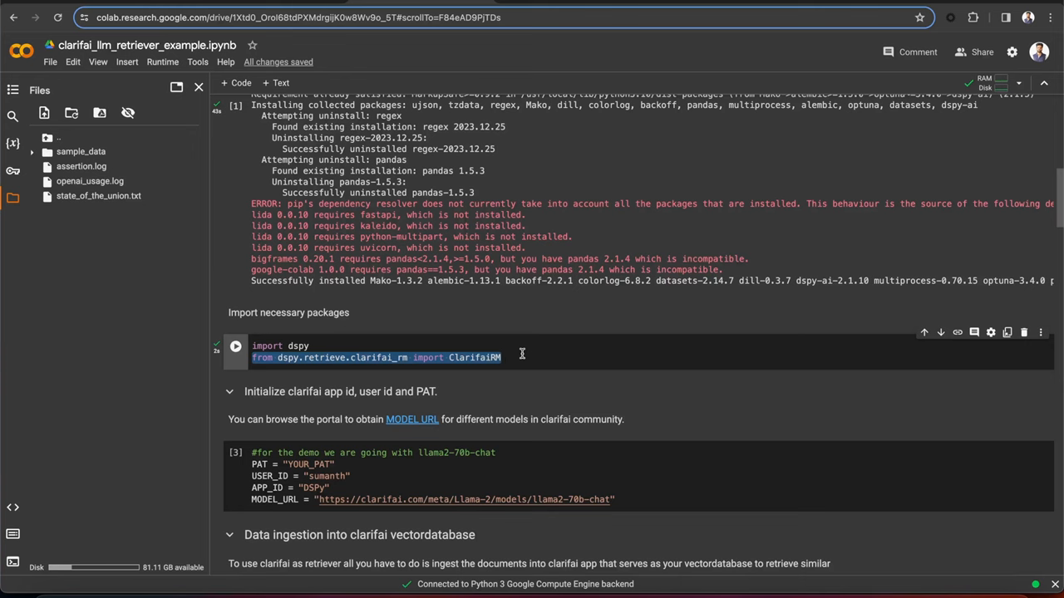
Scroll past the pip install output to the notebook's import and credential cells.
scroll(down, 3)
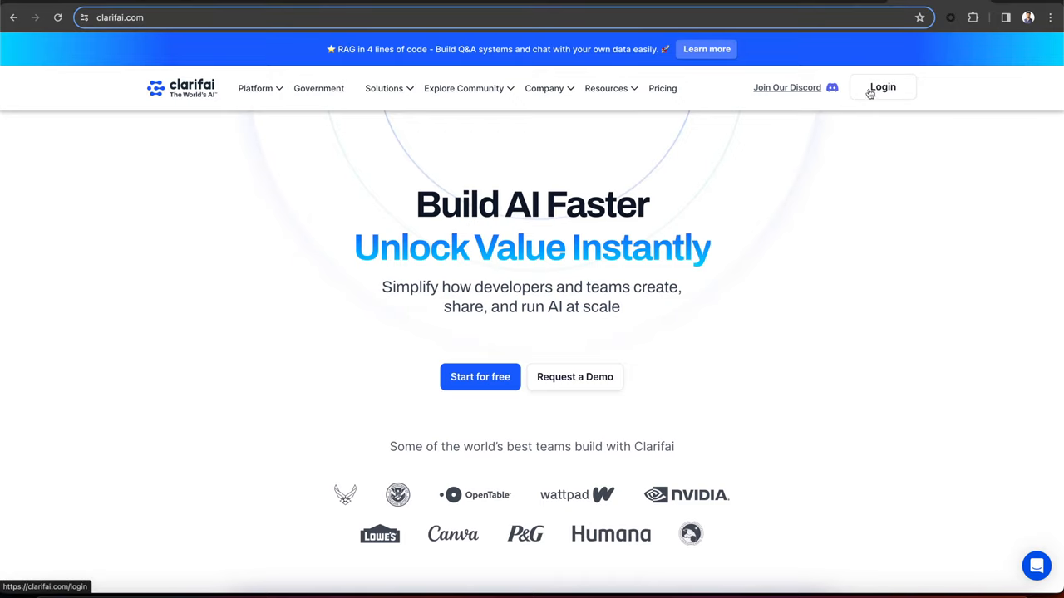
Sign in and create a personal access token named DSPy with all scopes from Security settings.
click(881, 86)
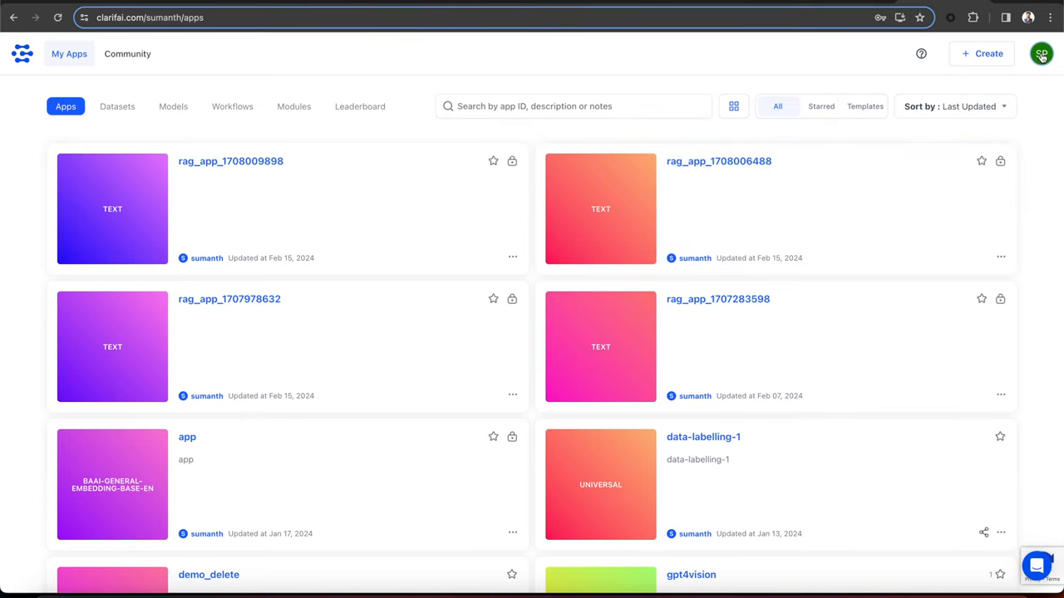
click(1040, 54)
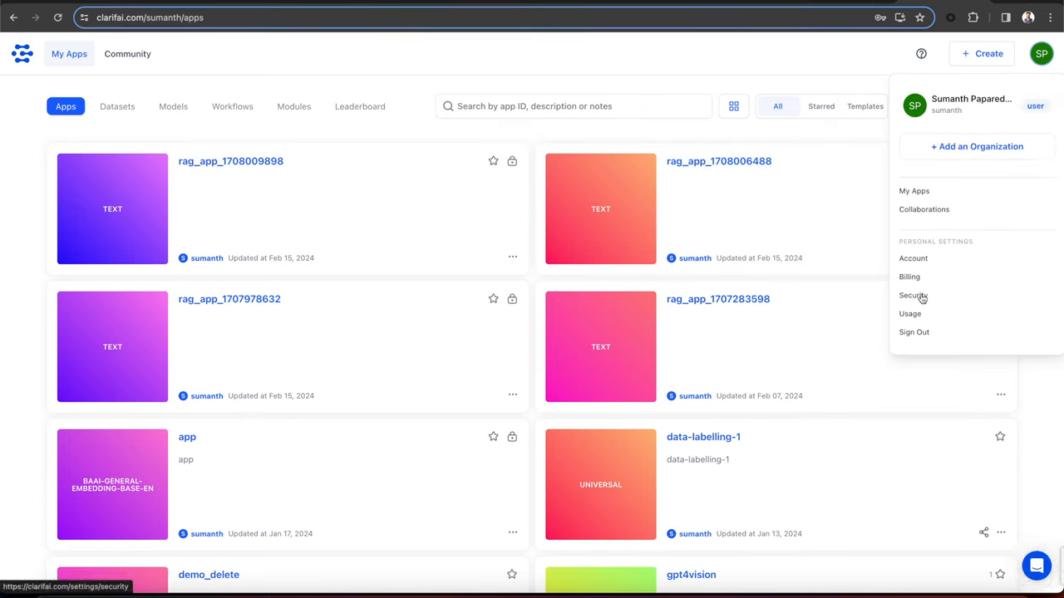
click(912, 296)
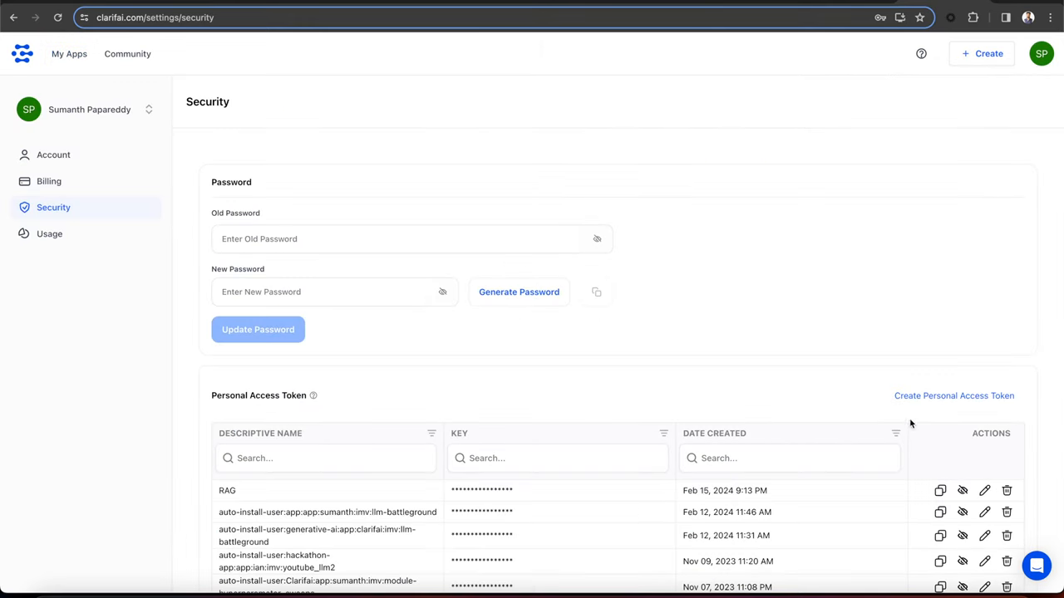
click(954, 396)
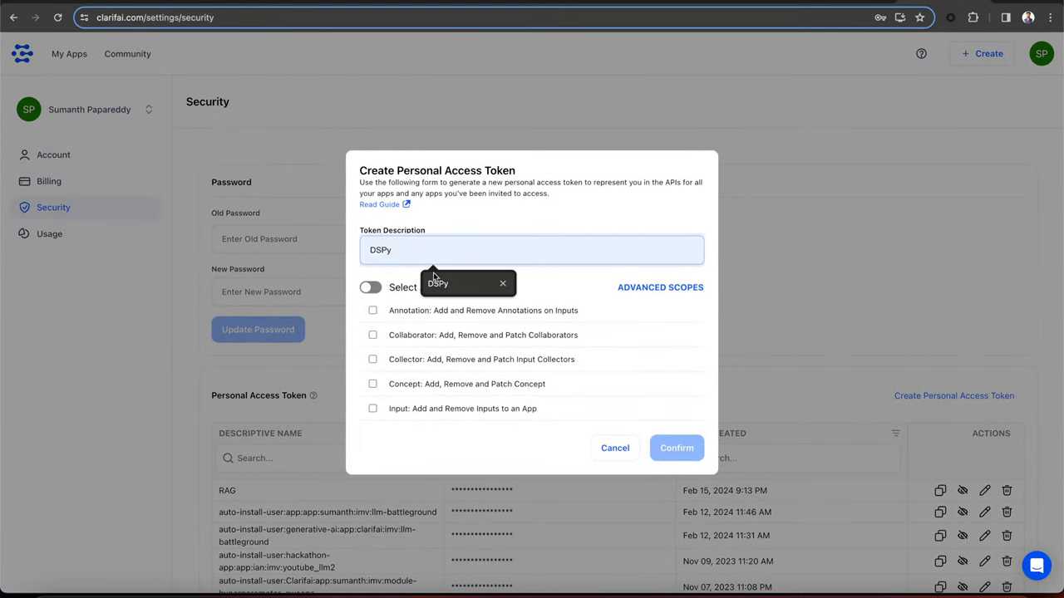
click(369, 286)
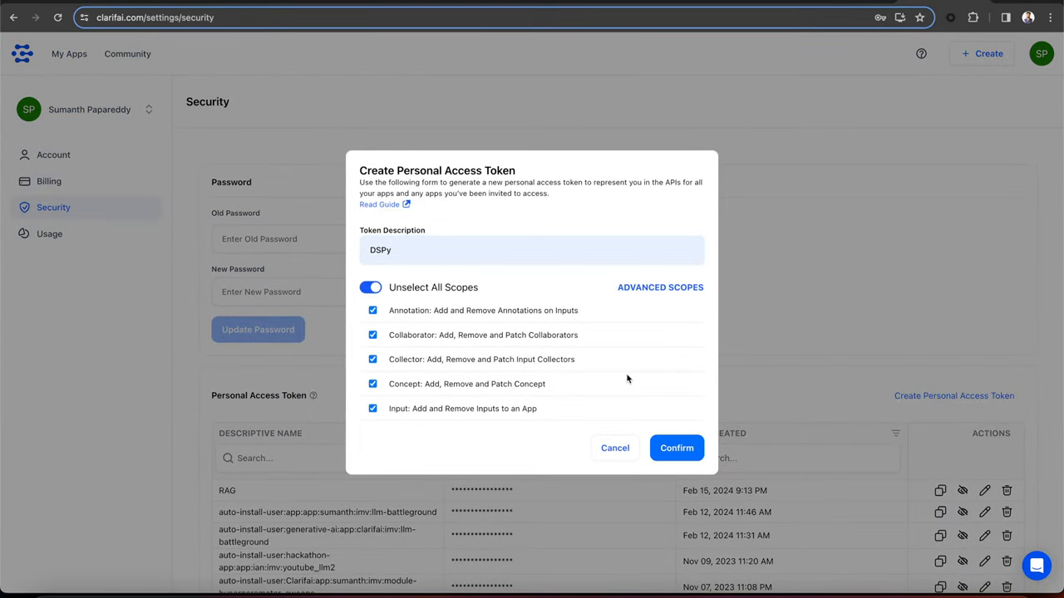
click(675, 449)
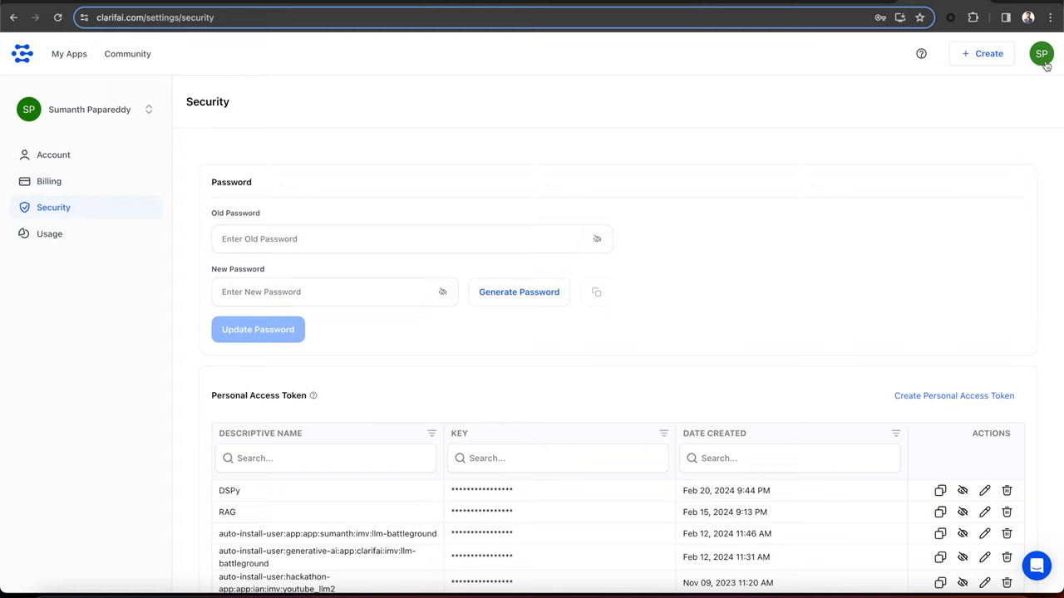
Return to the account settings and head to the Community explore page.
click(1040, 53)
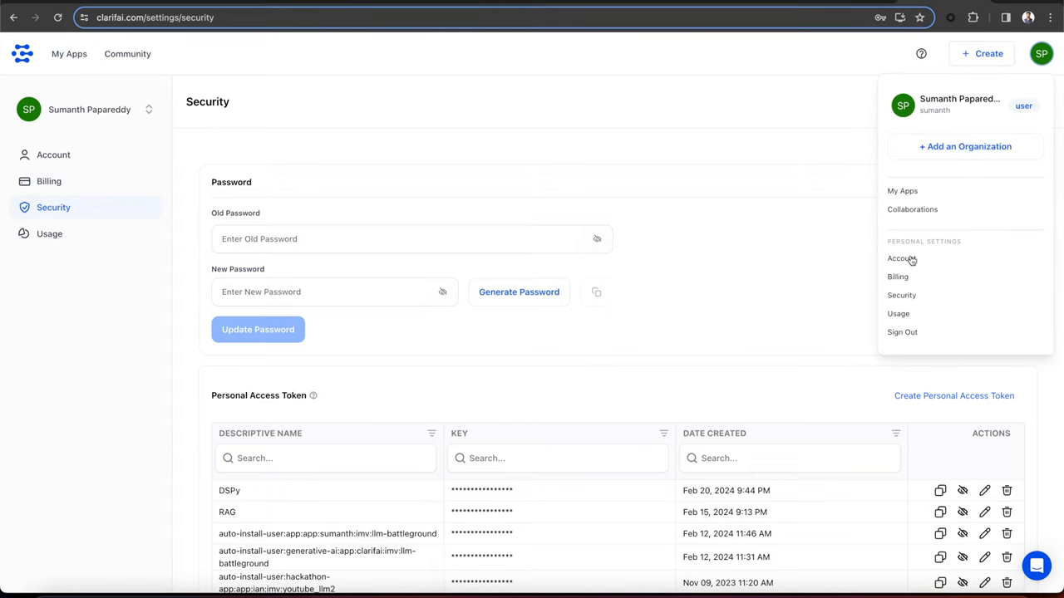
click(901, 260)
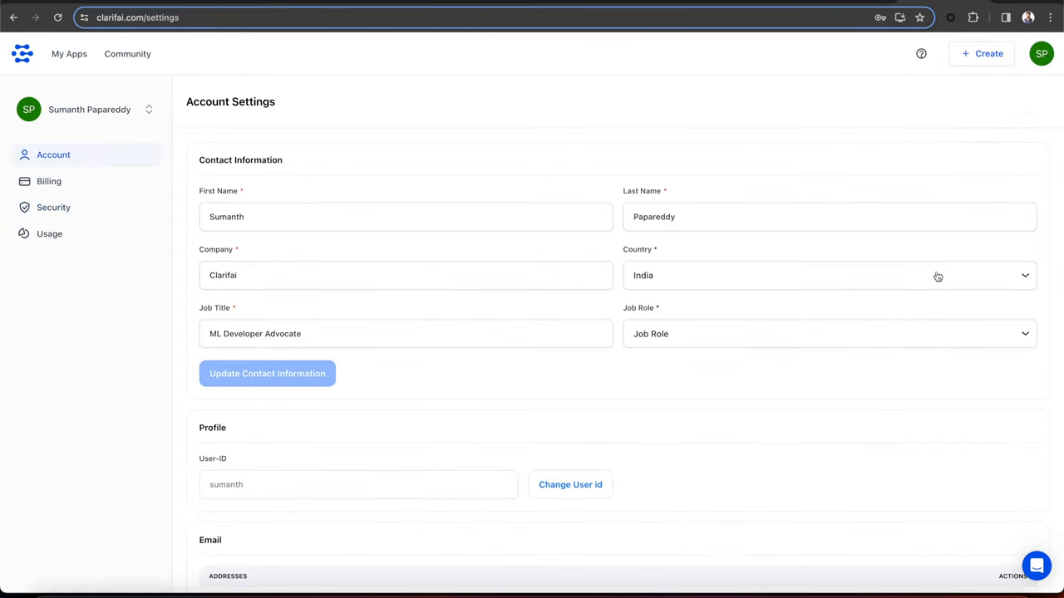
scroll(down, 3)
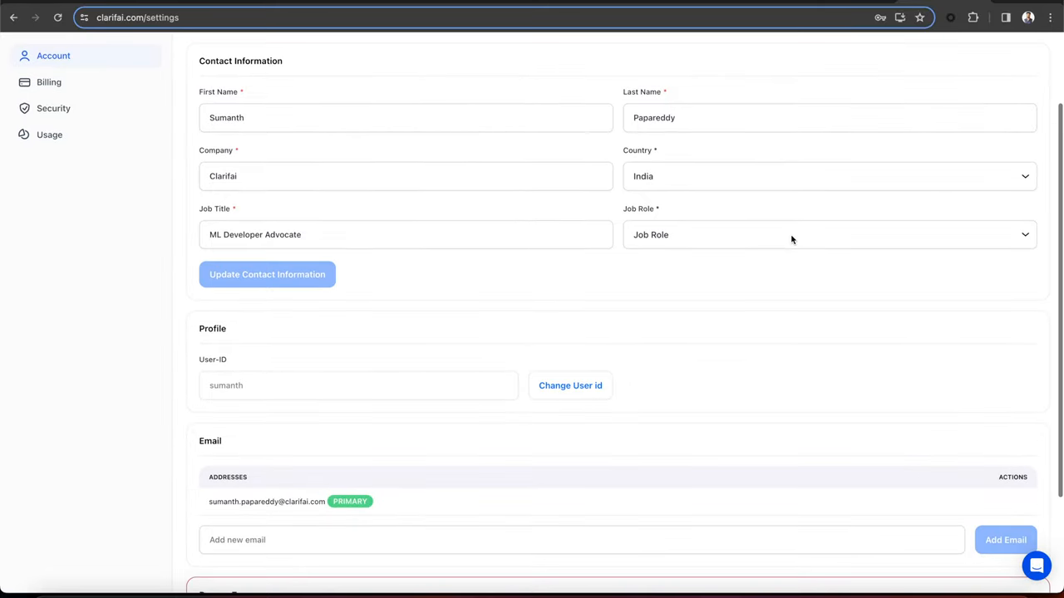
double_click(226, 385)
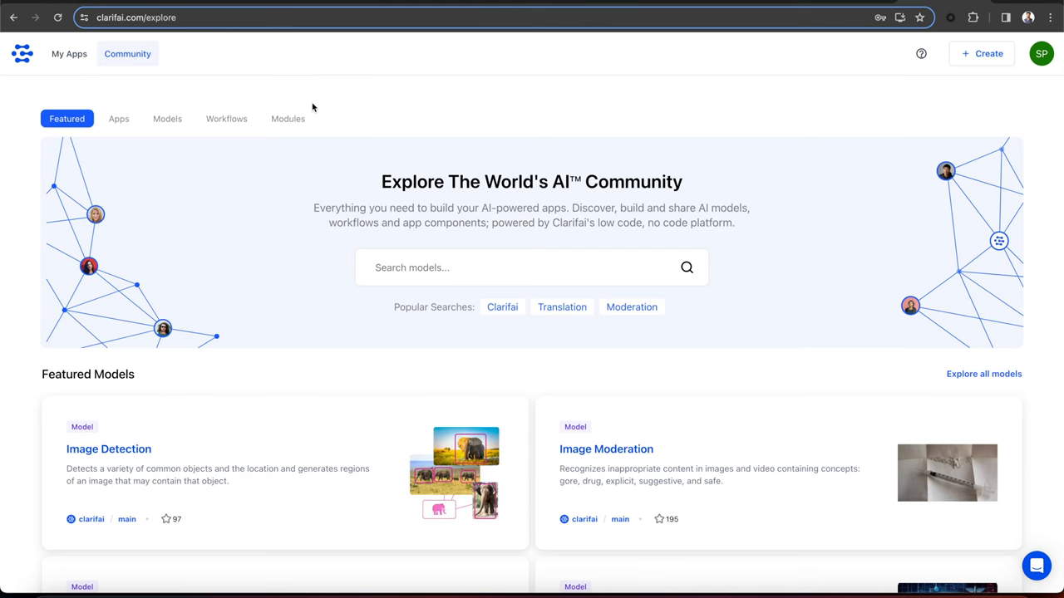
mouse_move(258, 108)
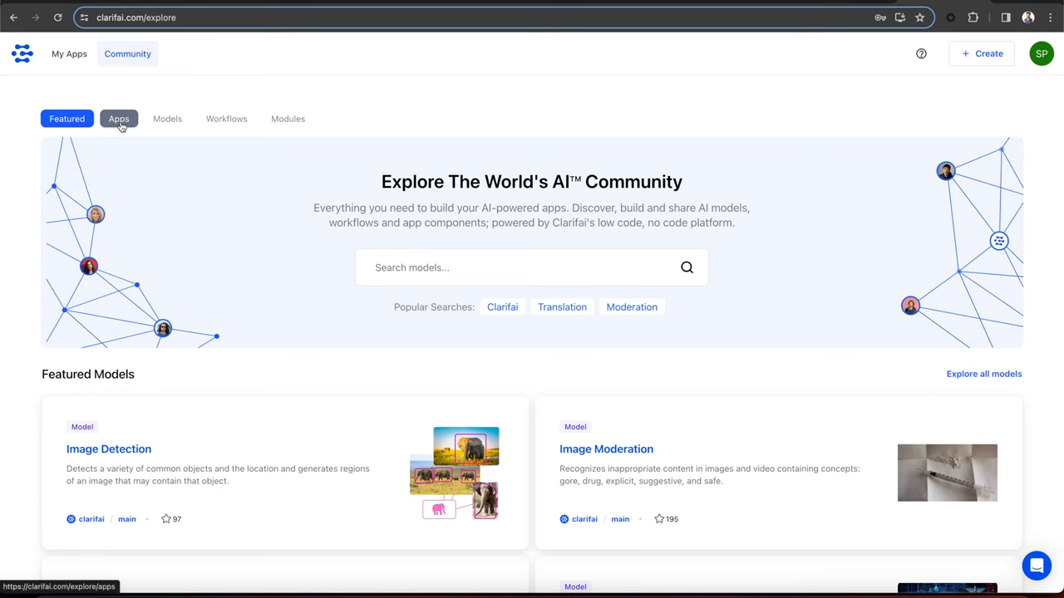
Browse Community apps to the meta Llama-2 app overview, then start a new app.
click(118, 118)
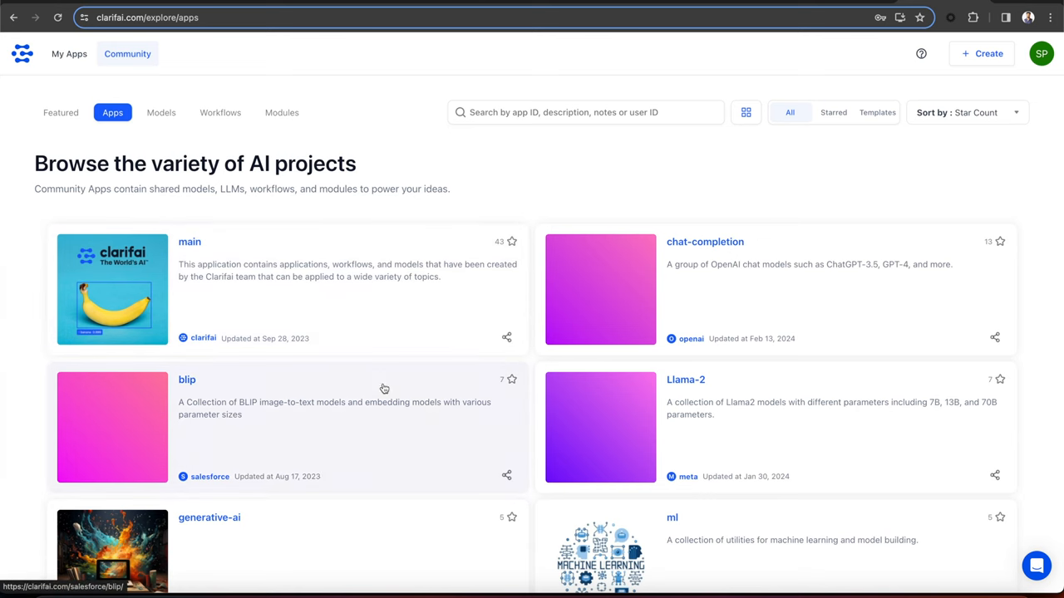
mouse_move(747, 199)
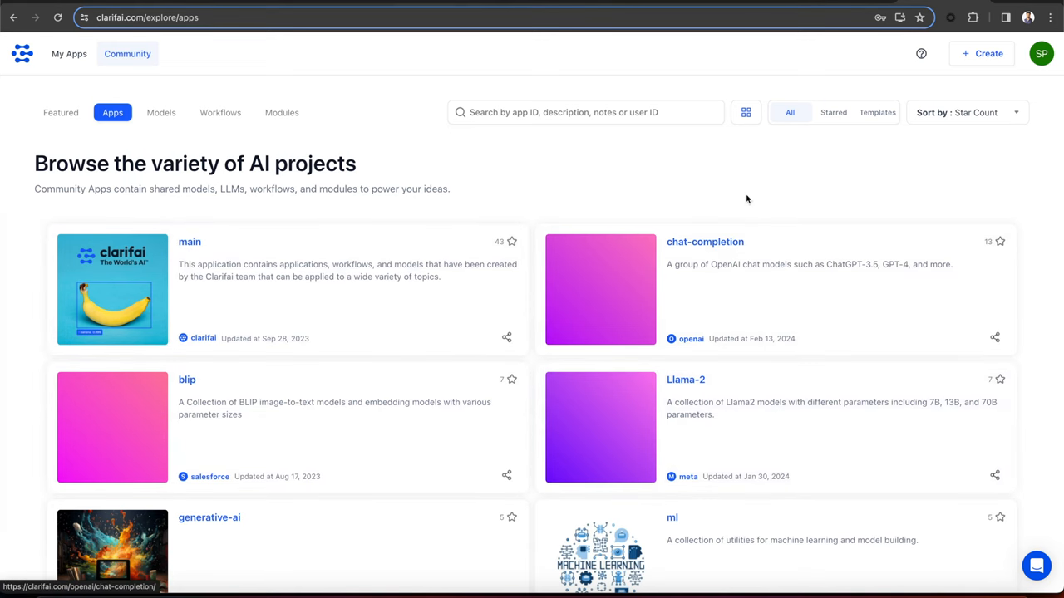
scroll(down, 3)
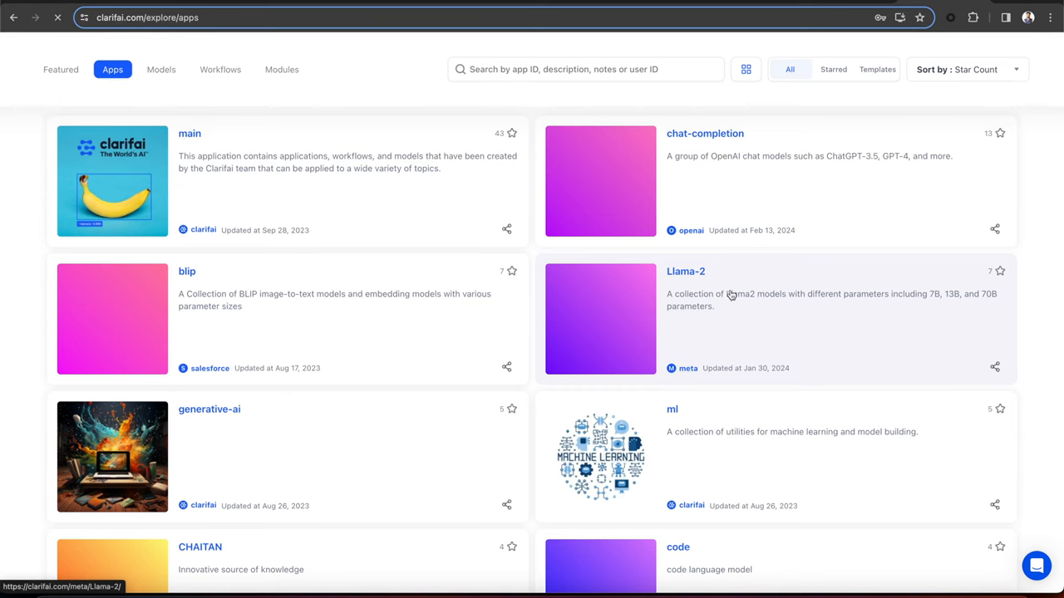
click(685, 271)
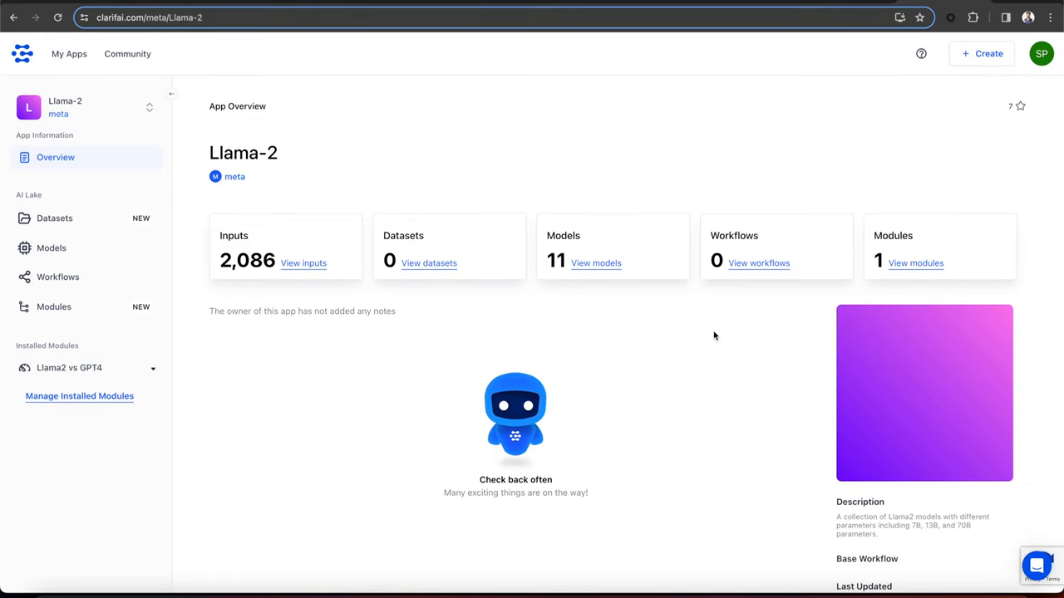
mouse_move(585, 452)
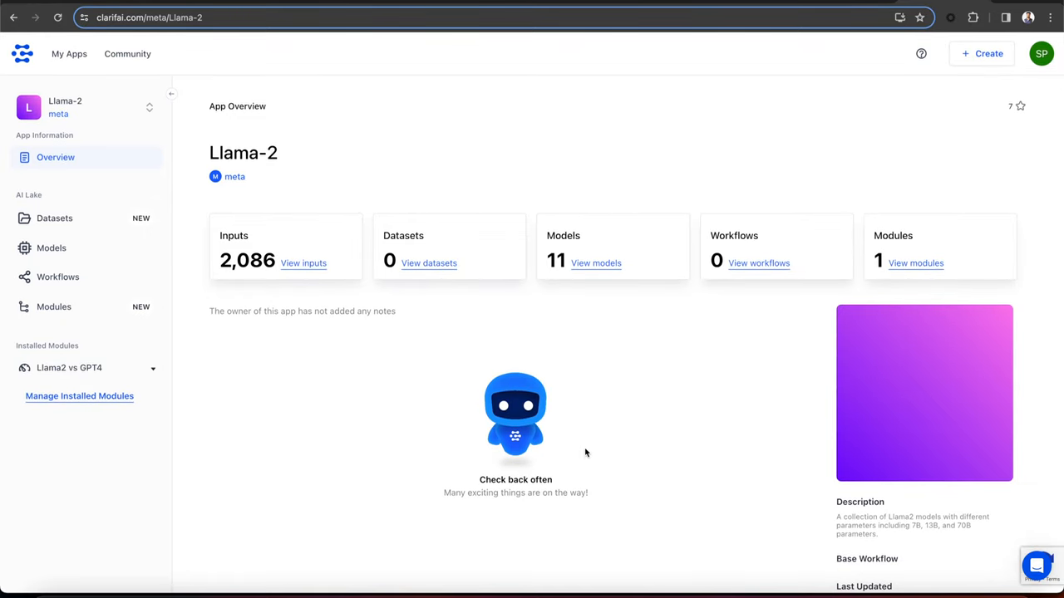
click(984, 53)
text(DSPy)
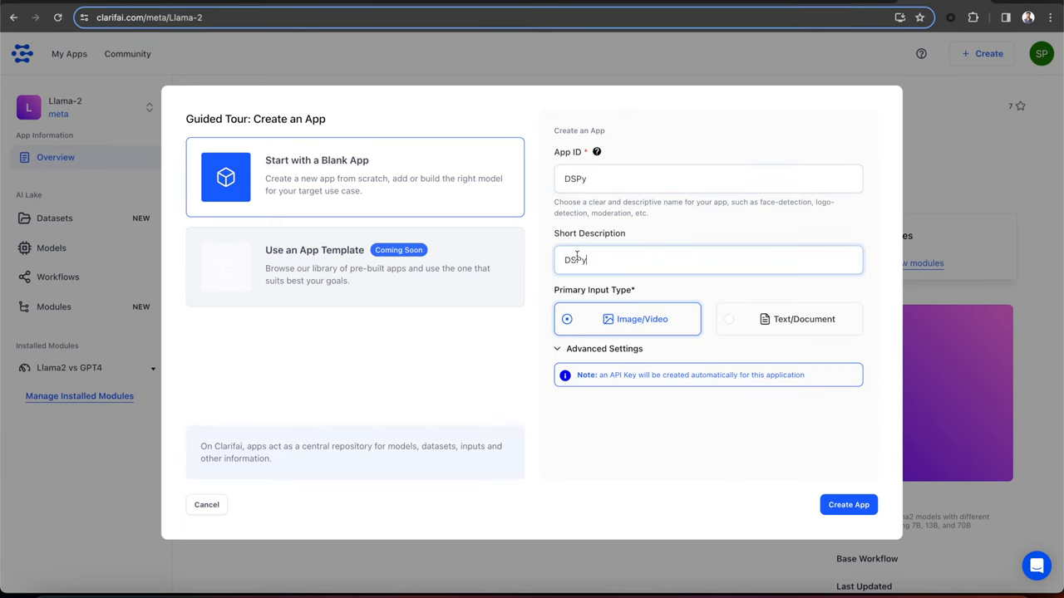
Create the DSPy app with Text/Document input and the Text base workflow.
click(728, 319)
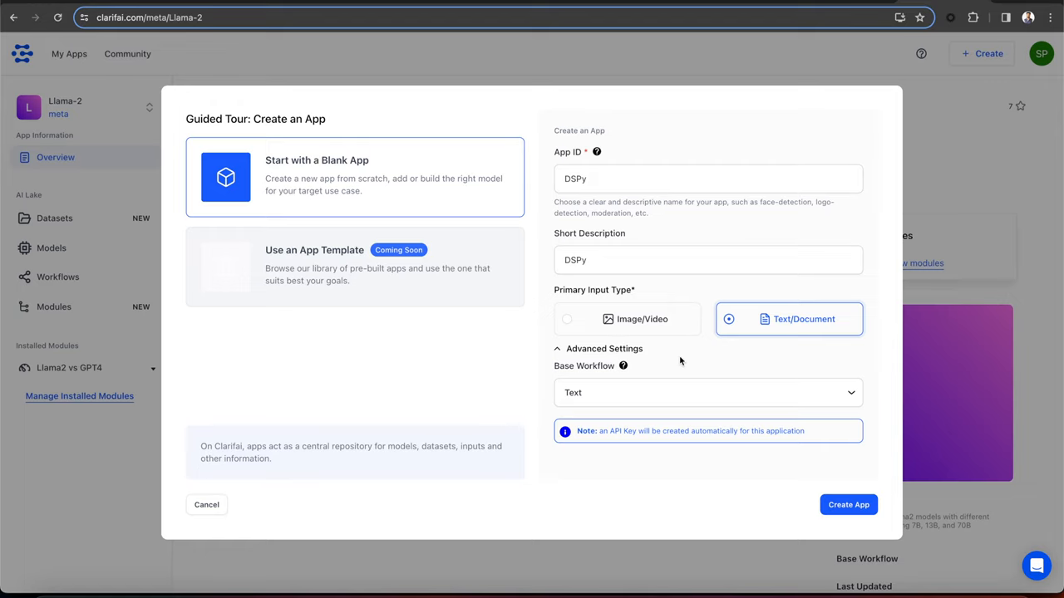
click(708, 392)
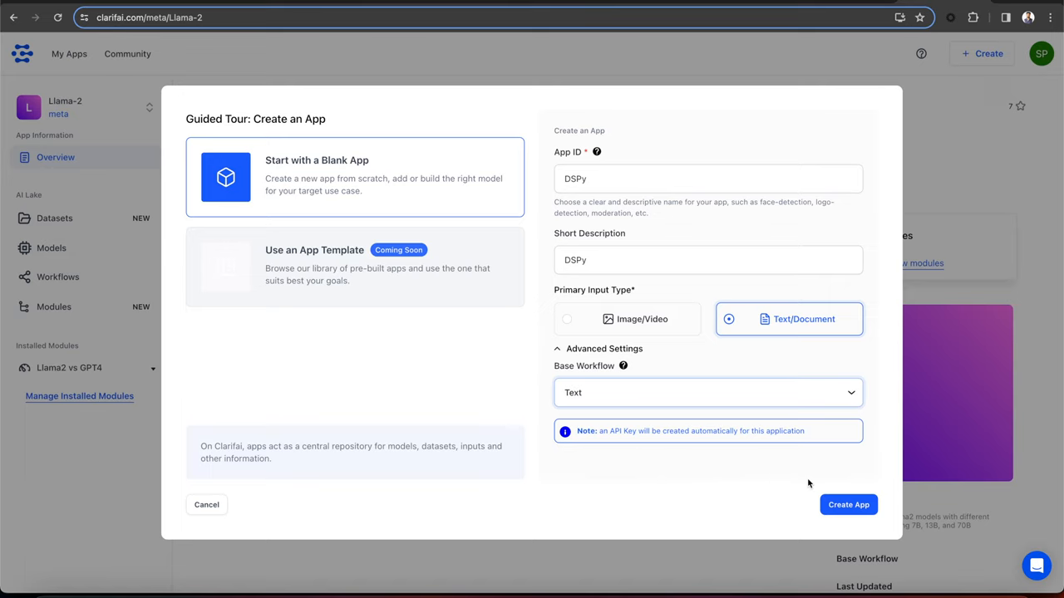
click(848, 506)
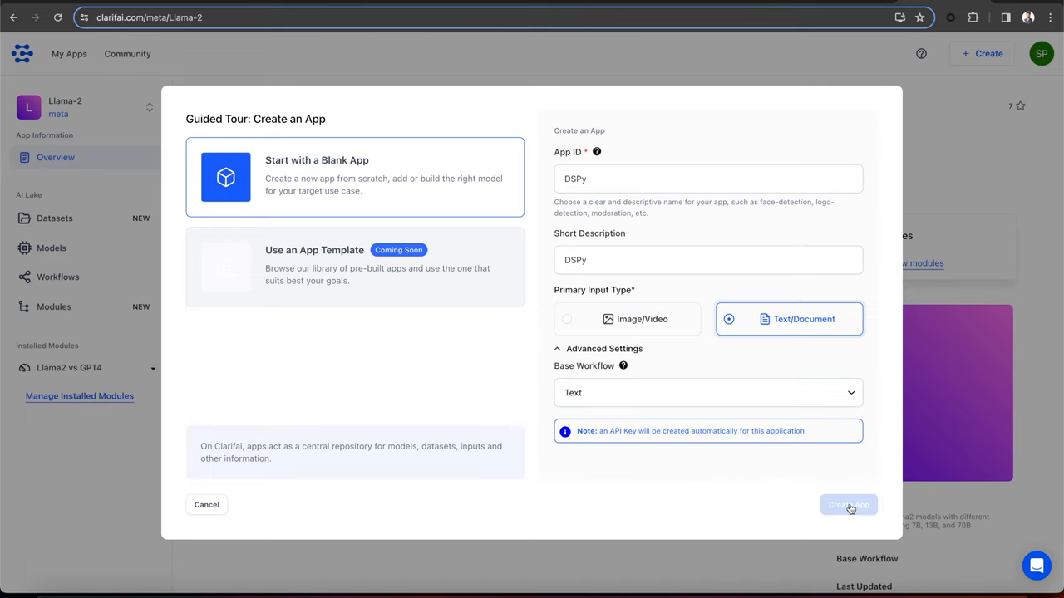
click(848, 505)
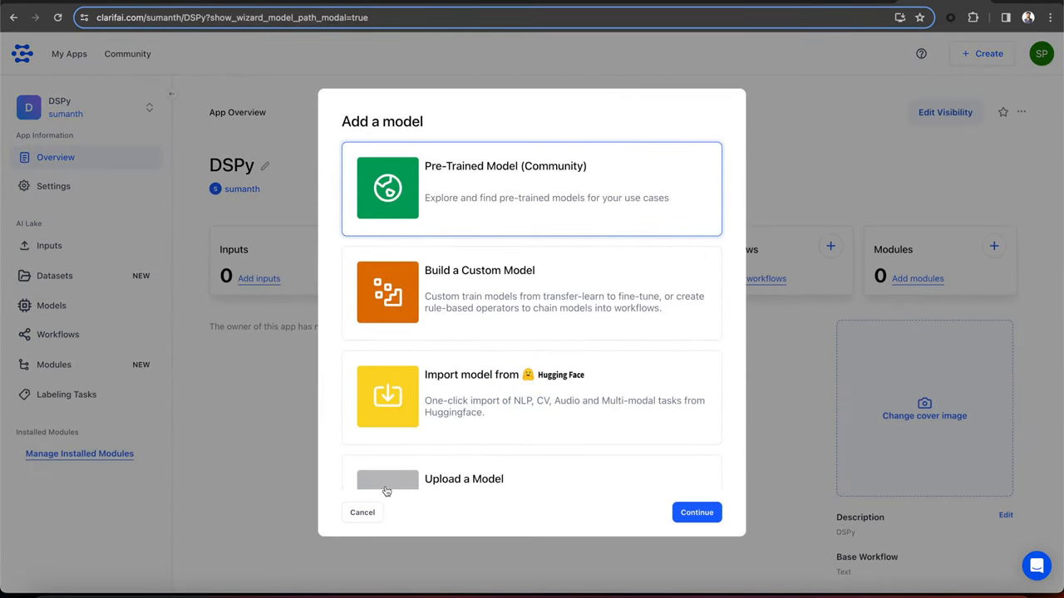
Dismiss the add-a-model dialog and filter Community models to Large Language Models, then return to the notebook.
click(363, 512)
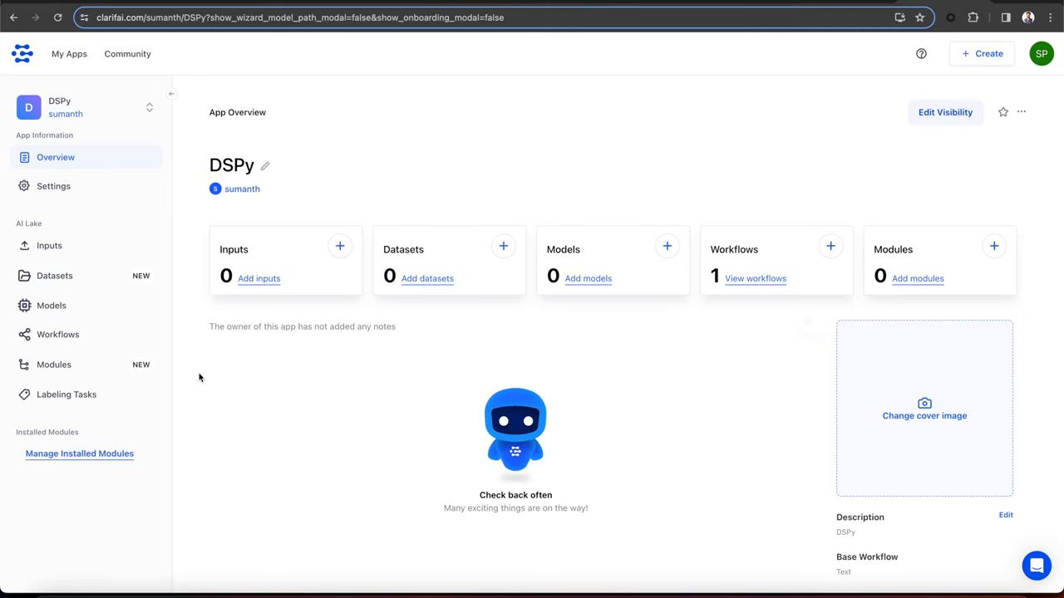
scroll(down, 3)
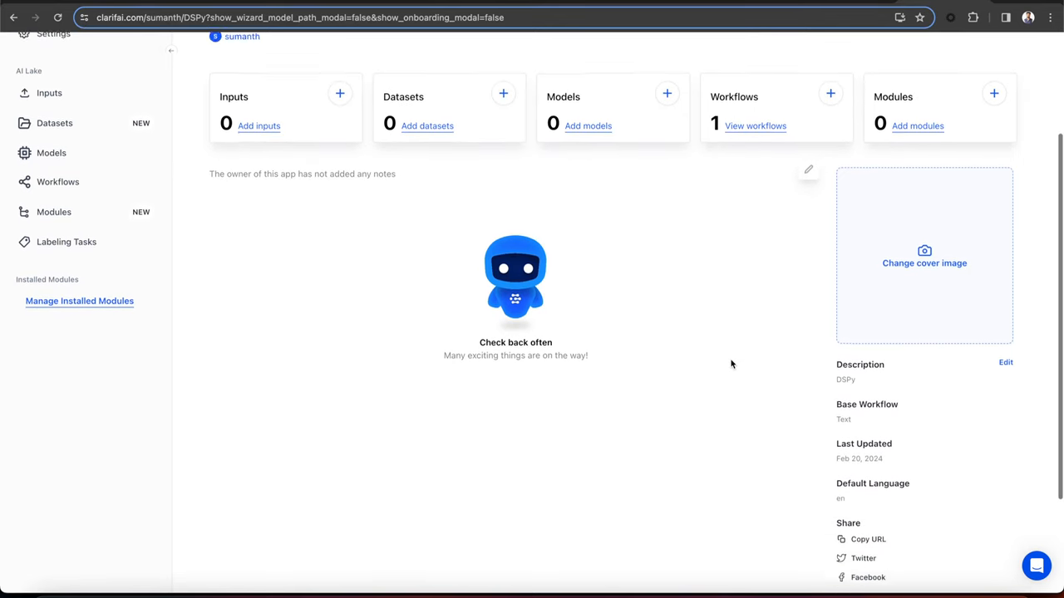
scroll(up, 3)
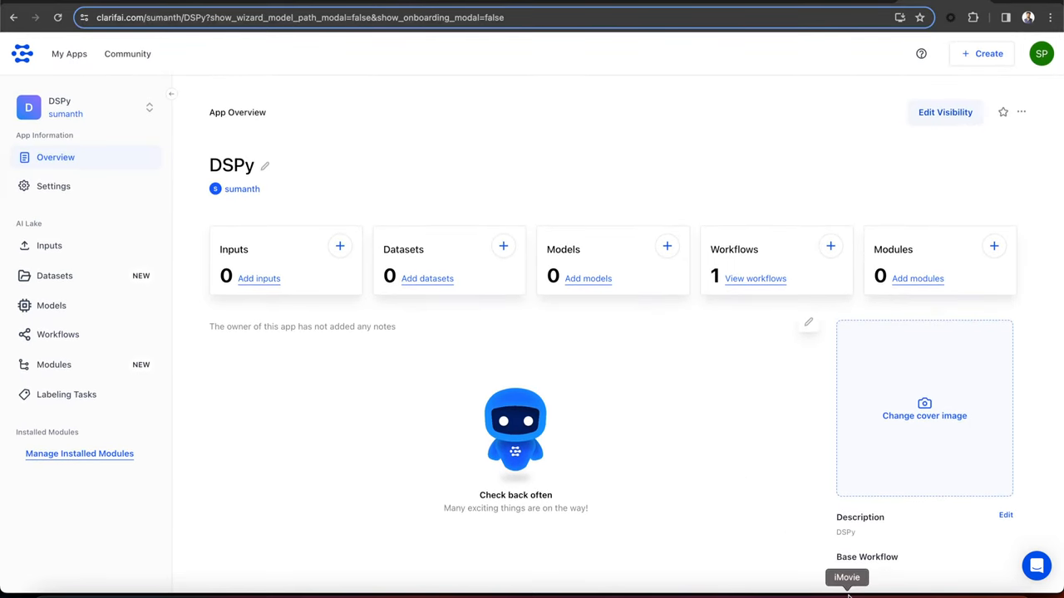
click(126, 53)
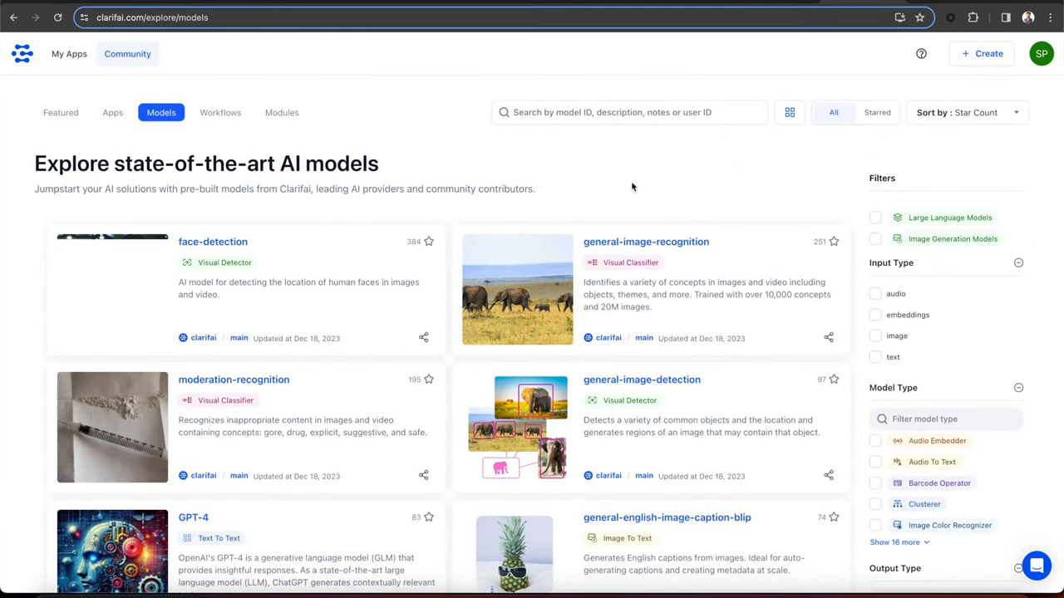
scroll(down, 3)
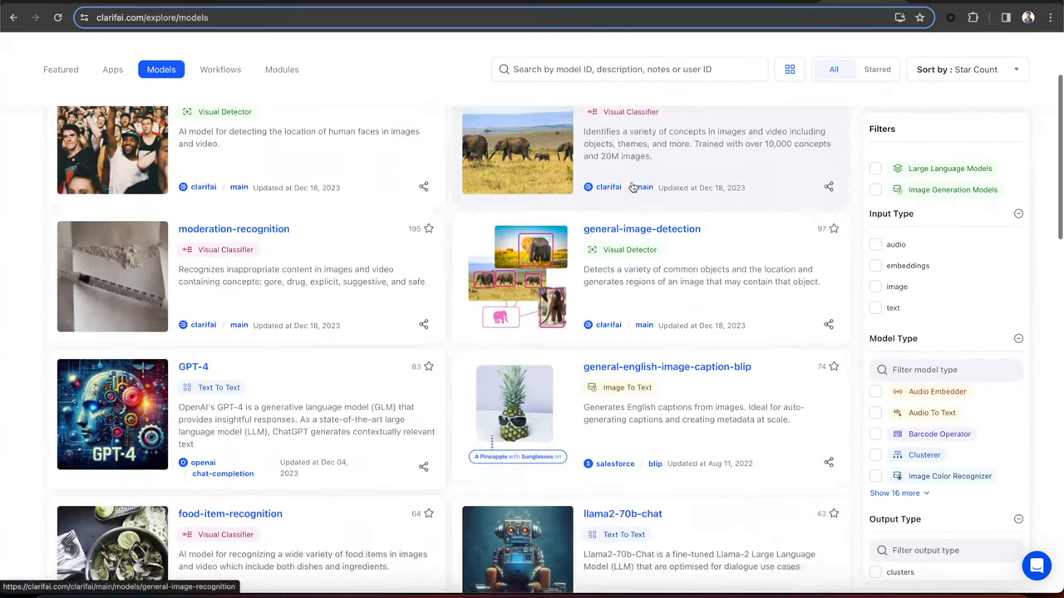
scroll(down, 3)
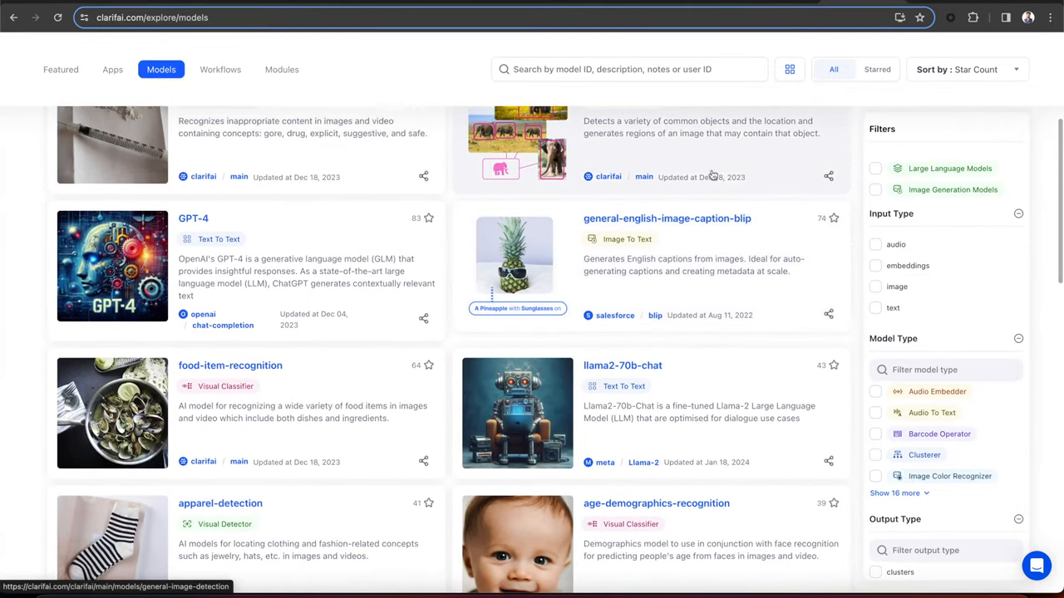
click(874, 170)
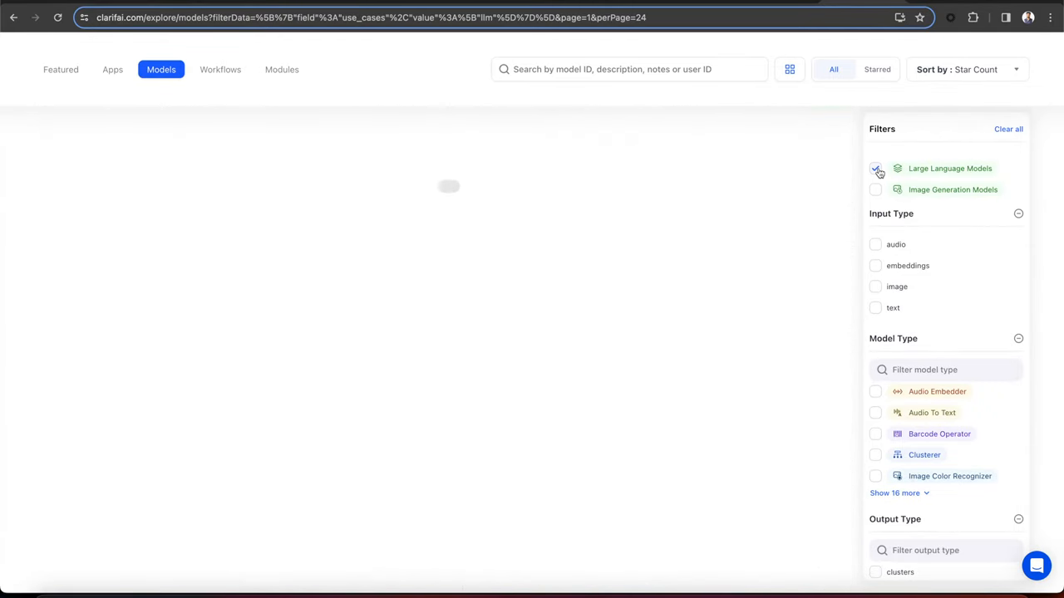
click(874, 168)
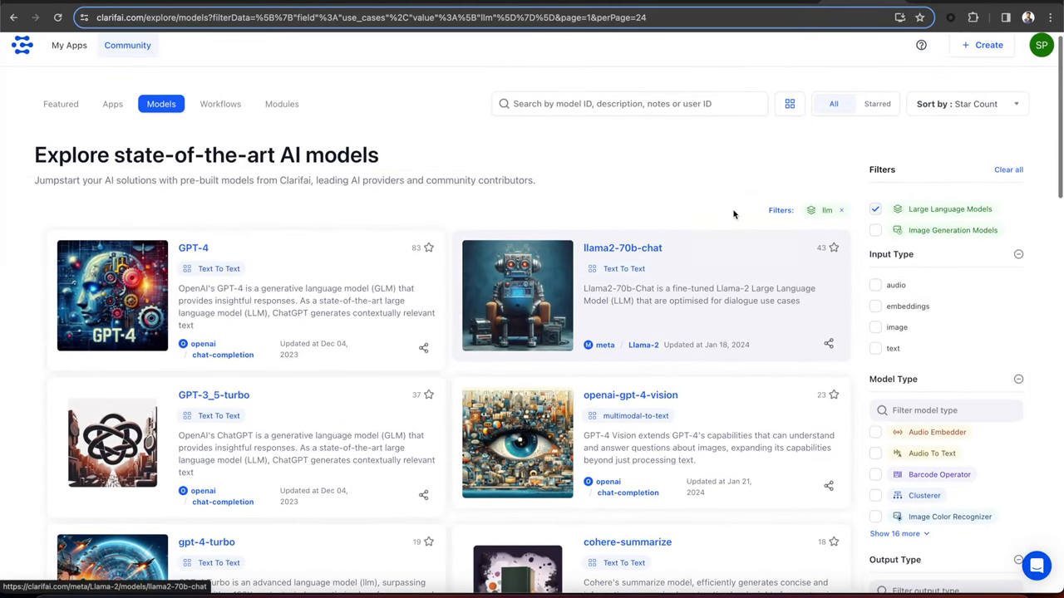
mouse_move(622, 248)
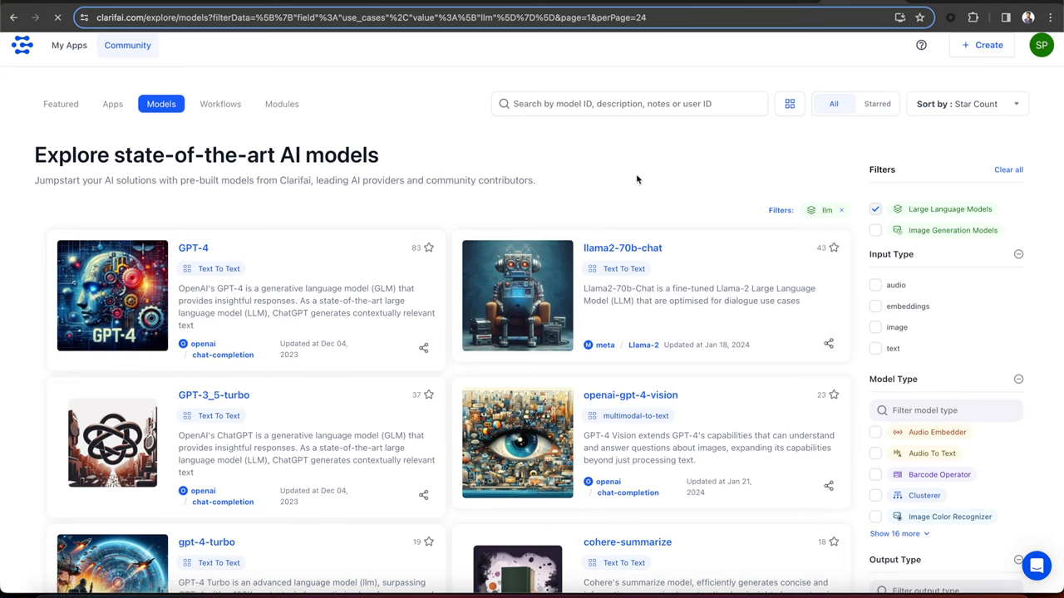
click(622, 248)
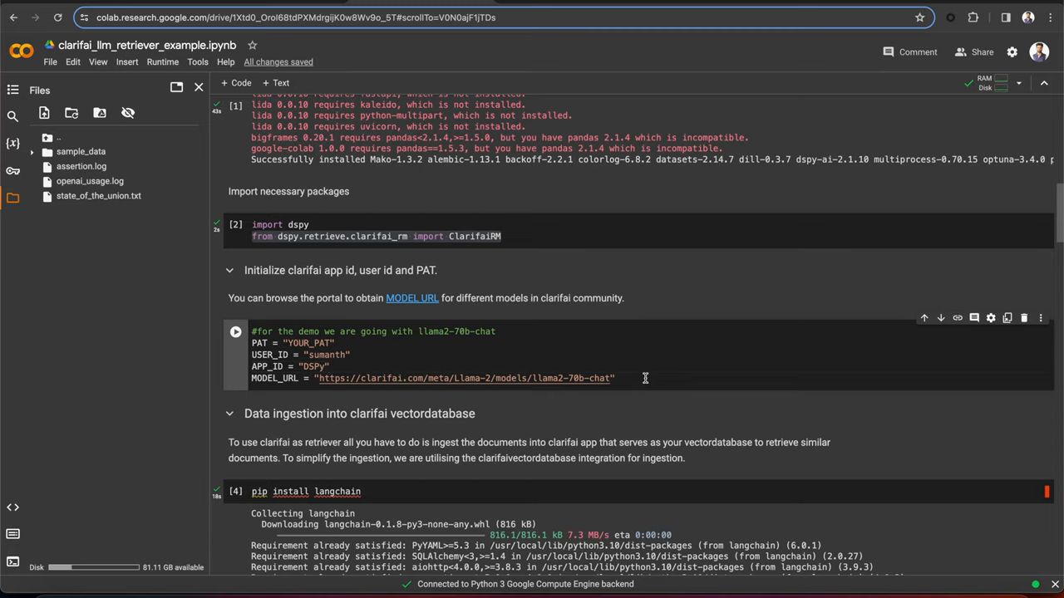
mouse_move(263, 348)
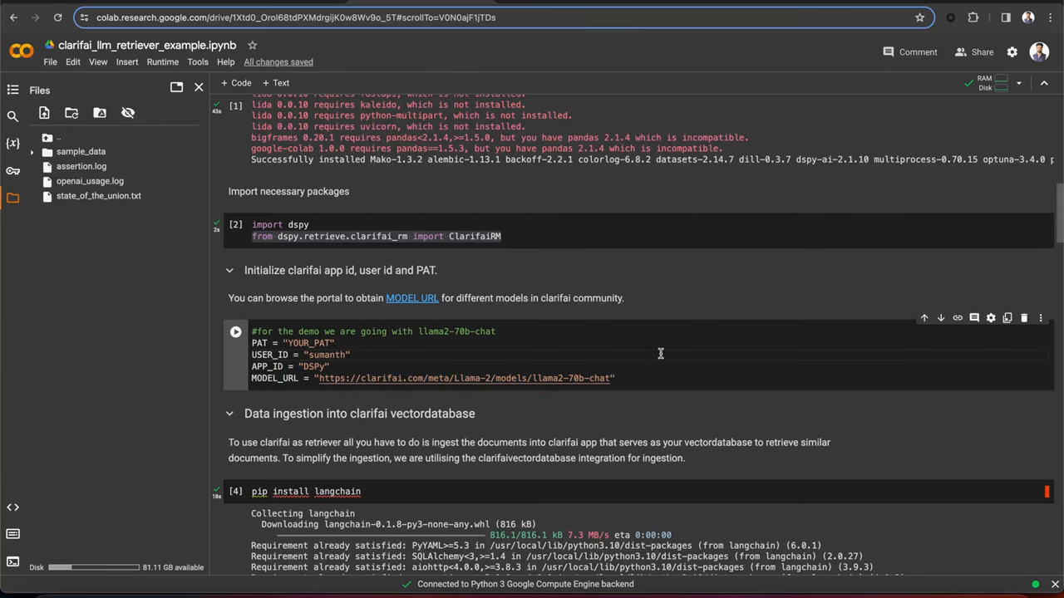
Scroll past the Clarifai config cell and langchain install output to the state_of_the_union.txt ingestion cell.
scroll(down, 3)
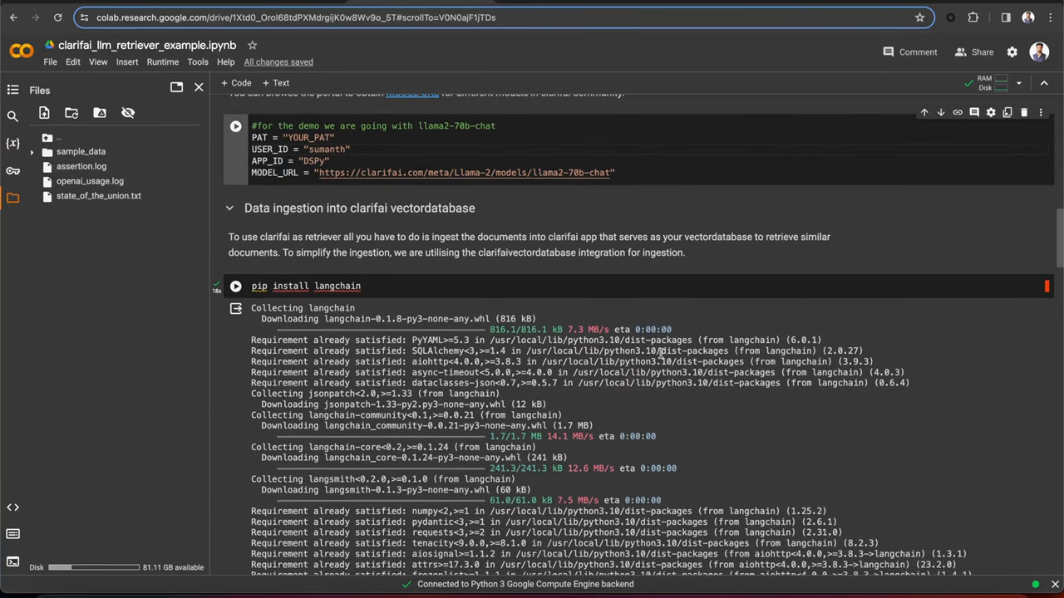
scroll(down, 3)
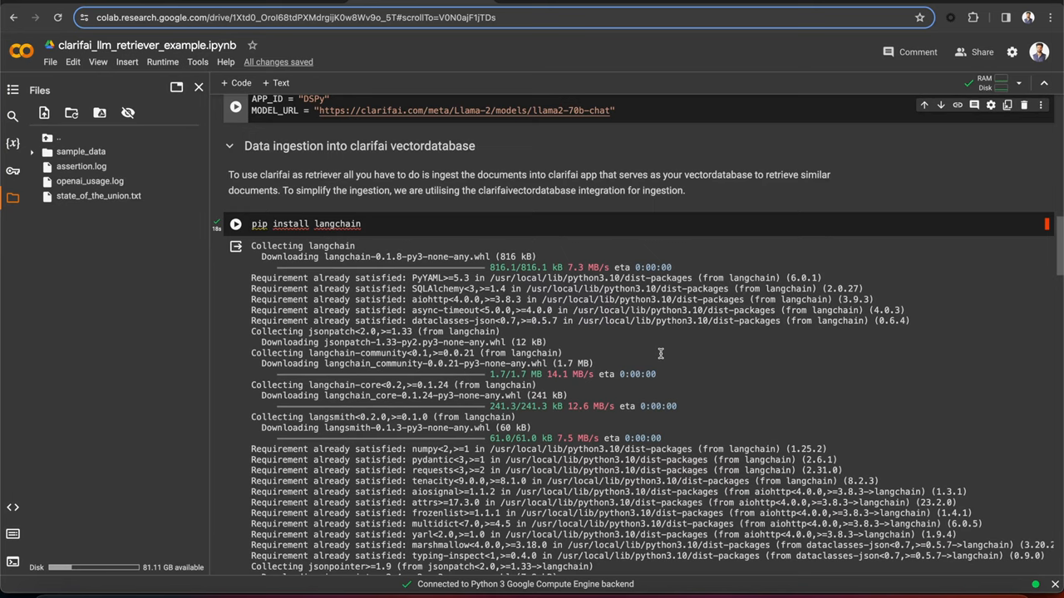
scroll(up, 3)
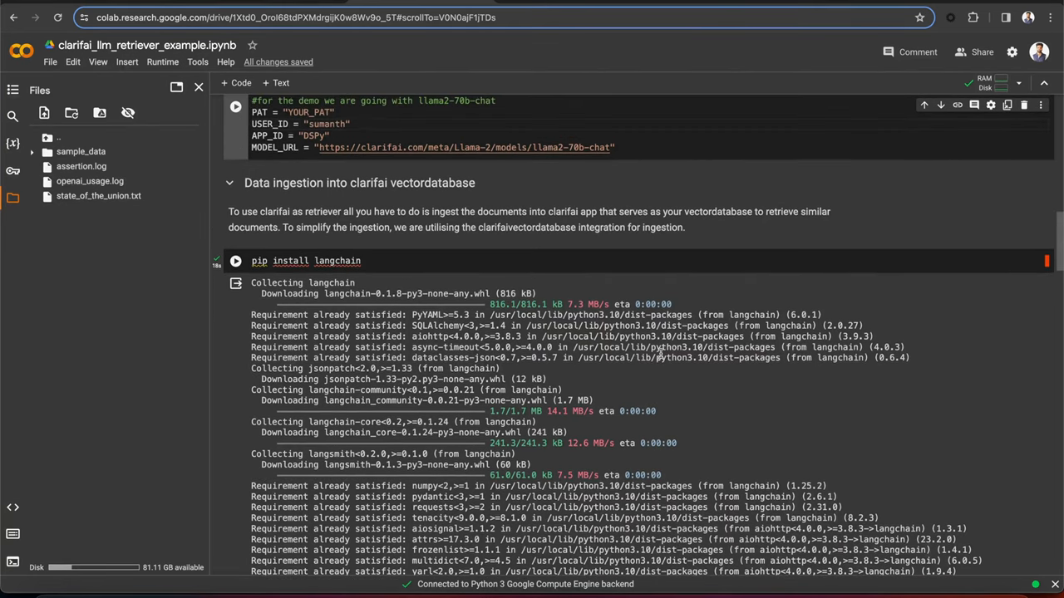
scroll(down, 3)
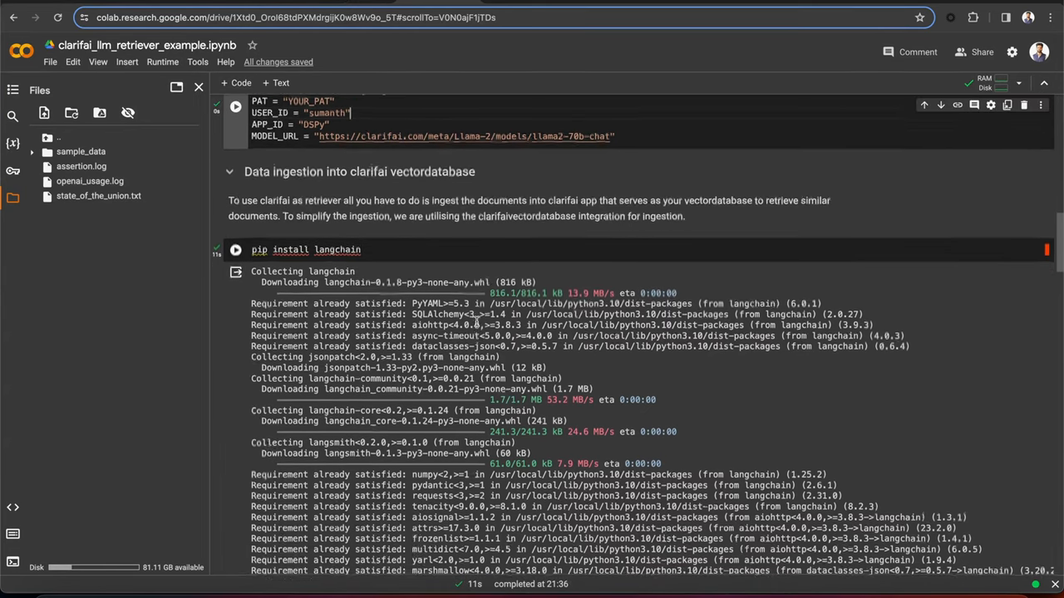
scroll(down, 3)
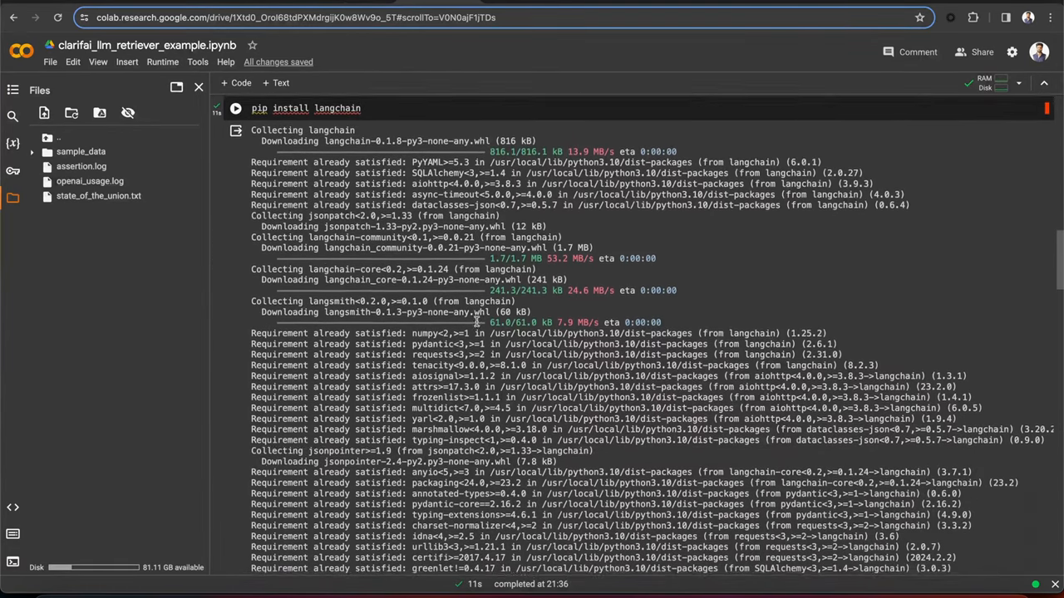
scroll(down, 3)
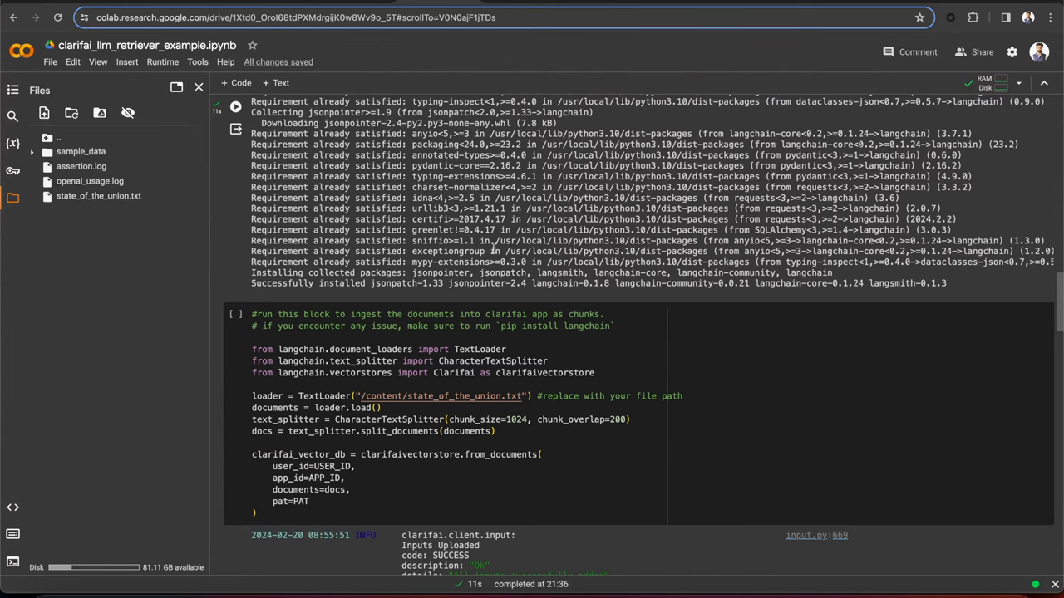
Highlight the clarifaivectorstore import and file path, then open state_of_the_union.txt from the Files panel.
scroll(down, 3)
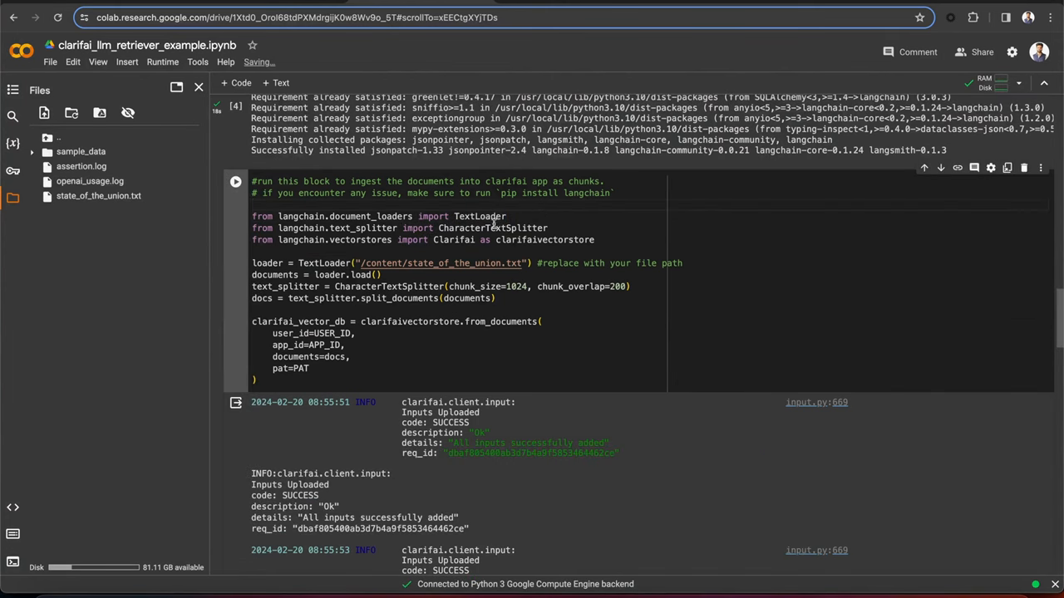
double_click(492, 228)
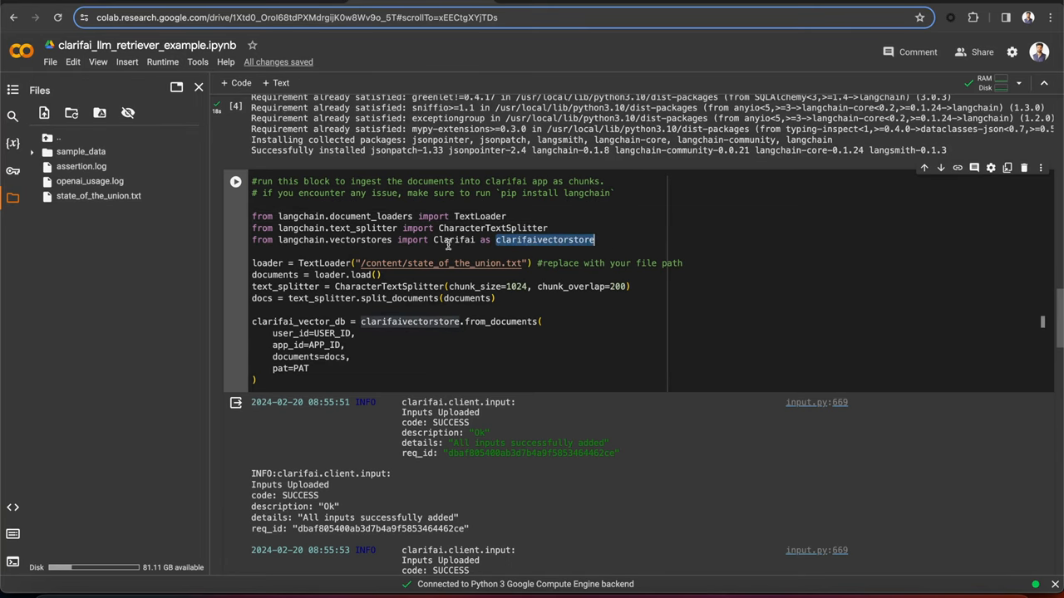
click(614, 239)
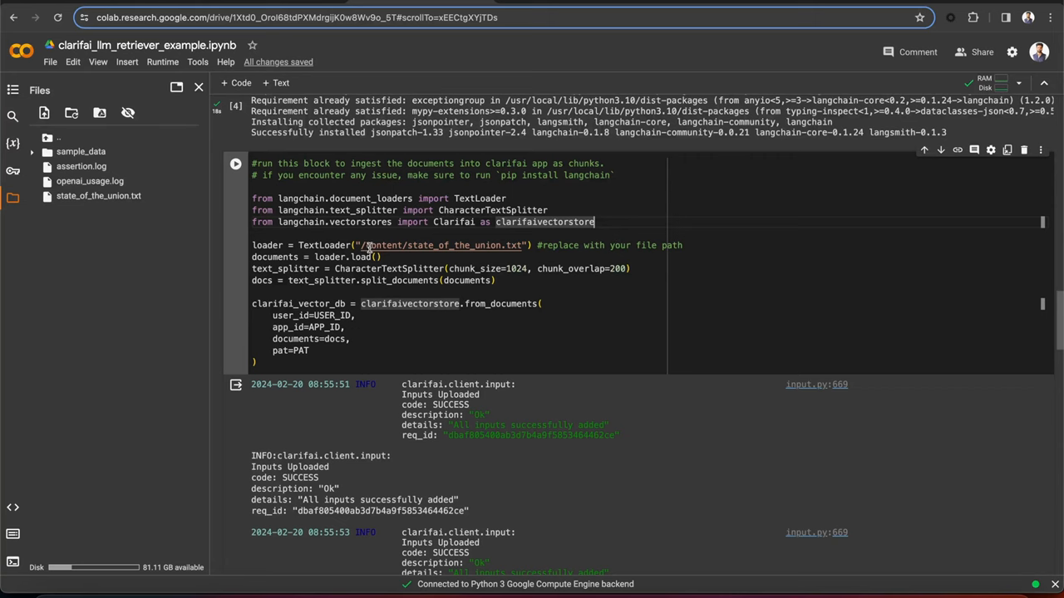
click(98, 196)
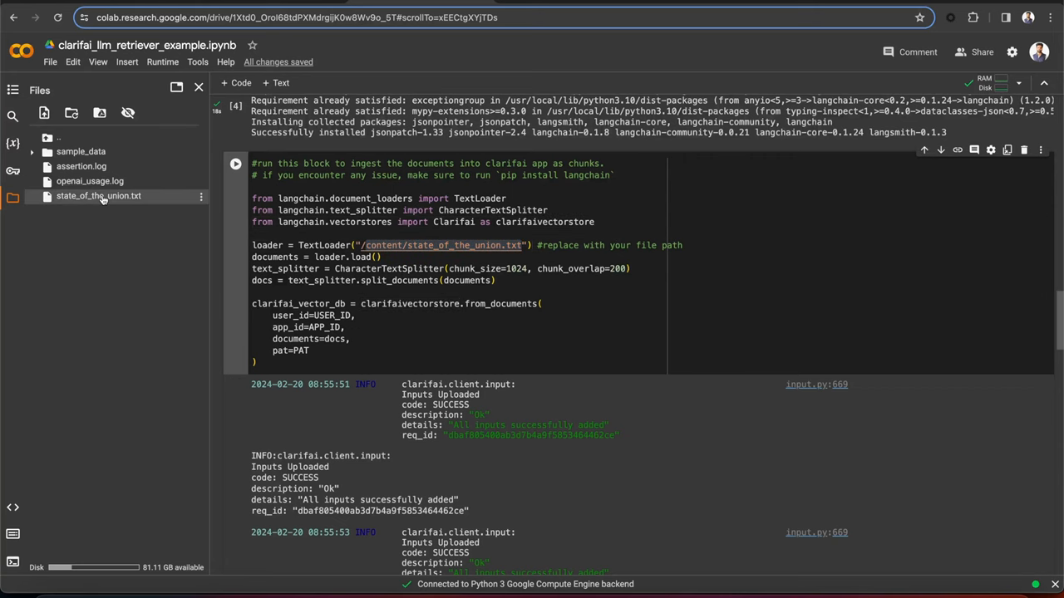
double_click(98, 196)
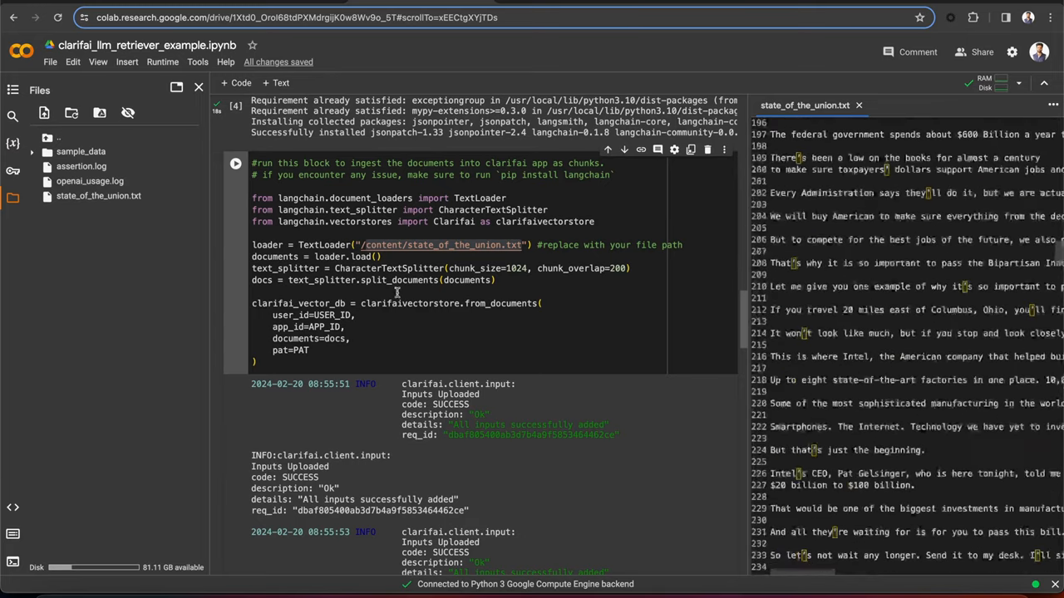
Skim the State of the Union text and close its tab, leaving the 1024-size, 200-overlap chunking cell in view.
scroll(down, 3)
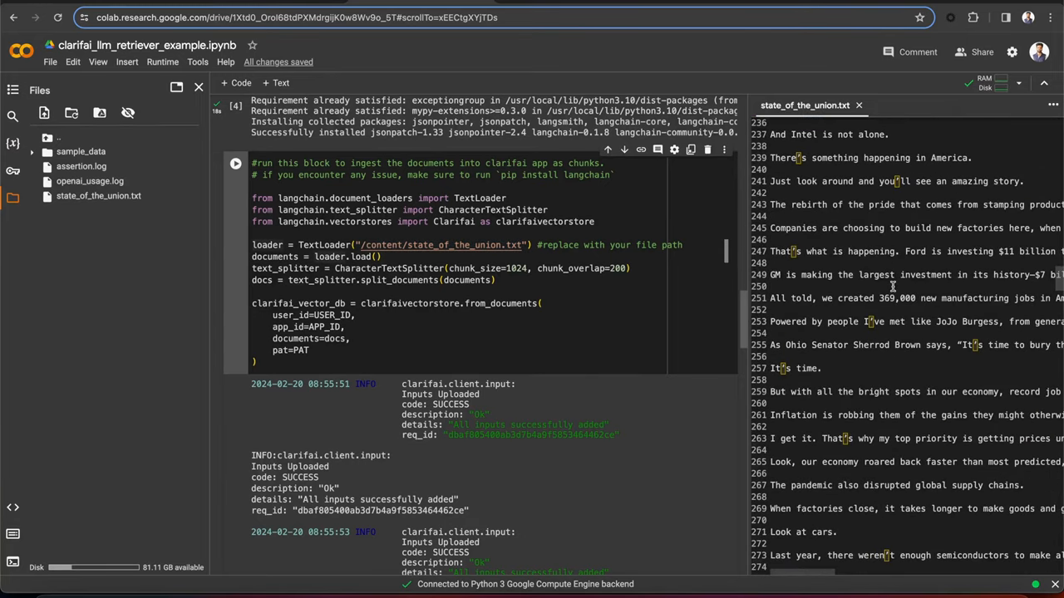
scroll(up, 3)
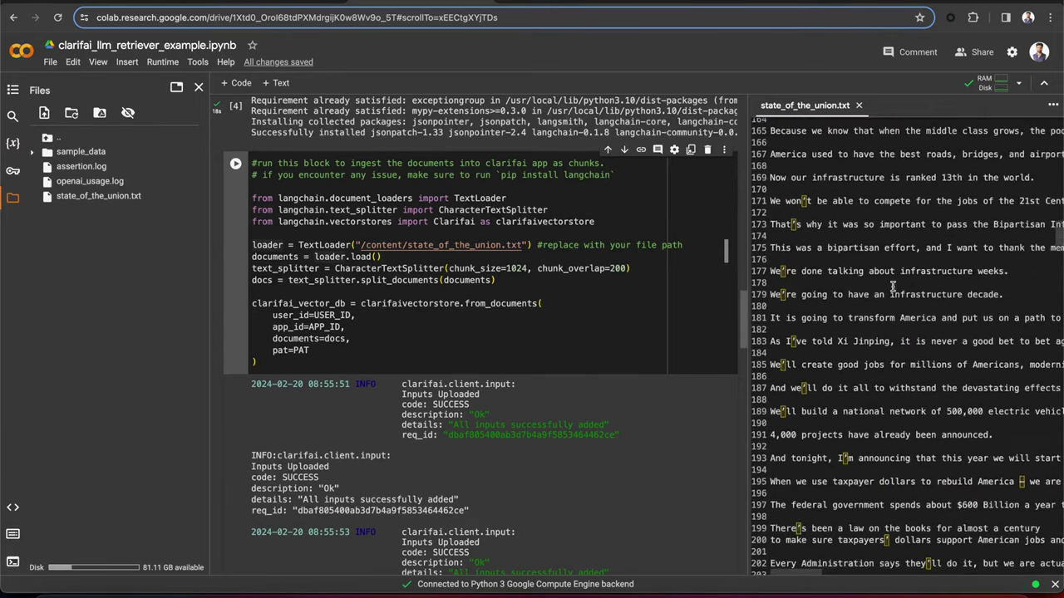
scroll(up, 3)
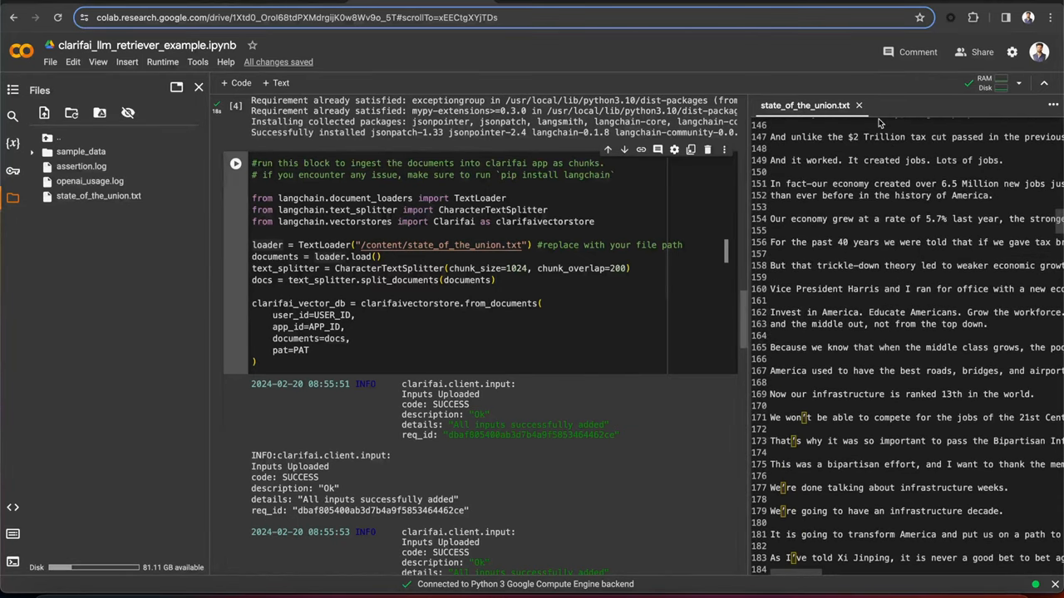
click(858, 105)
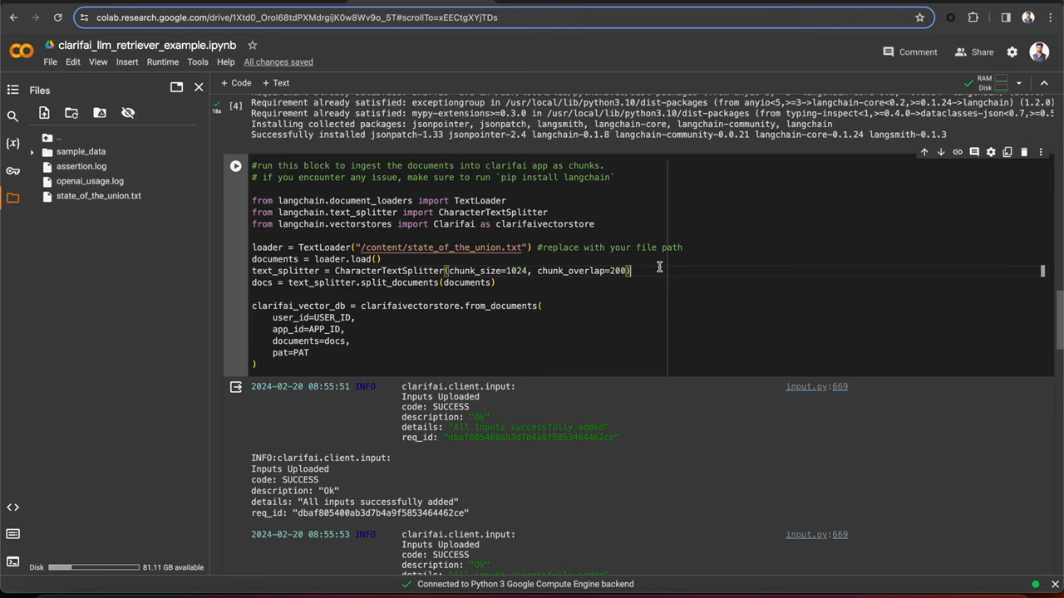
mouse_move(498, 279)
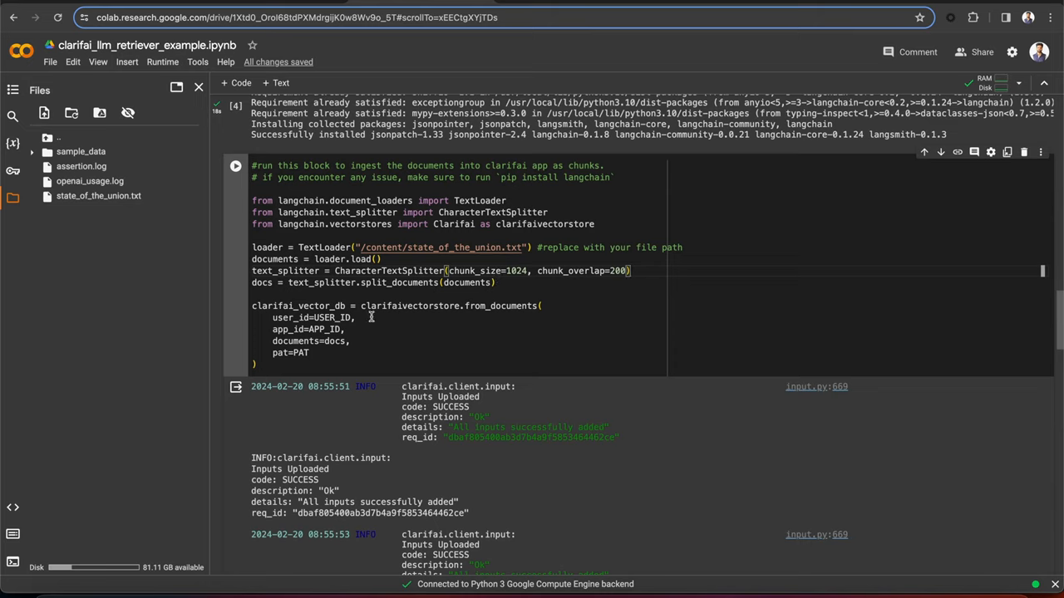
double_click(306, 329)
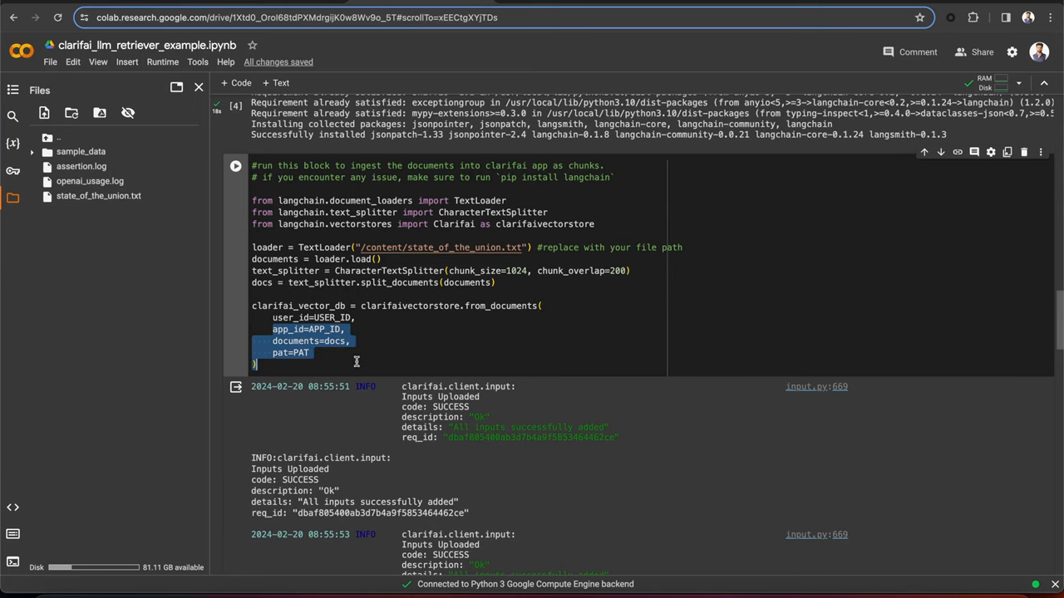
scroll(up, 3)
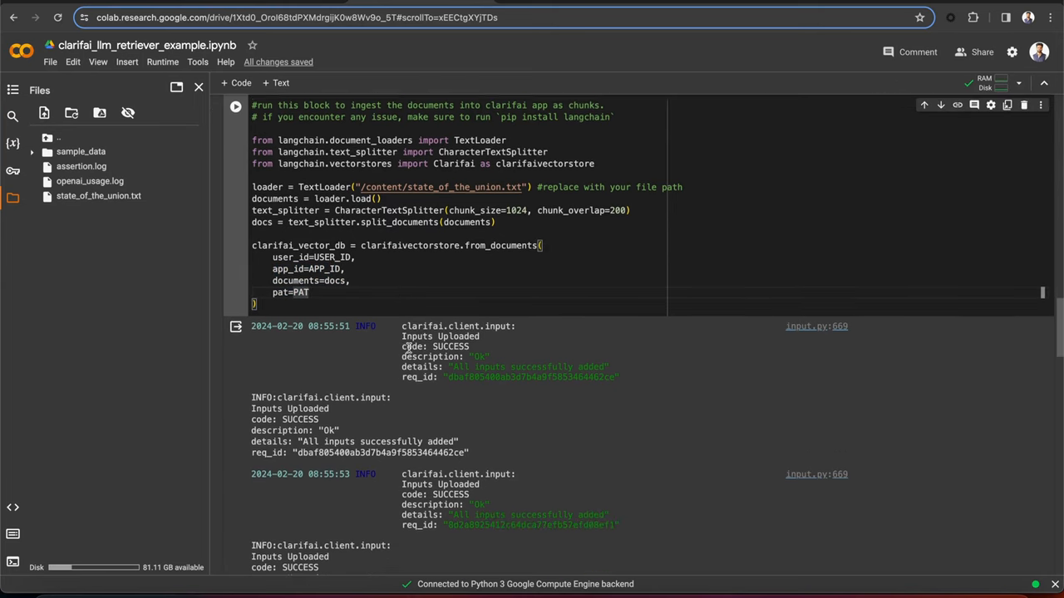
scroll(down, 3)
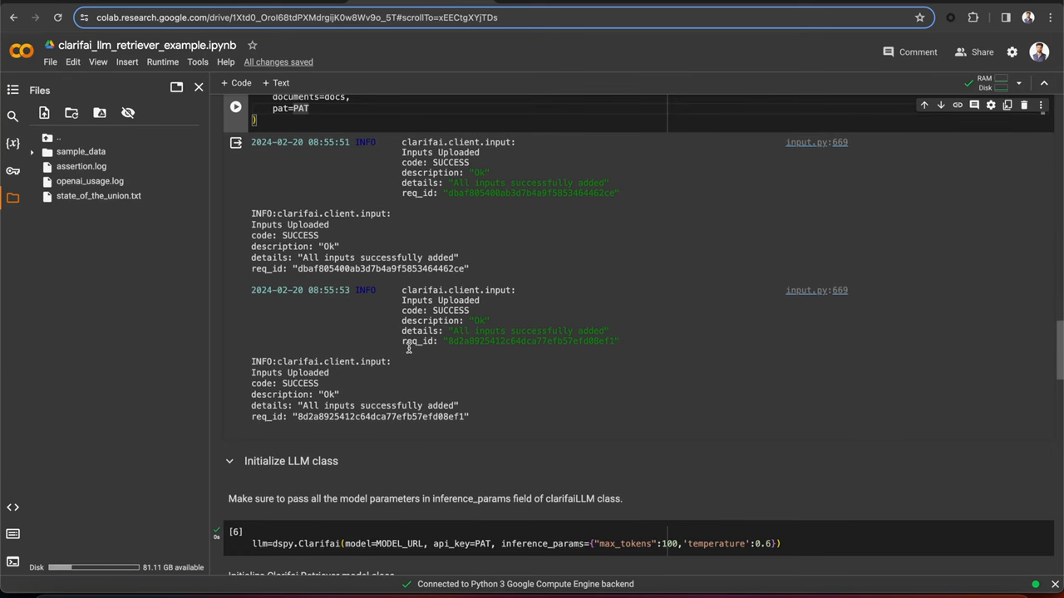
scroll(up, 3)
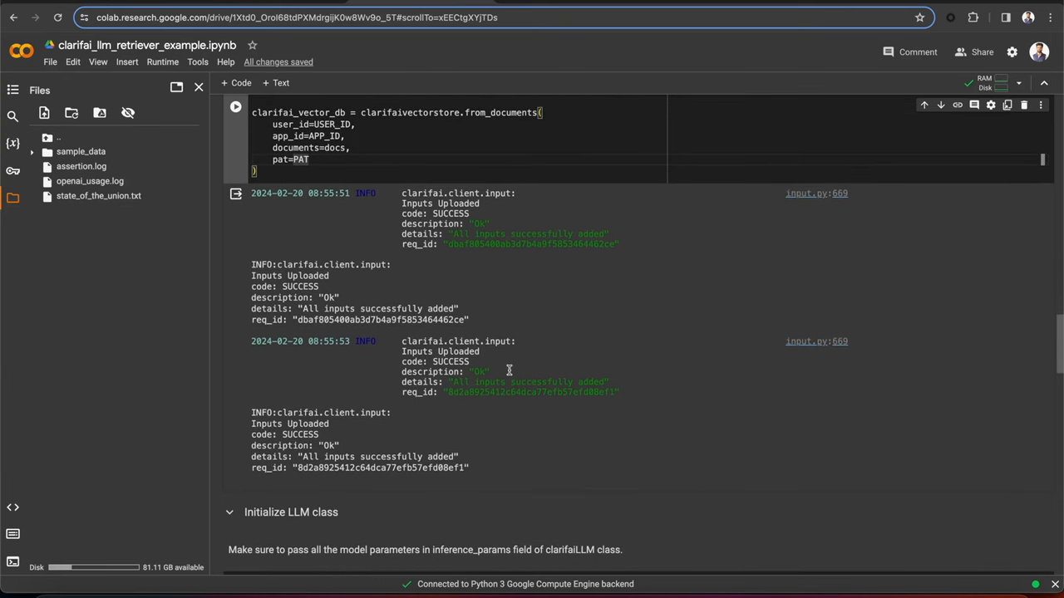
scroll(down, 3)
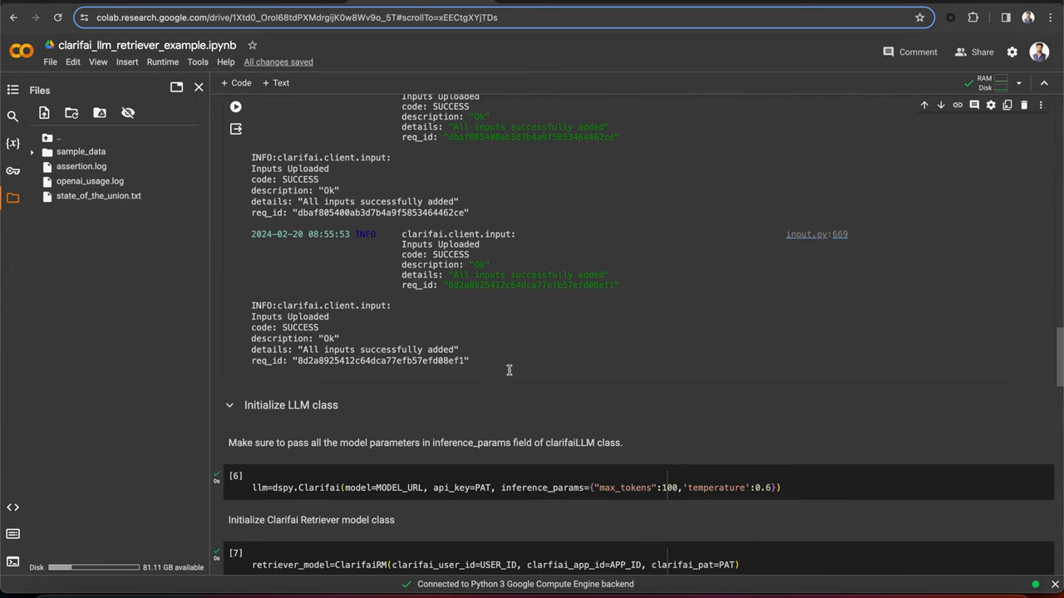
scroll(down, 3)
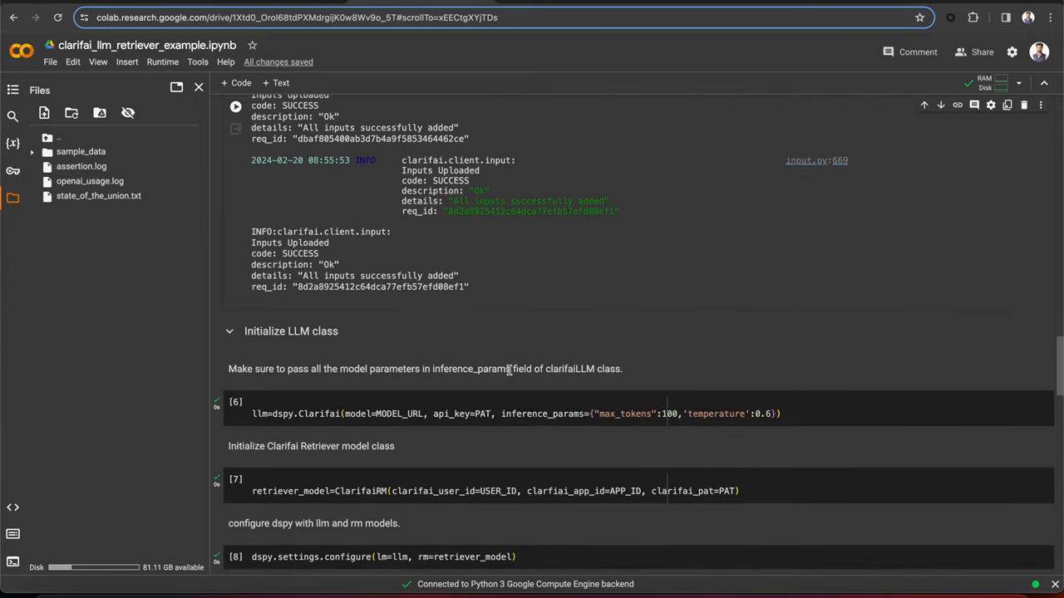
scroll(down, 3)
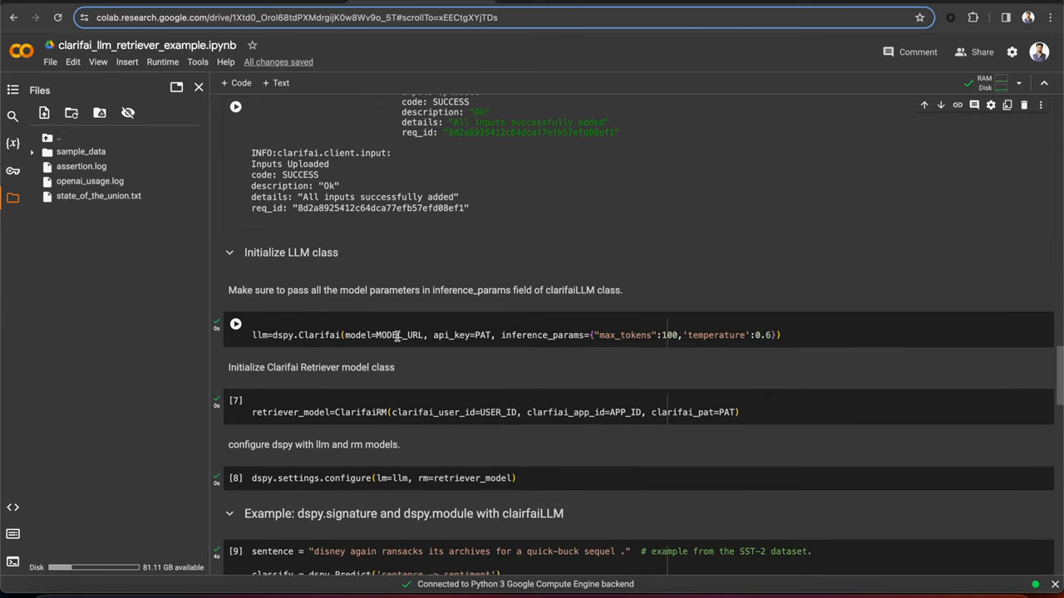
click(482, 336)
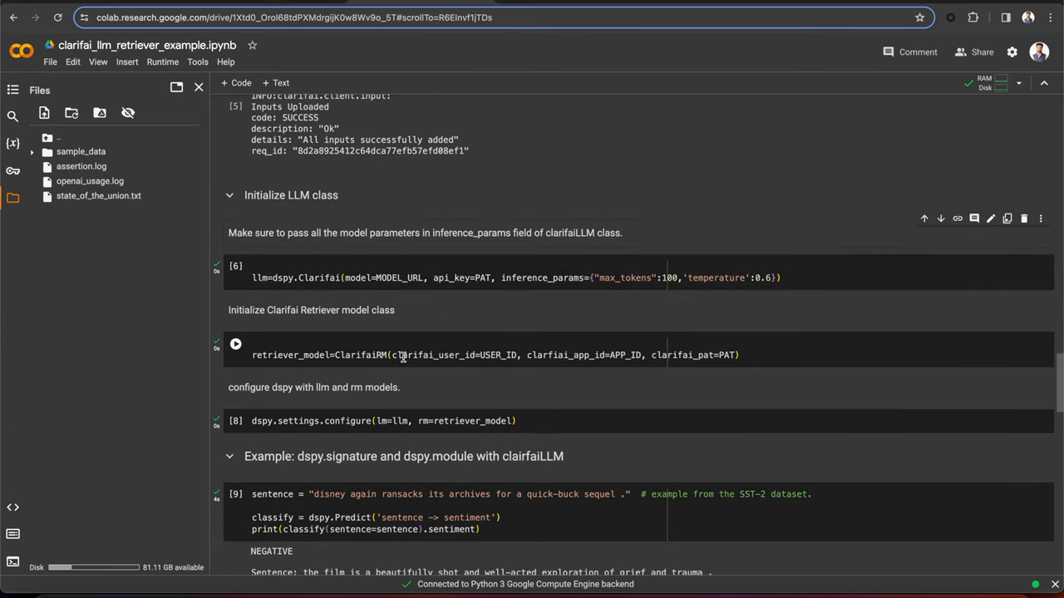
double_click(497, 356)
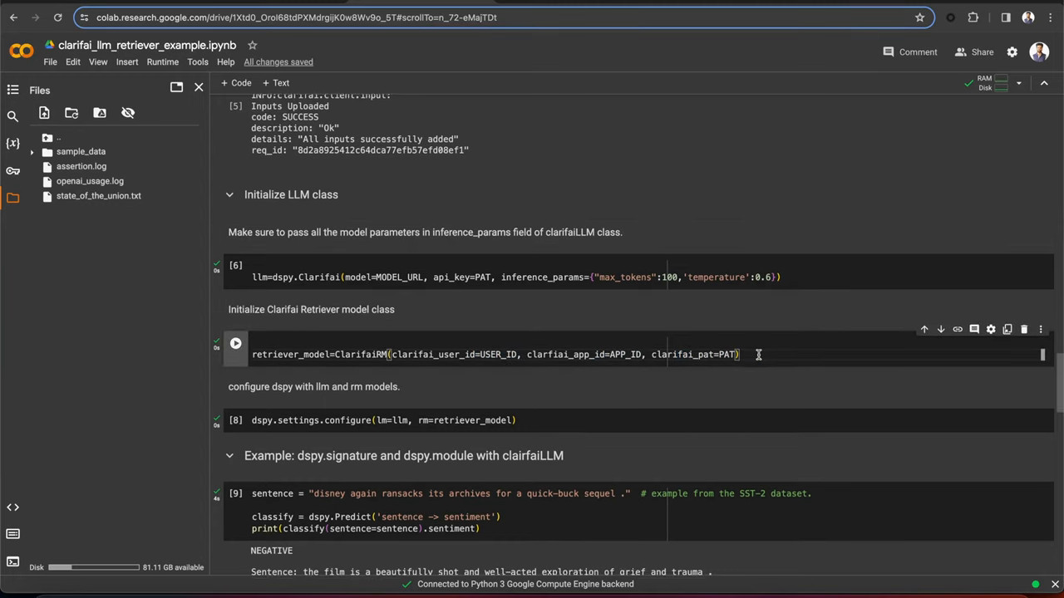
scroll(up, 3)
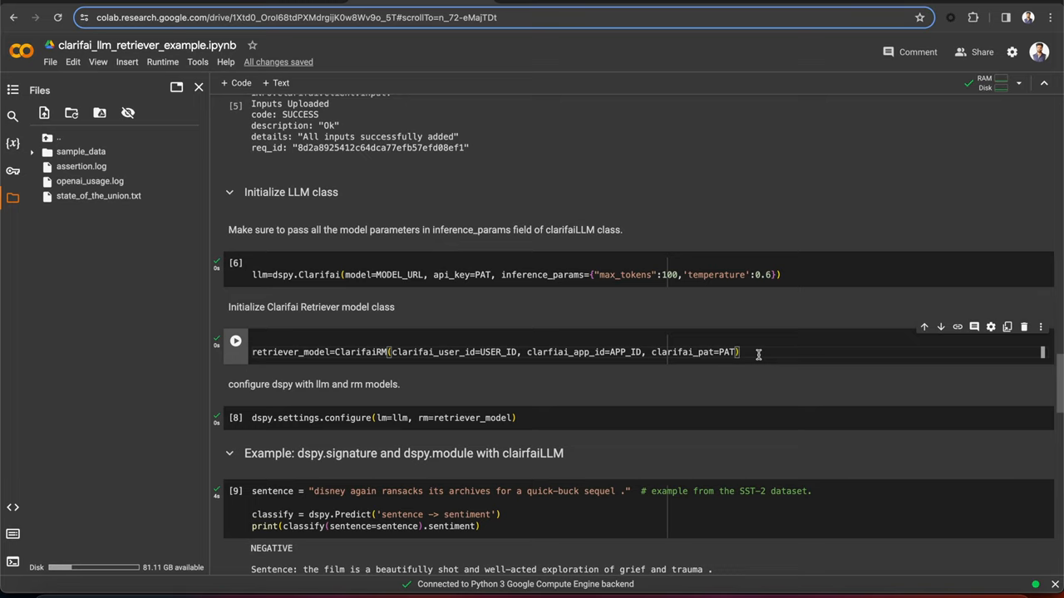
mouse_move(618, 352)
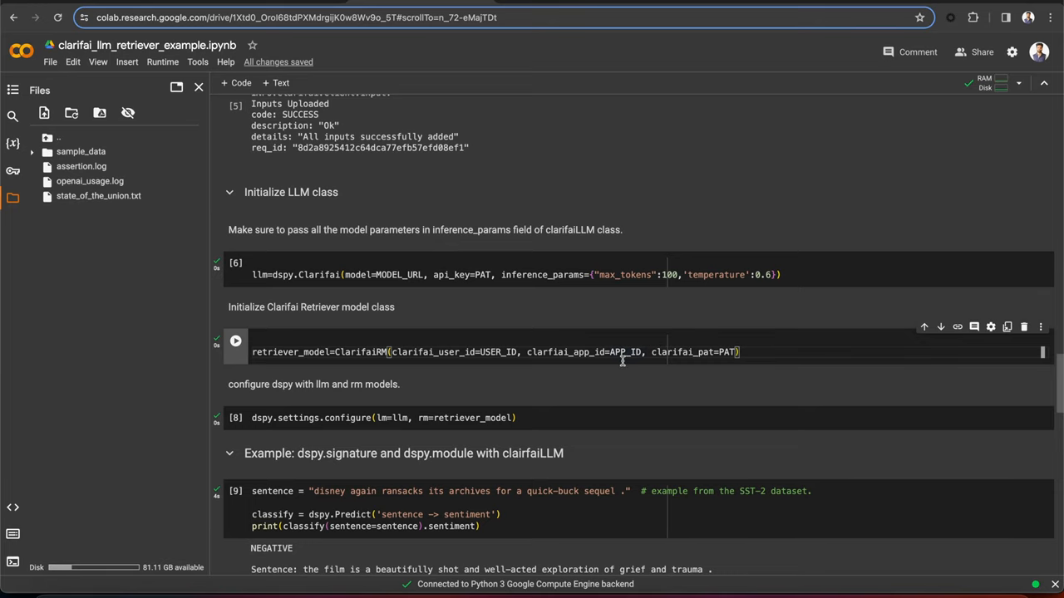
scroll(down, 3)
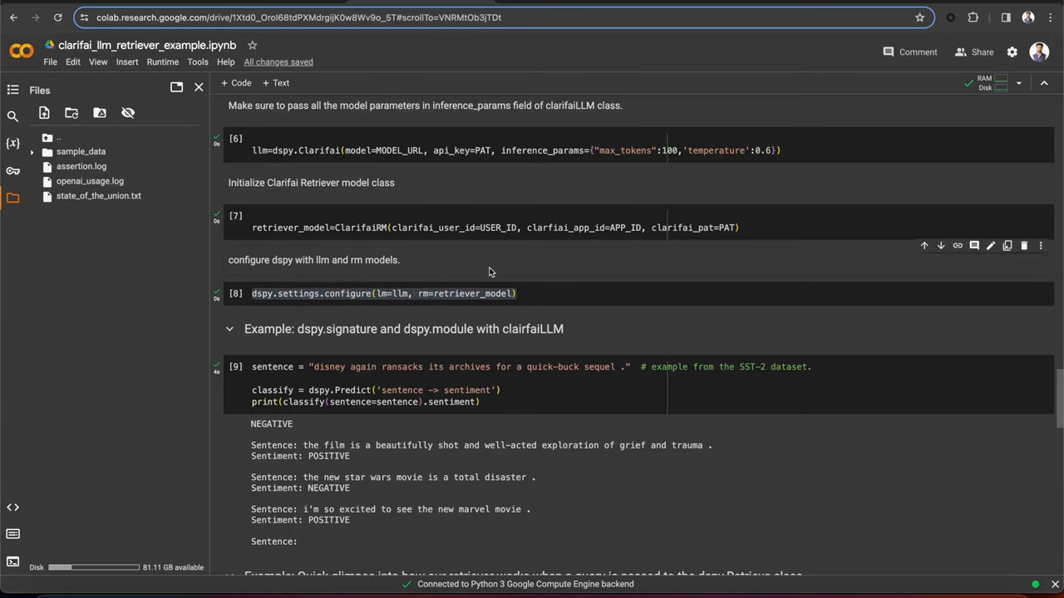
scroll(down, 3)
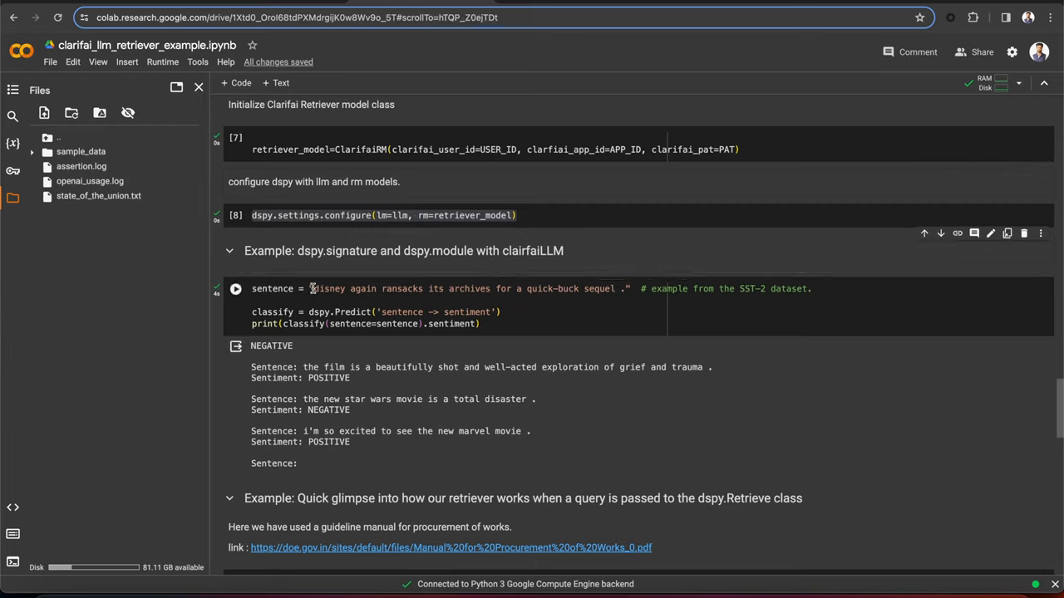
drag(313, 289, 445, 290)
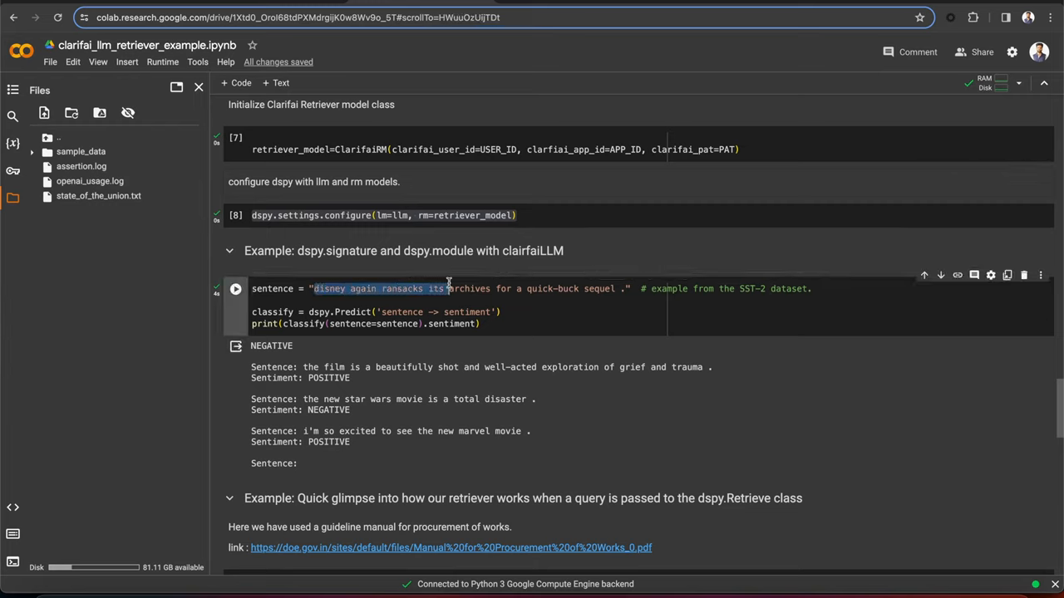
drag(447, 289, 615, 289)
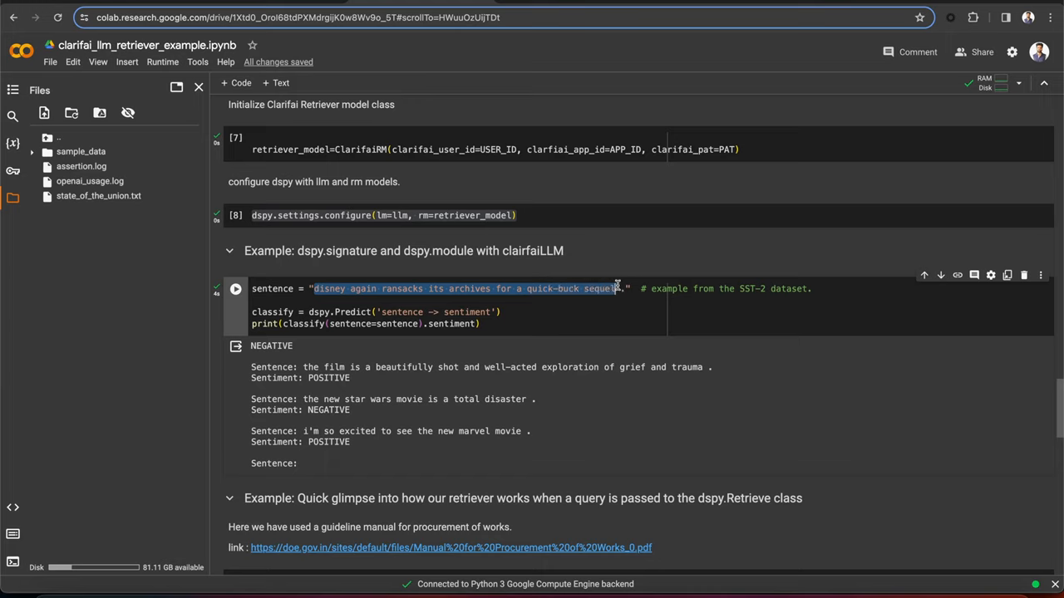
click(612, 301)
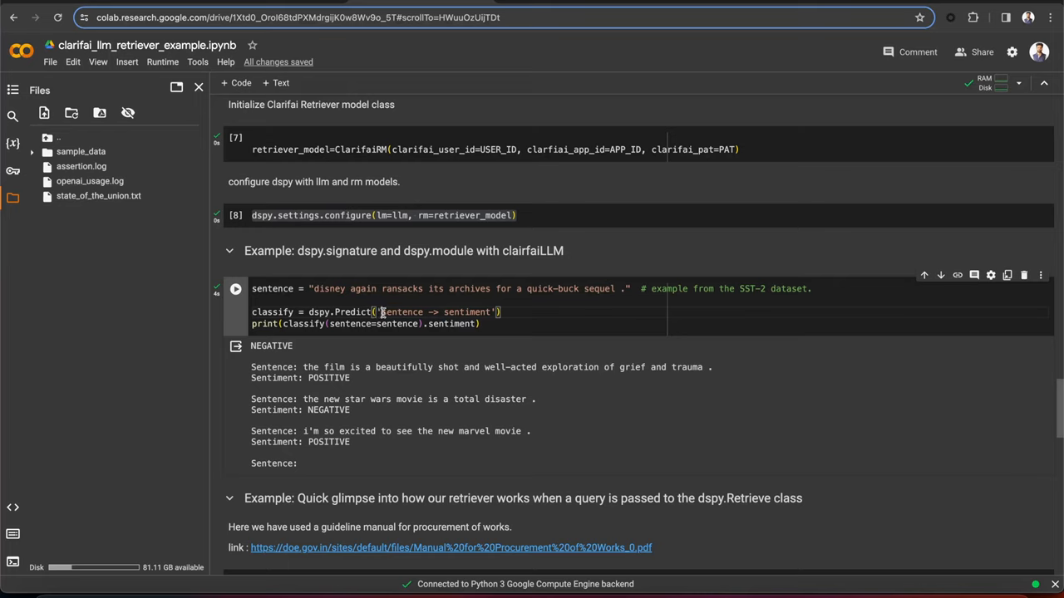
double_click(435, 312)
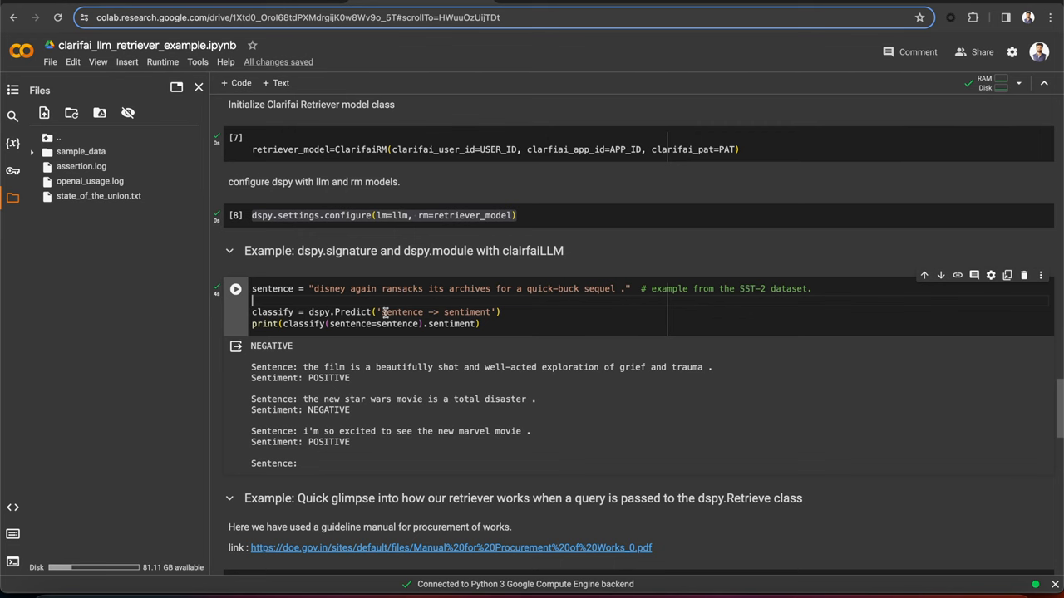
mouse_move(399, 313)
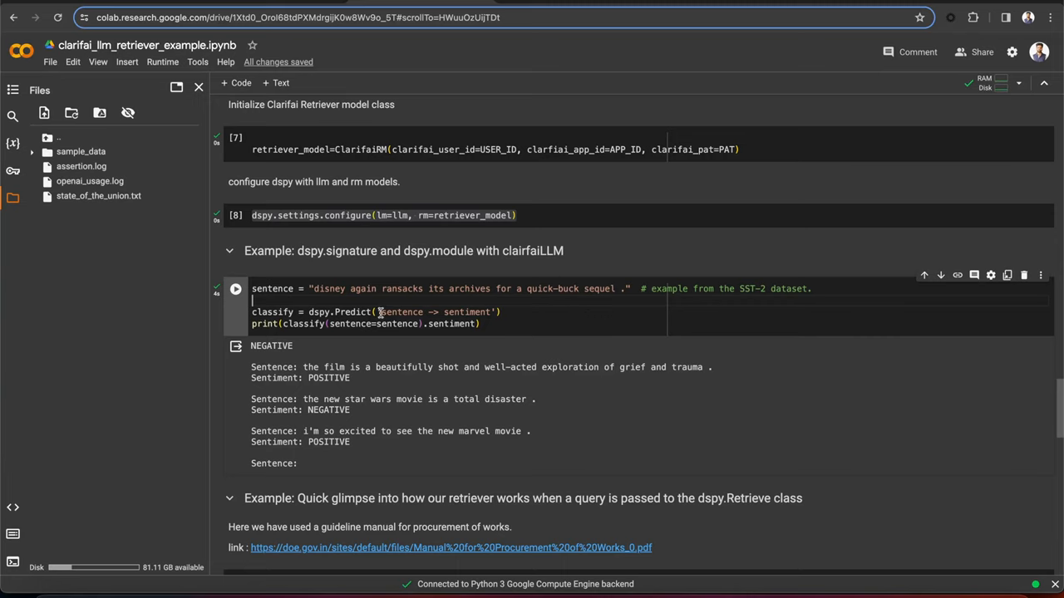
double_click(407, 312)
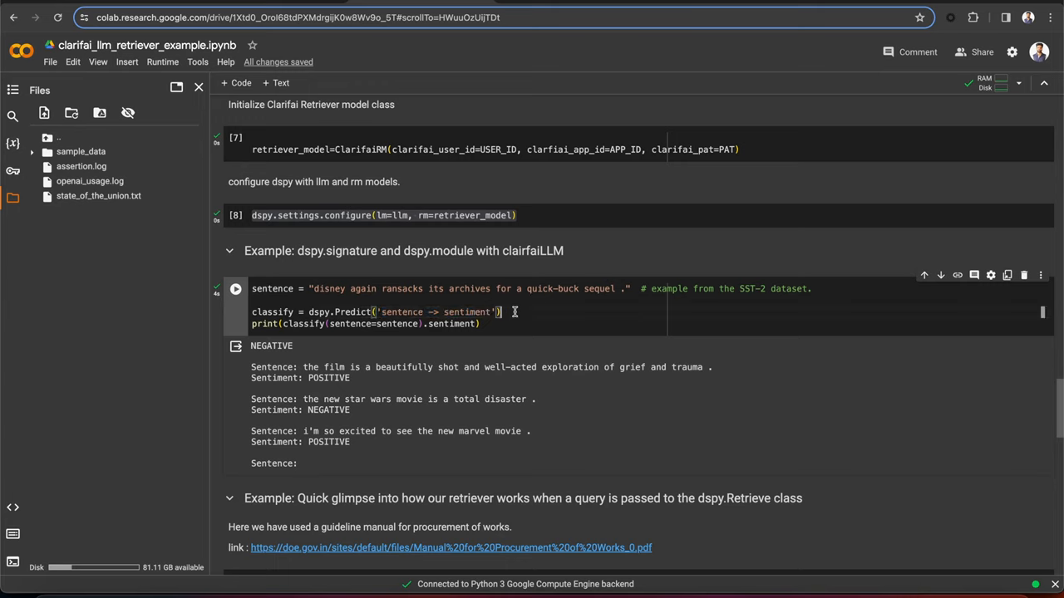
mouse_move(432, 347)
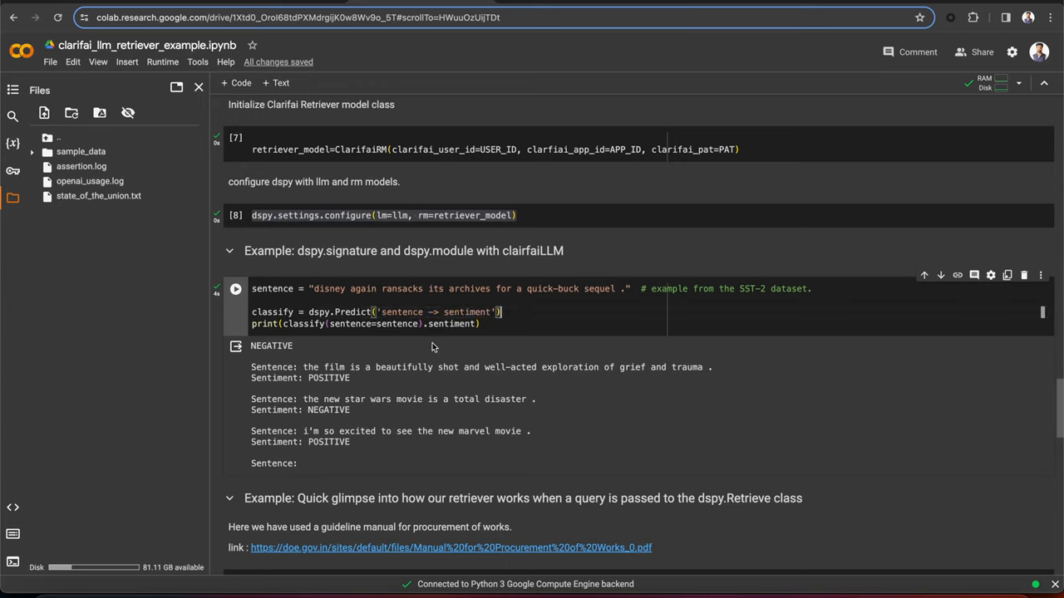
mouse_move(359, 319)
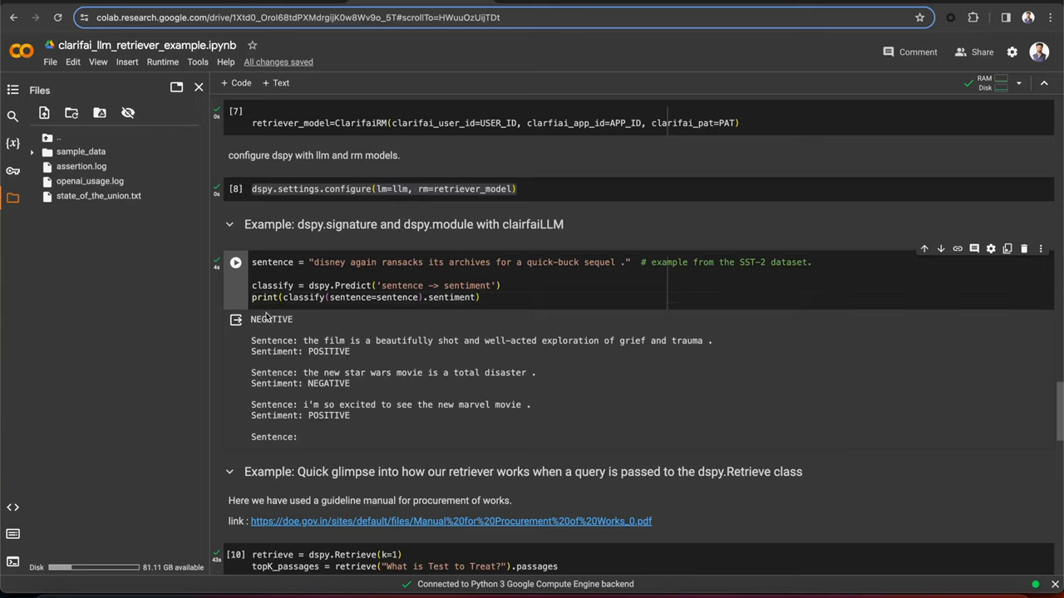
mouse_move(309, 324)
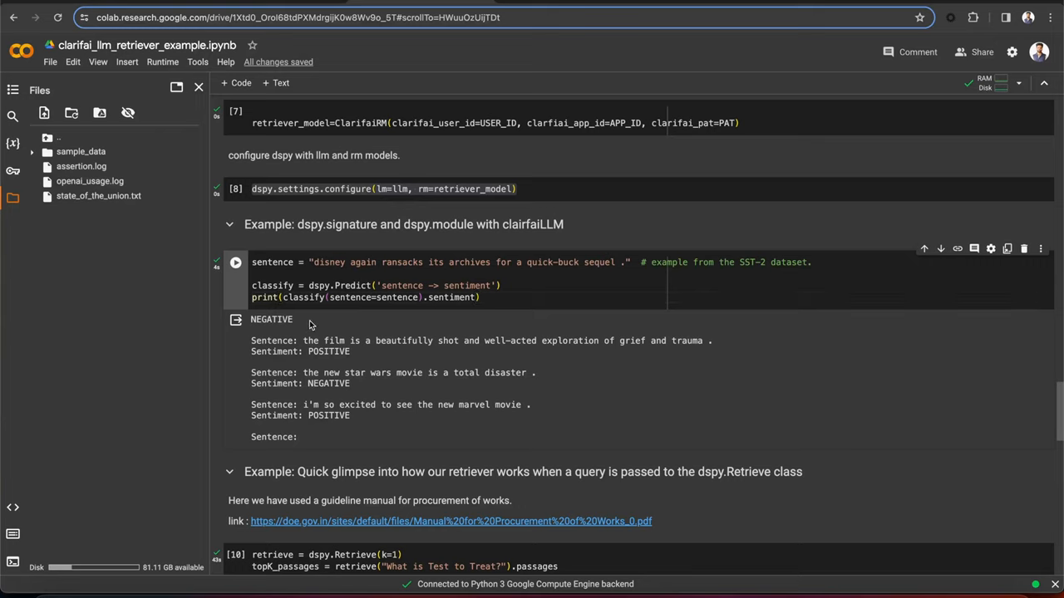
mouse_move(366, 323)
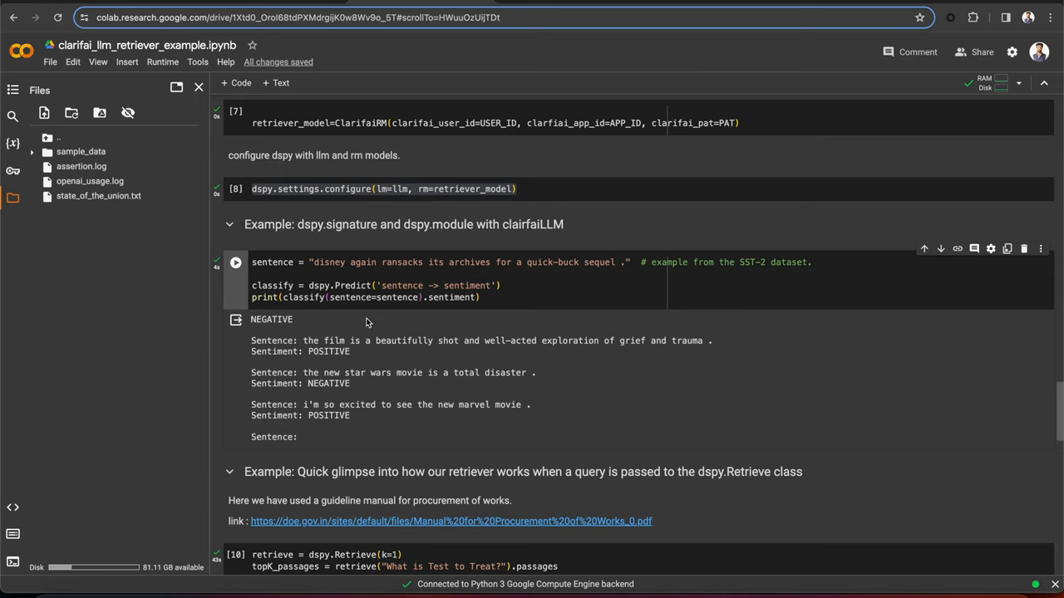
scroll(down, 3)
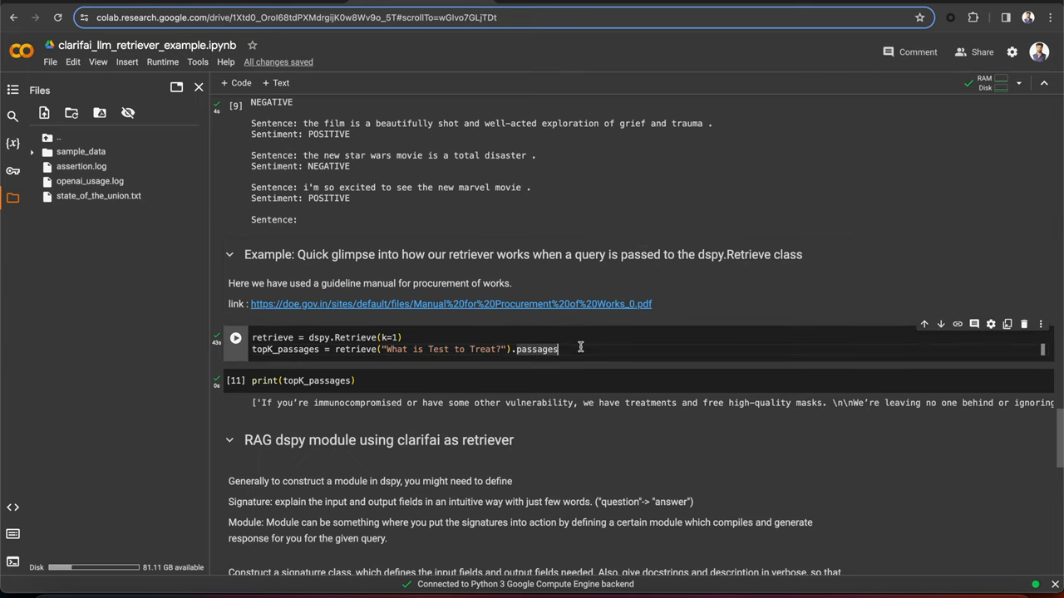
scroll(down, 3)
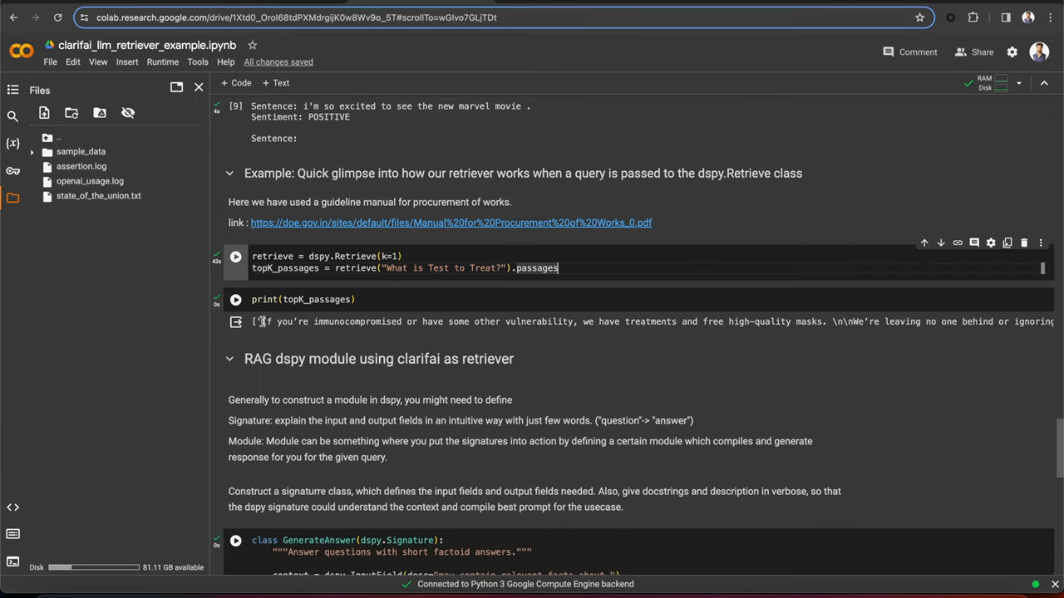
click(236, 256)
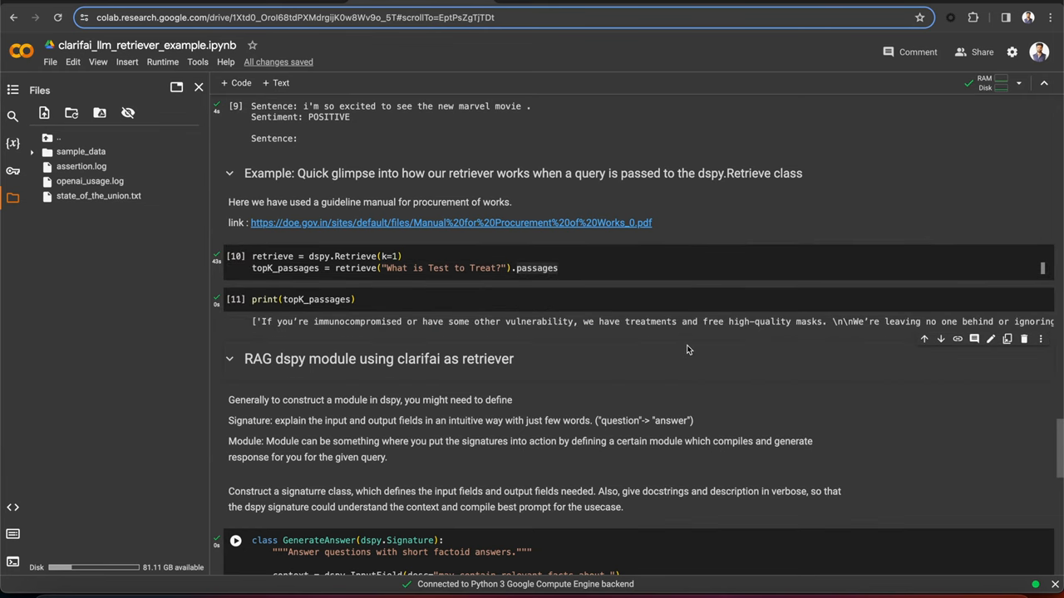
scroll(down, 3)
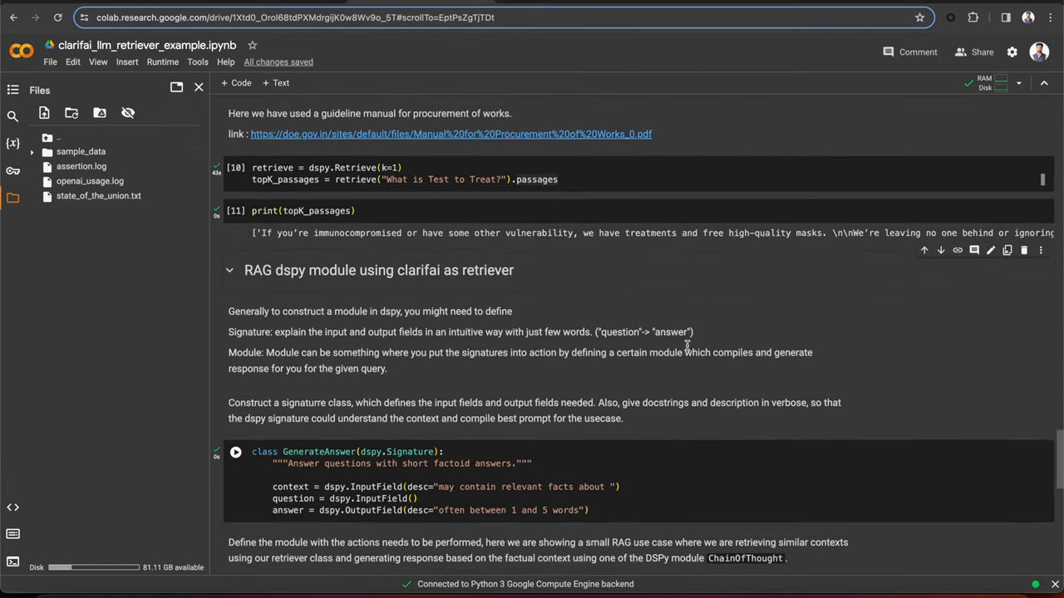
scroll(up, 3)
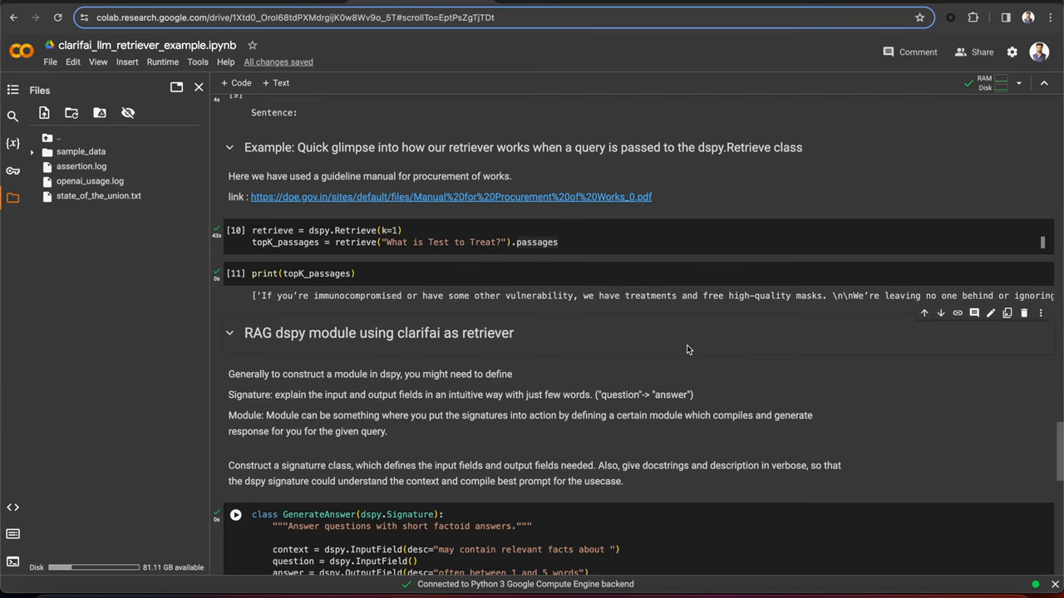
scroll(down, 3)
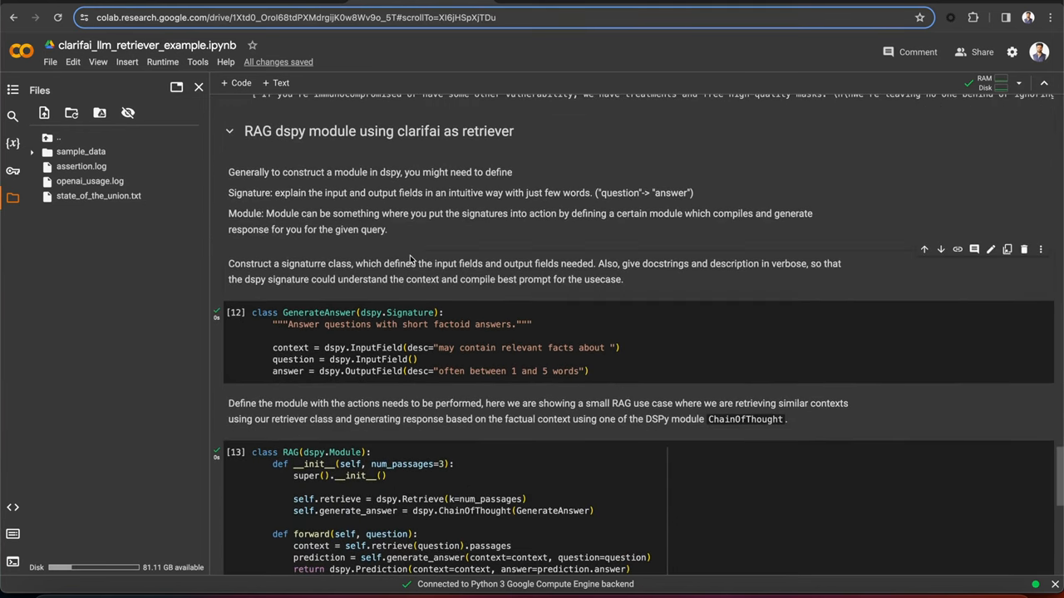
scroll(up, 3)
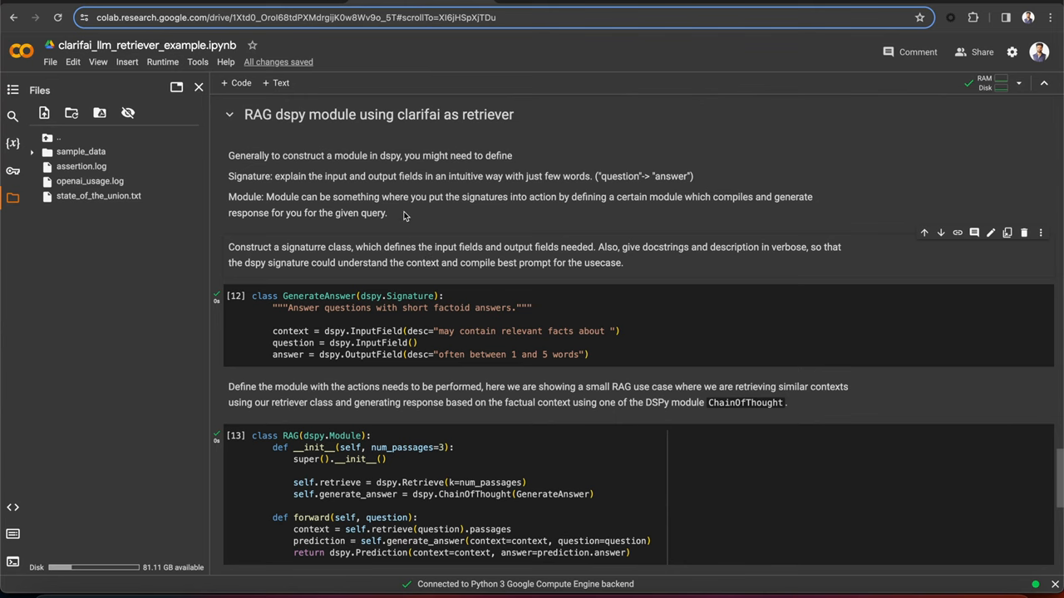
scroll(down, 3)
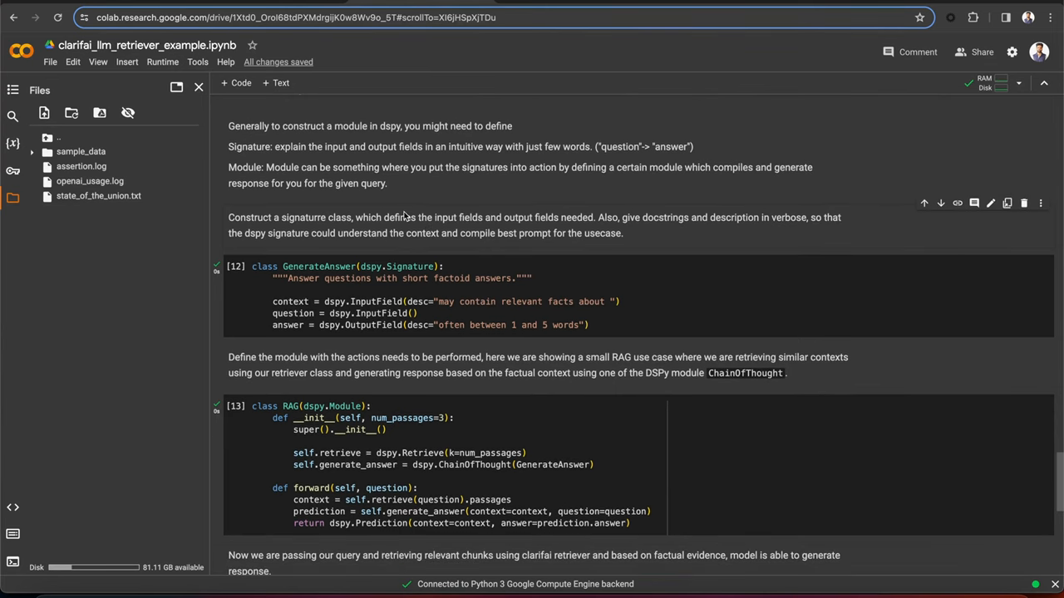
scroll(up, 3)
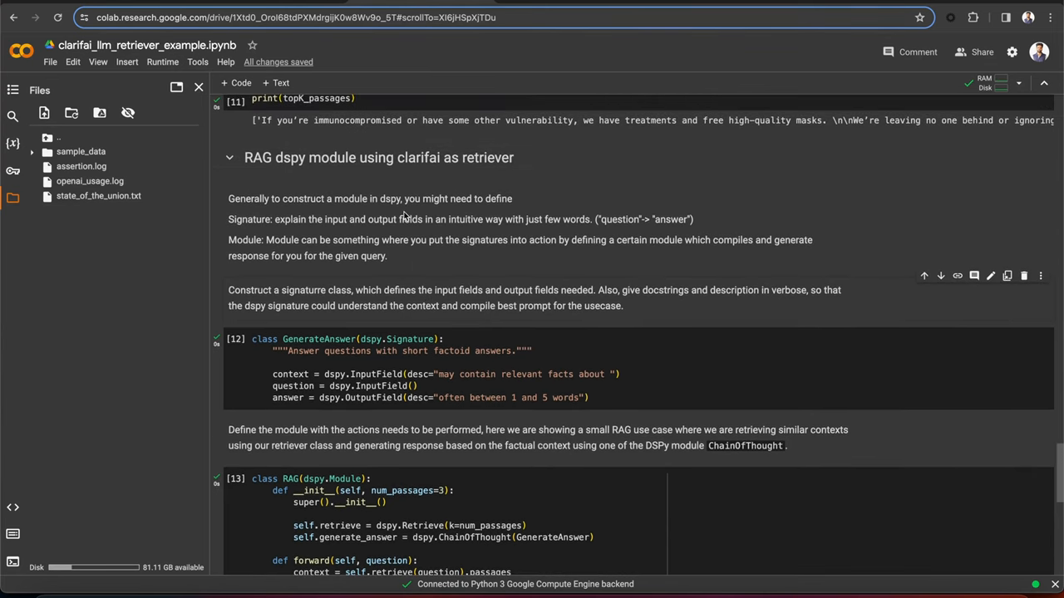
scroll(up, 3)
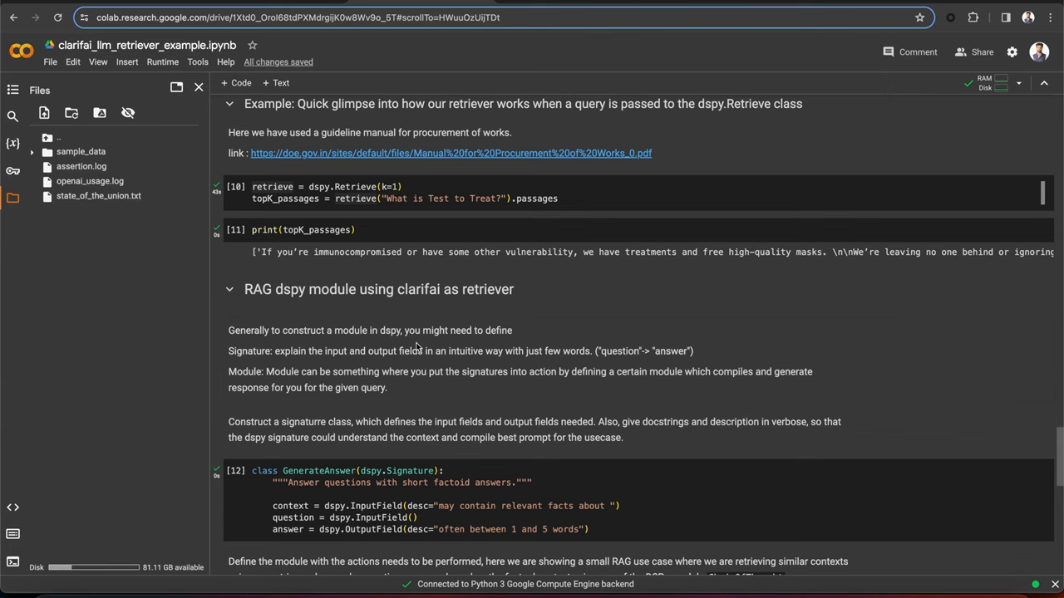
scroll(down, 3)
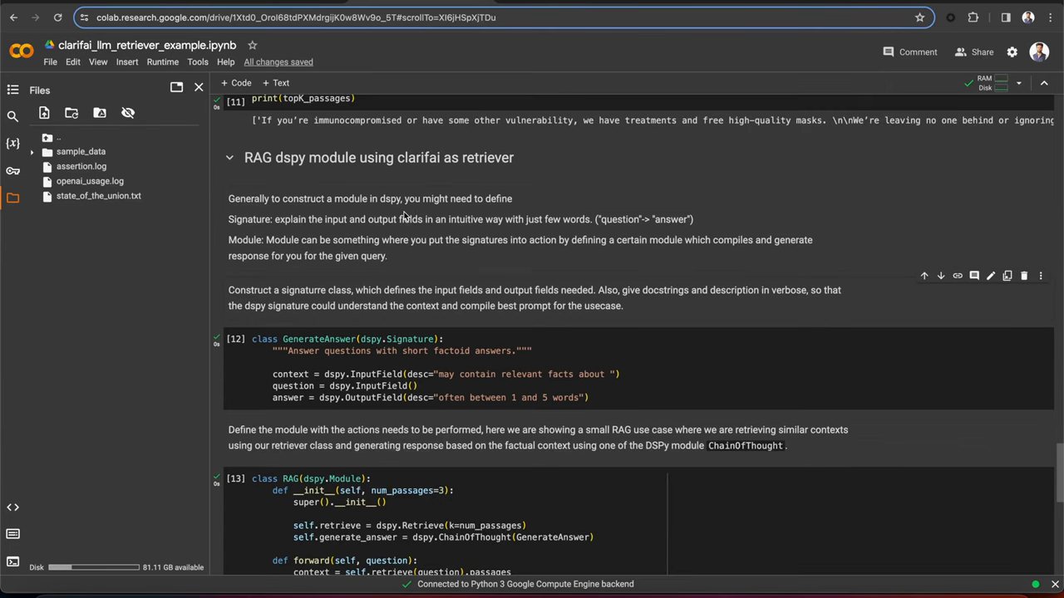
scroll(up, 3)
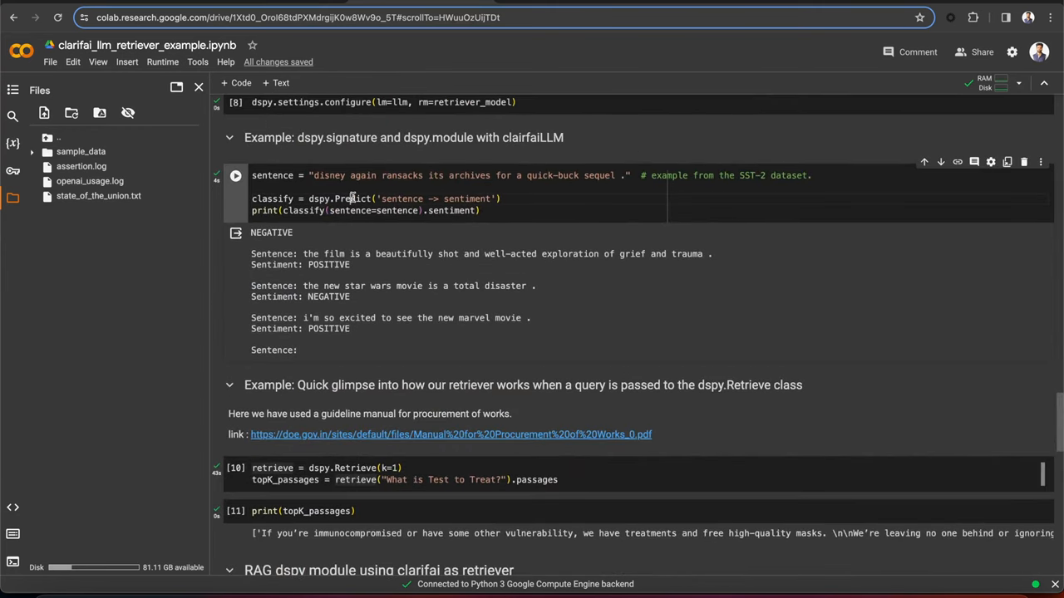
double_click(354, 199)
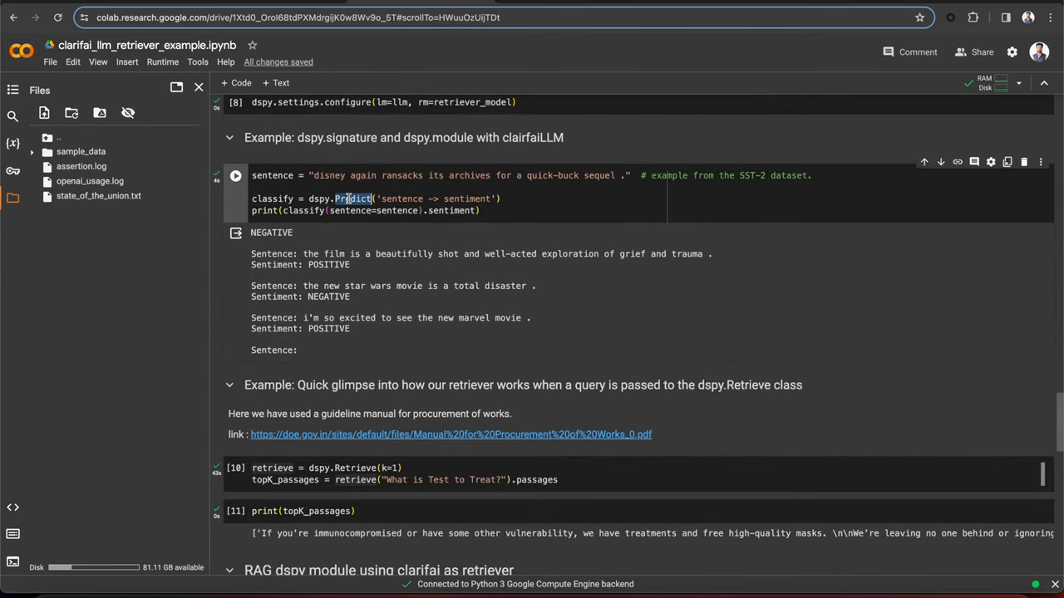
scroll(down, 3)
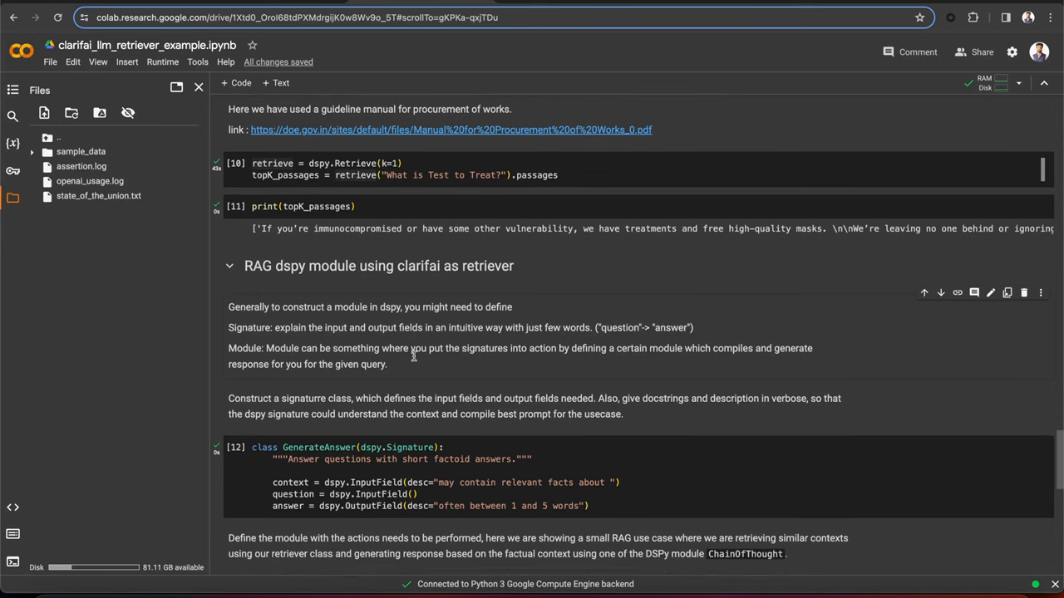
scroll(down, 3)
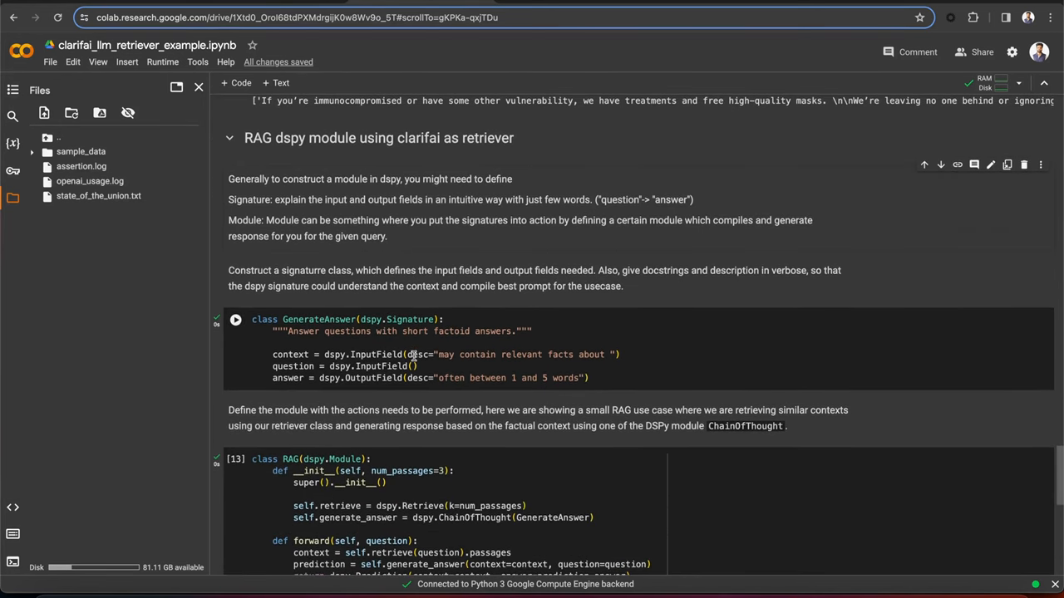
scroll(down, 3)
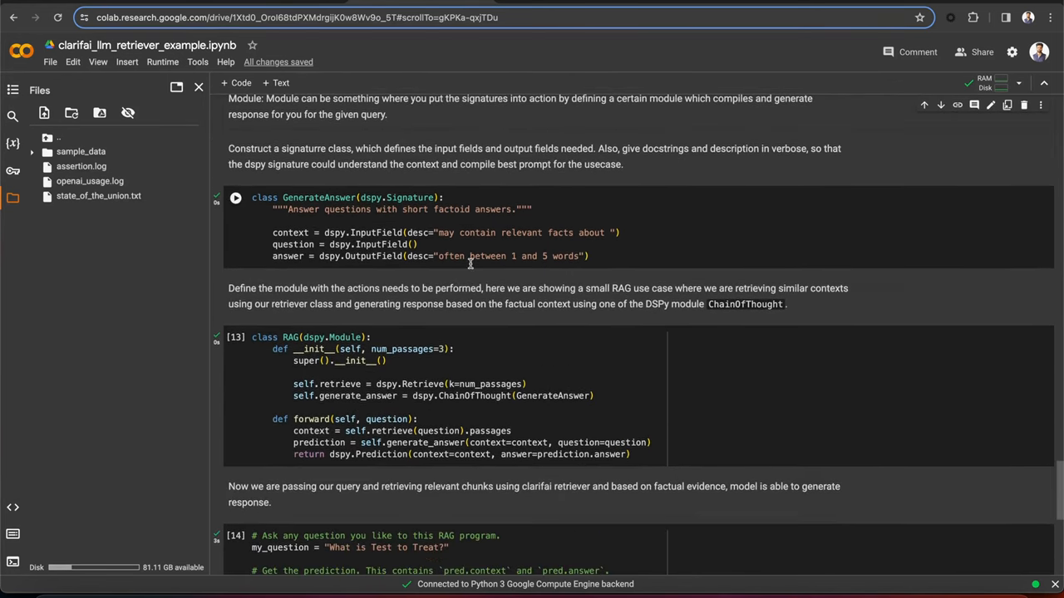
scroll(up, 3)
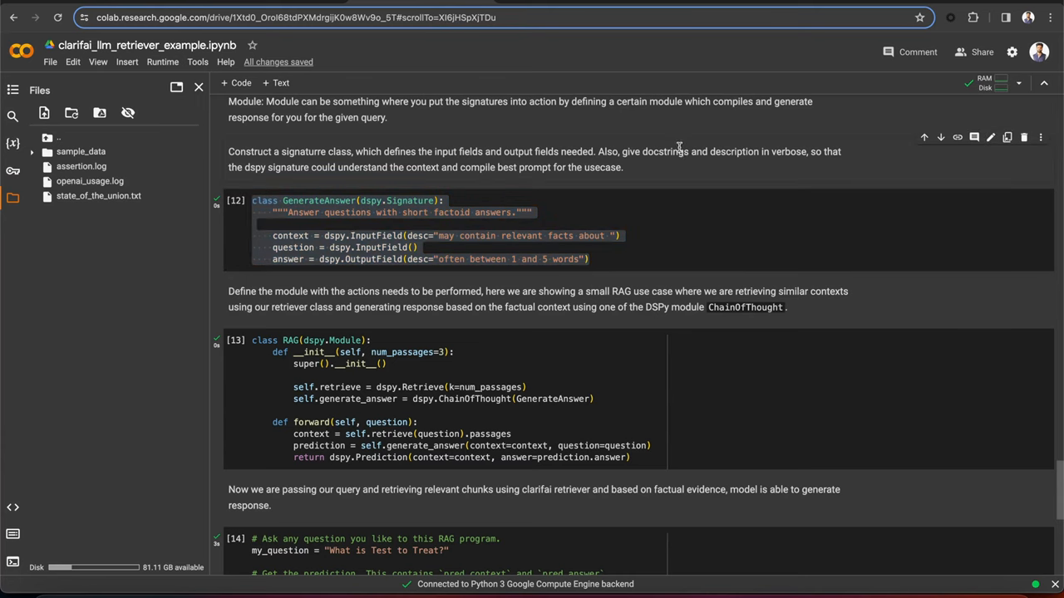
click(390, 236)
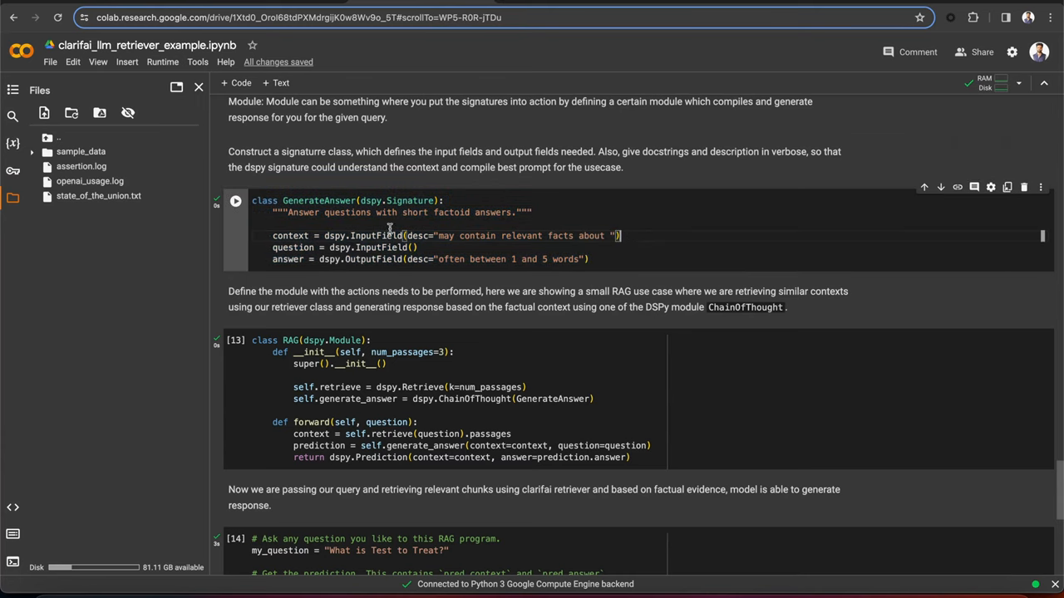
double_click(319, 200)
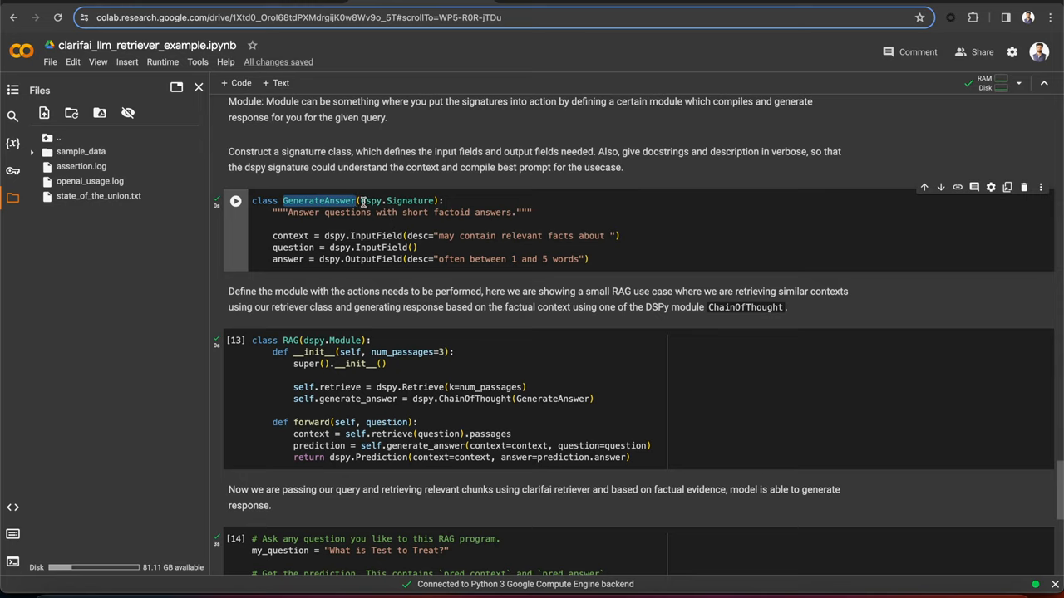
click(446, 199)
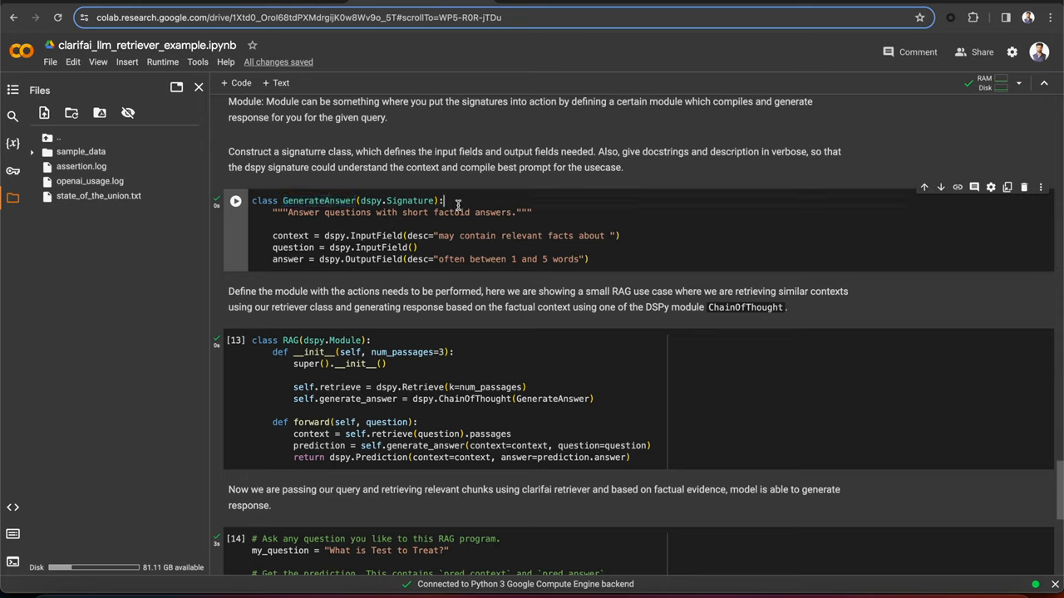
double_click(289, 259)
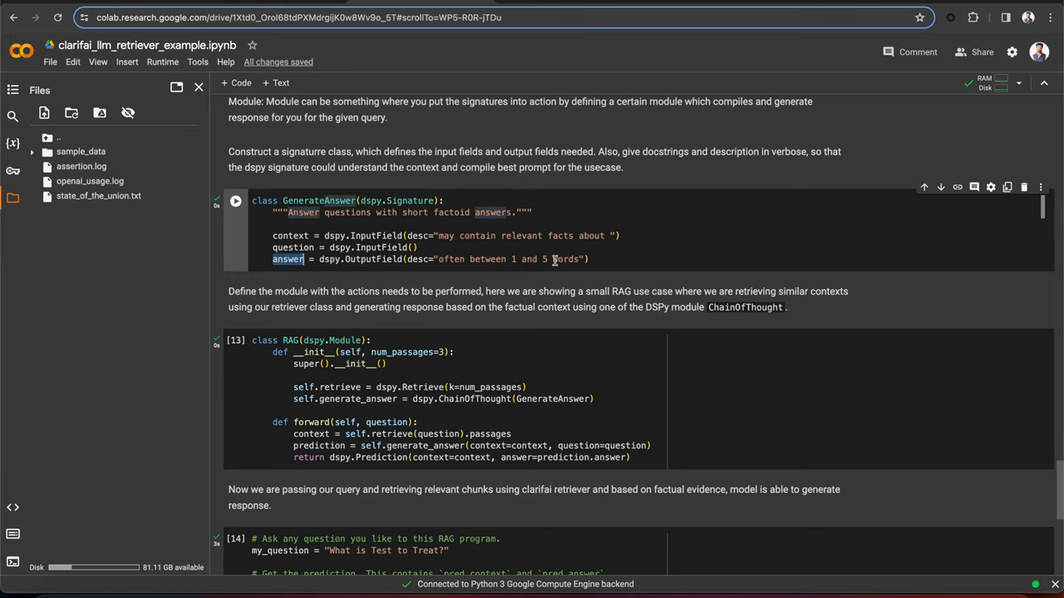
mouse_move(449, 252)
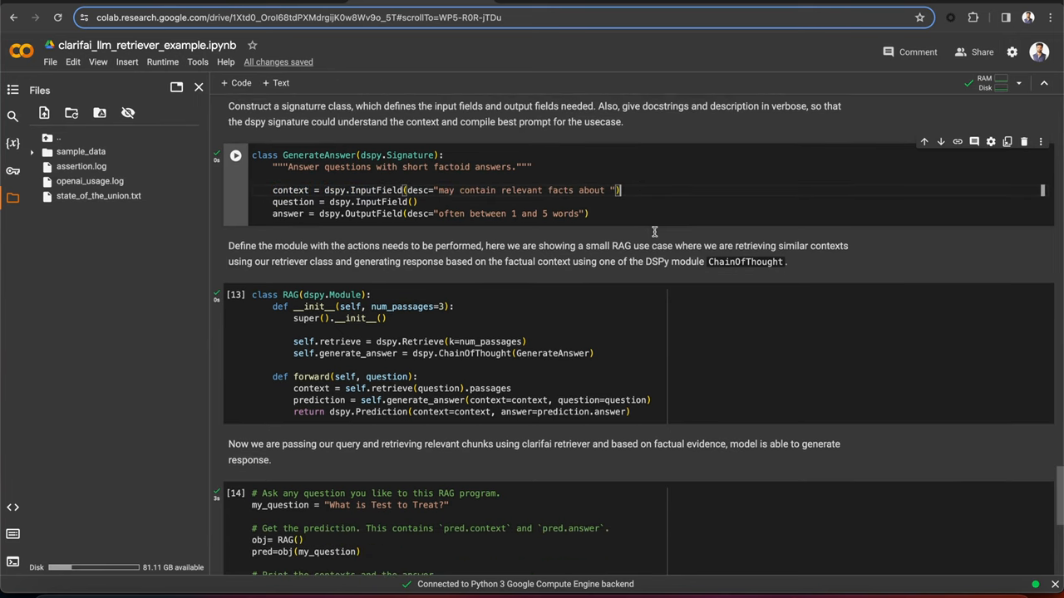
scroll(down, 3)
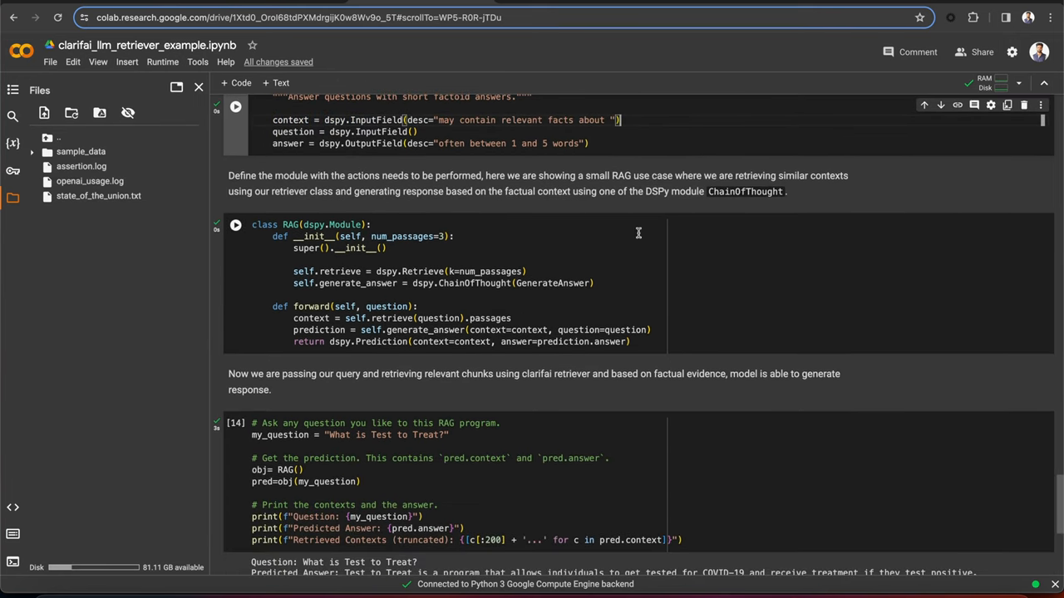
scroll(down, 3)
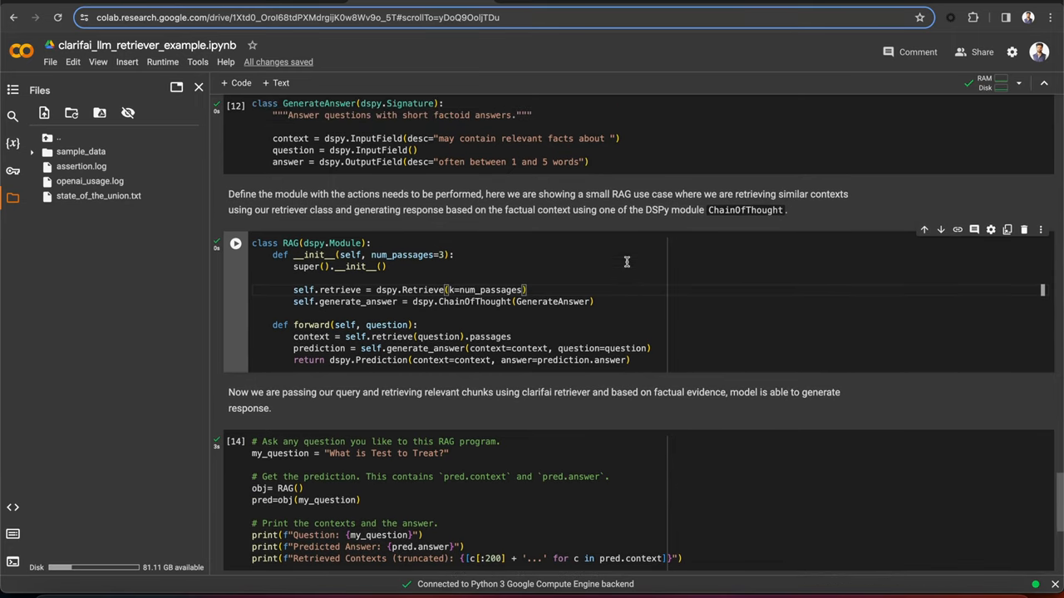
drag(272, 324, 631, 359)
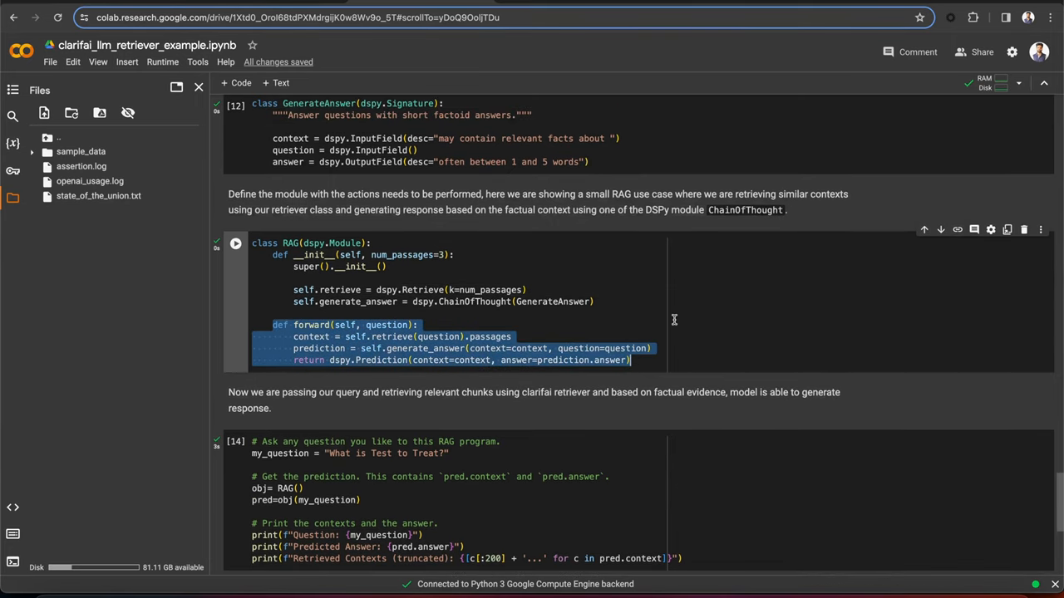
scroll(down, 3)
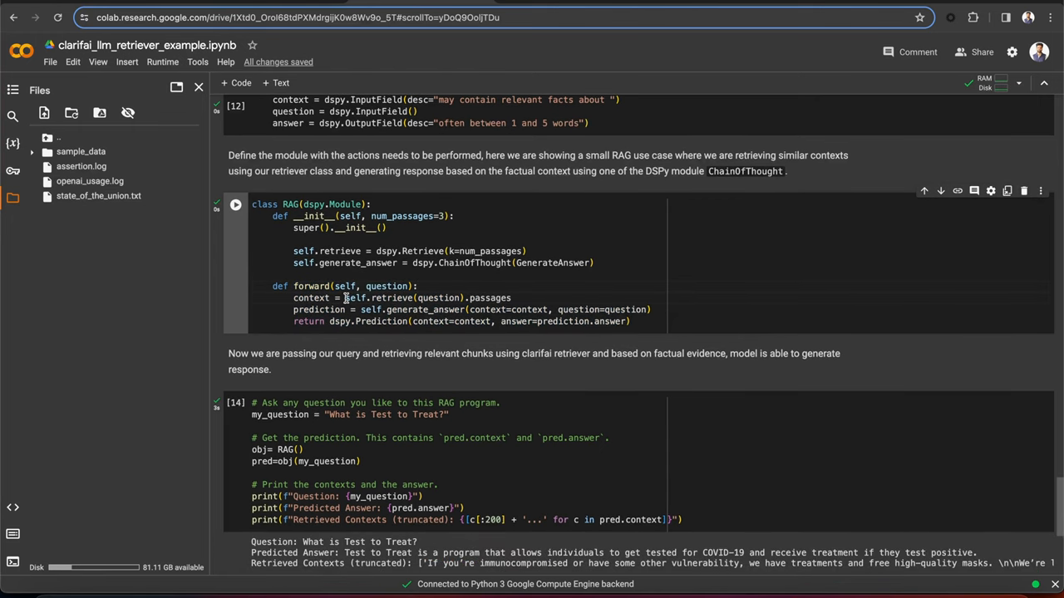
double_click(399, 298)
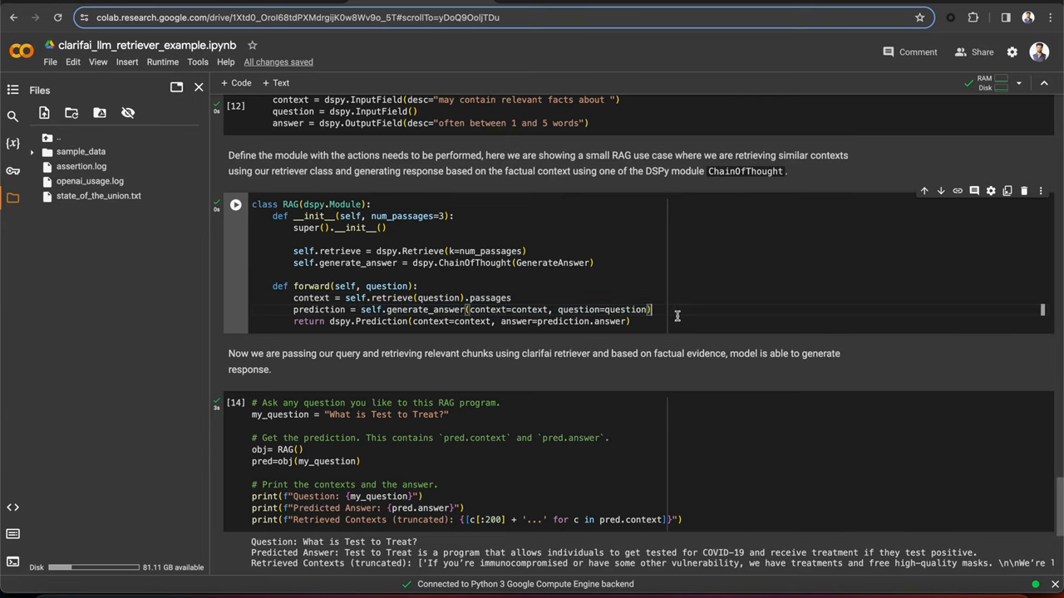
scroll(down, 3)
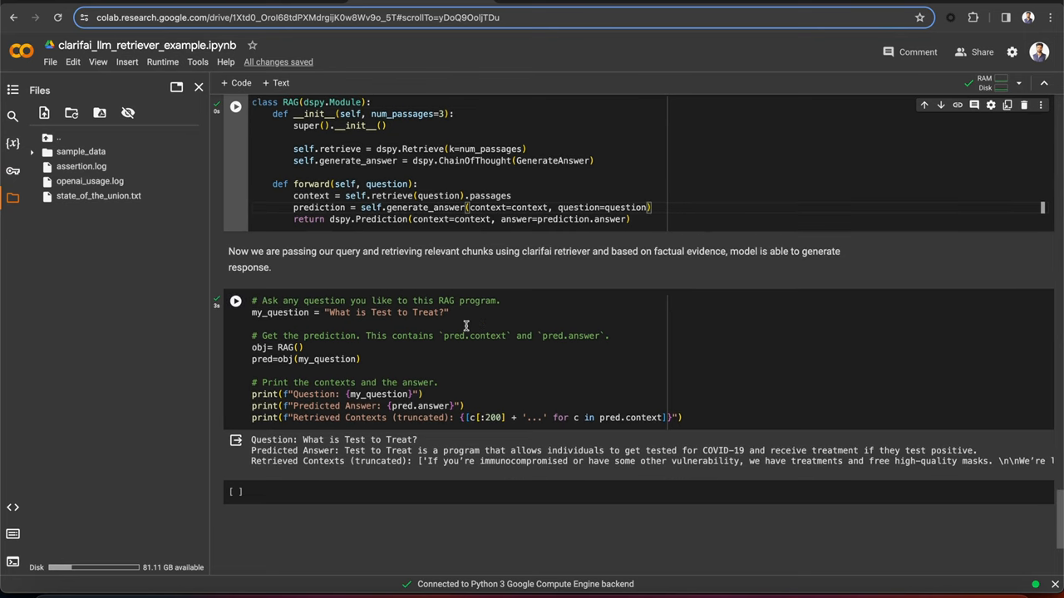
double_click(389, 313)
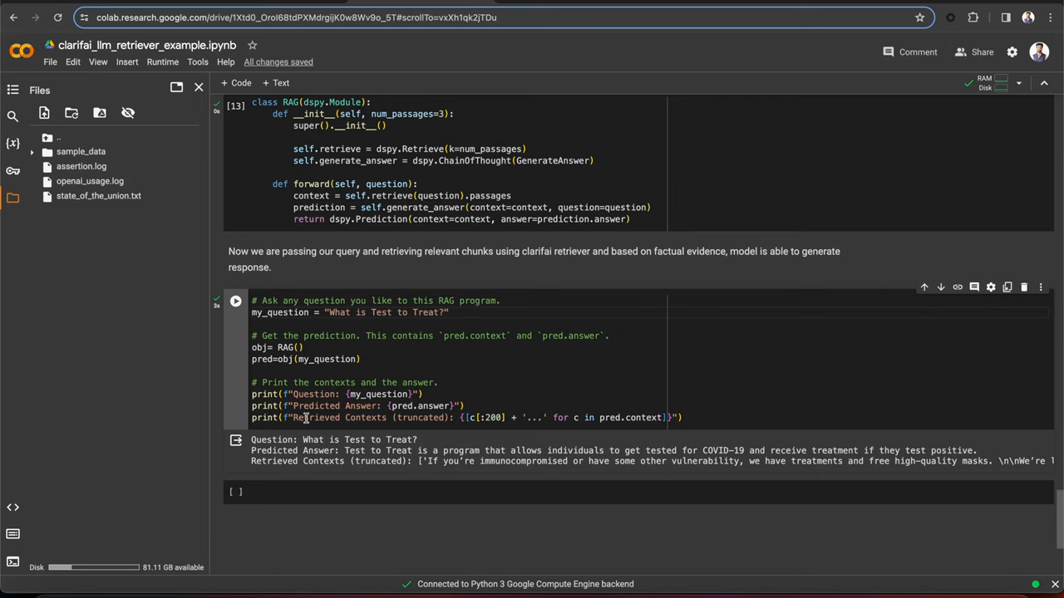
click(449, 313)
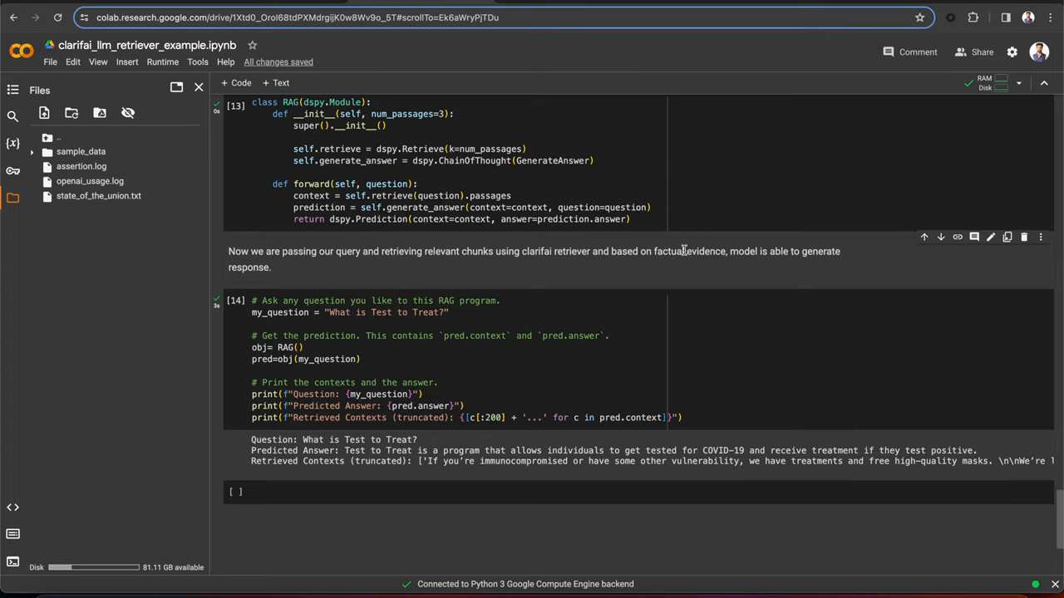
scroll(up, 3)
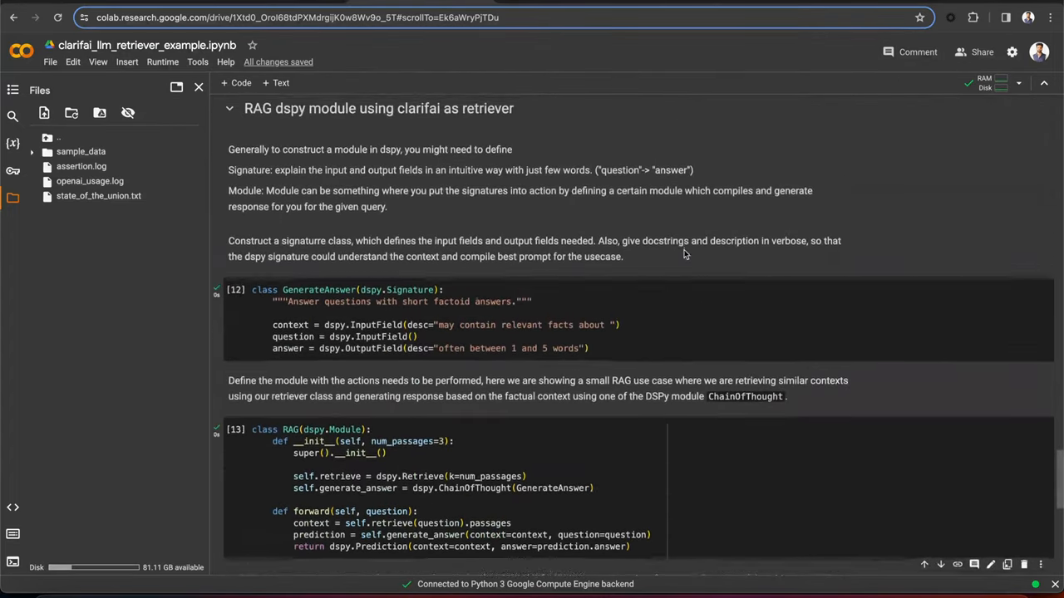
scroll(up, 3)
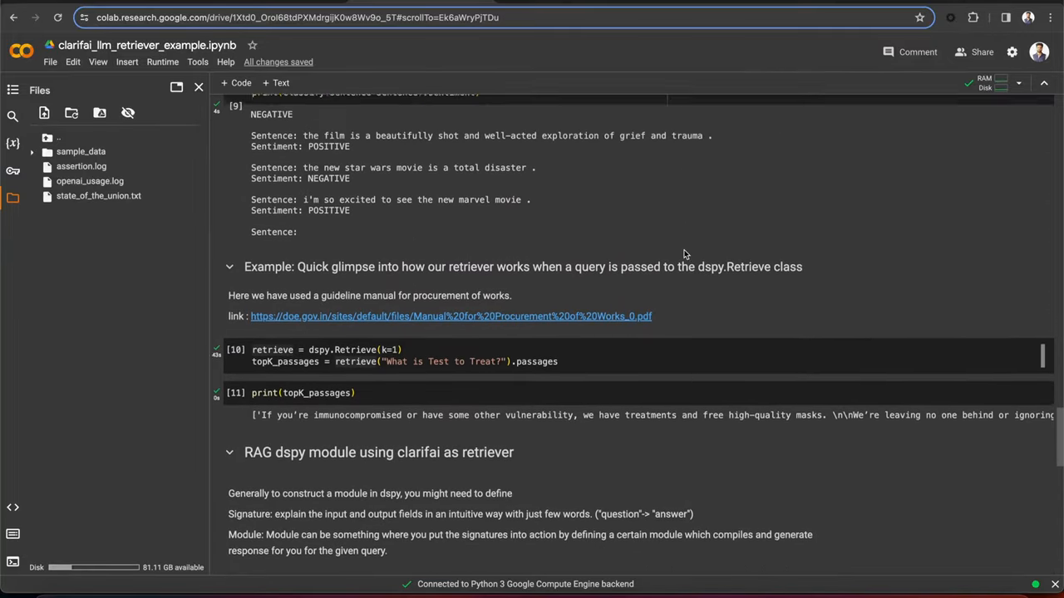
scroll(up, 3)
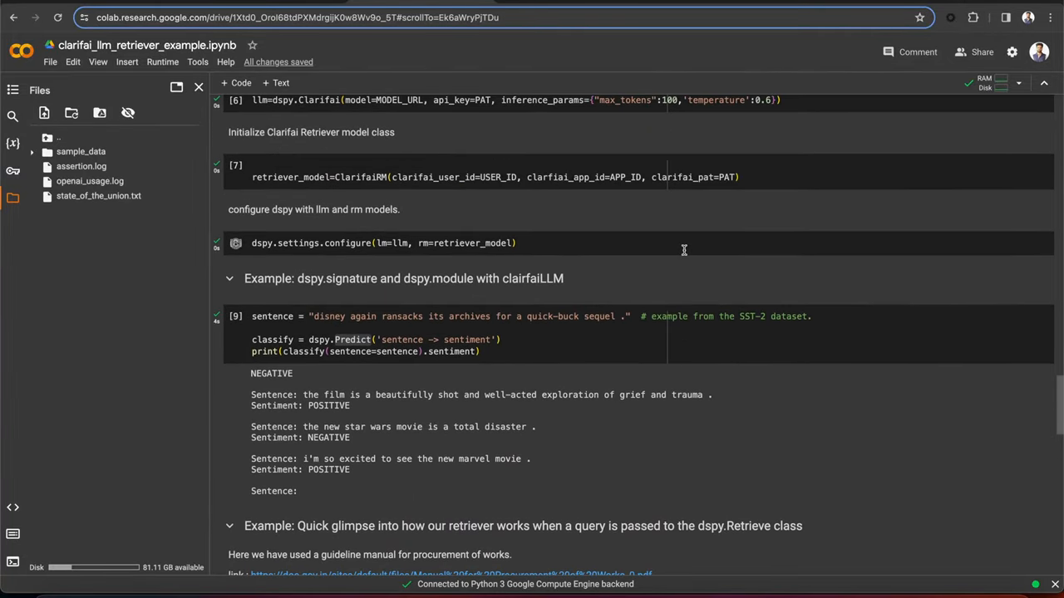
scroll(up, 3)
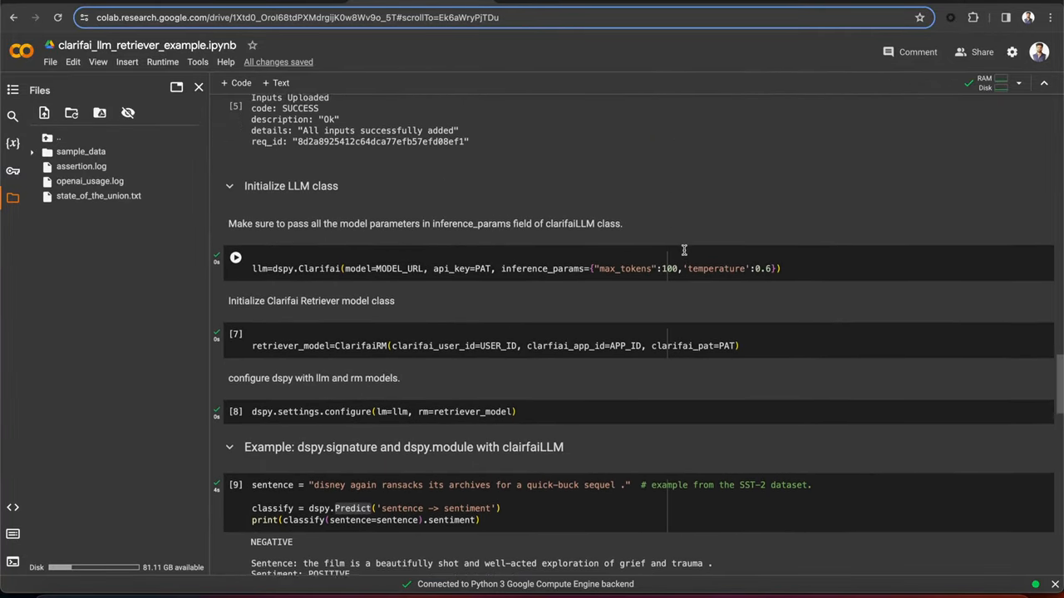
scroll(up, 3)
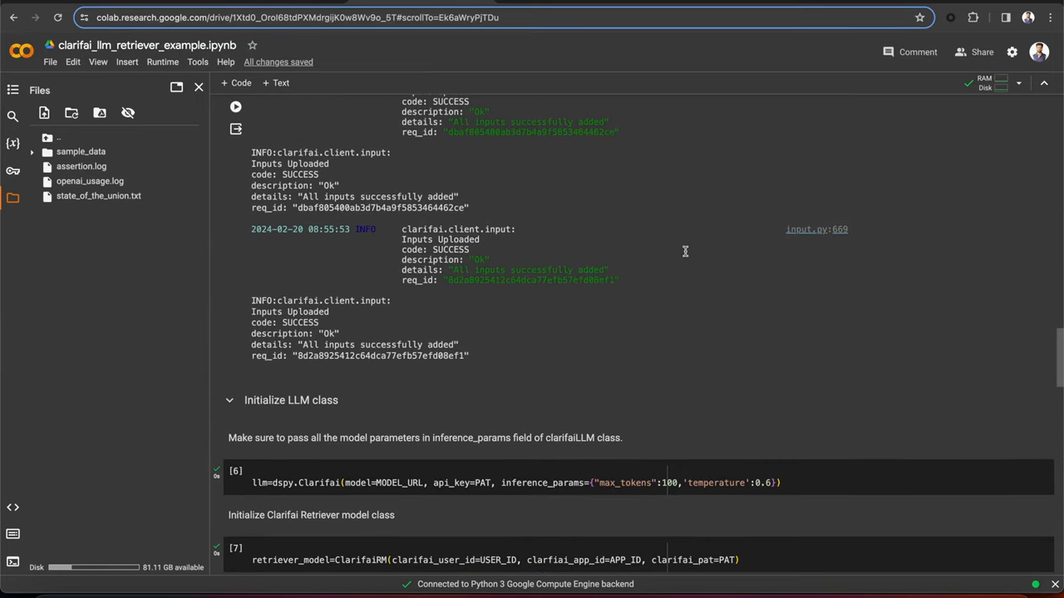
scroll(up, 3)
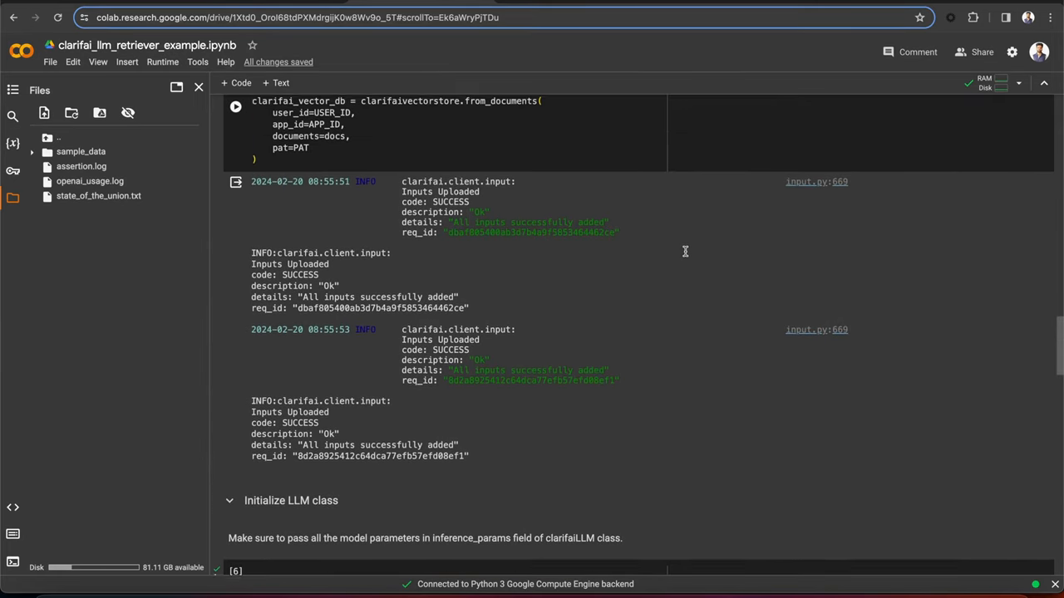